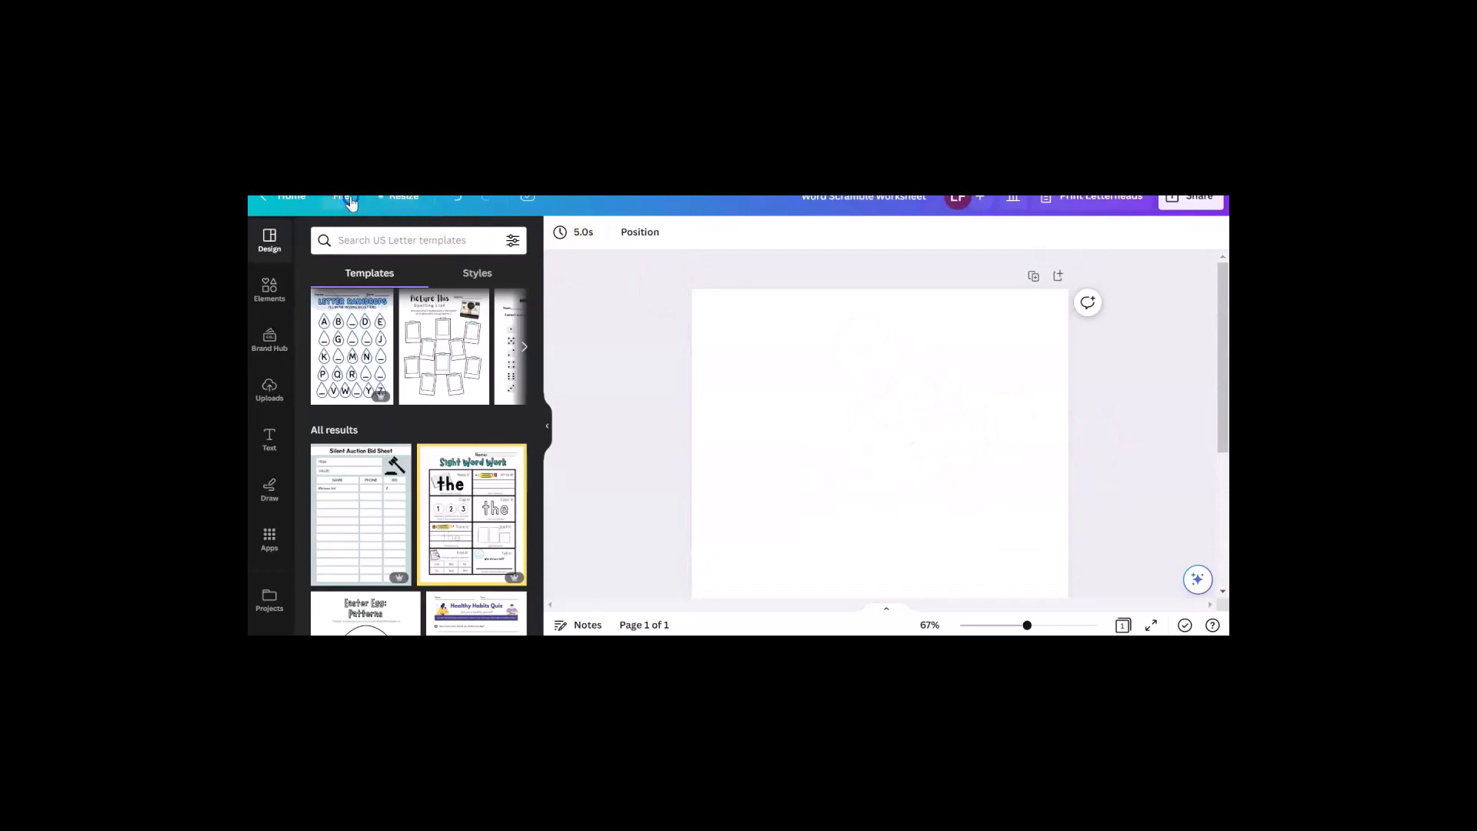
Step: Browse the Apps catalogue with the search cleared, down to the Create something new tools
left_click(346, 197)
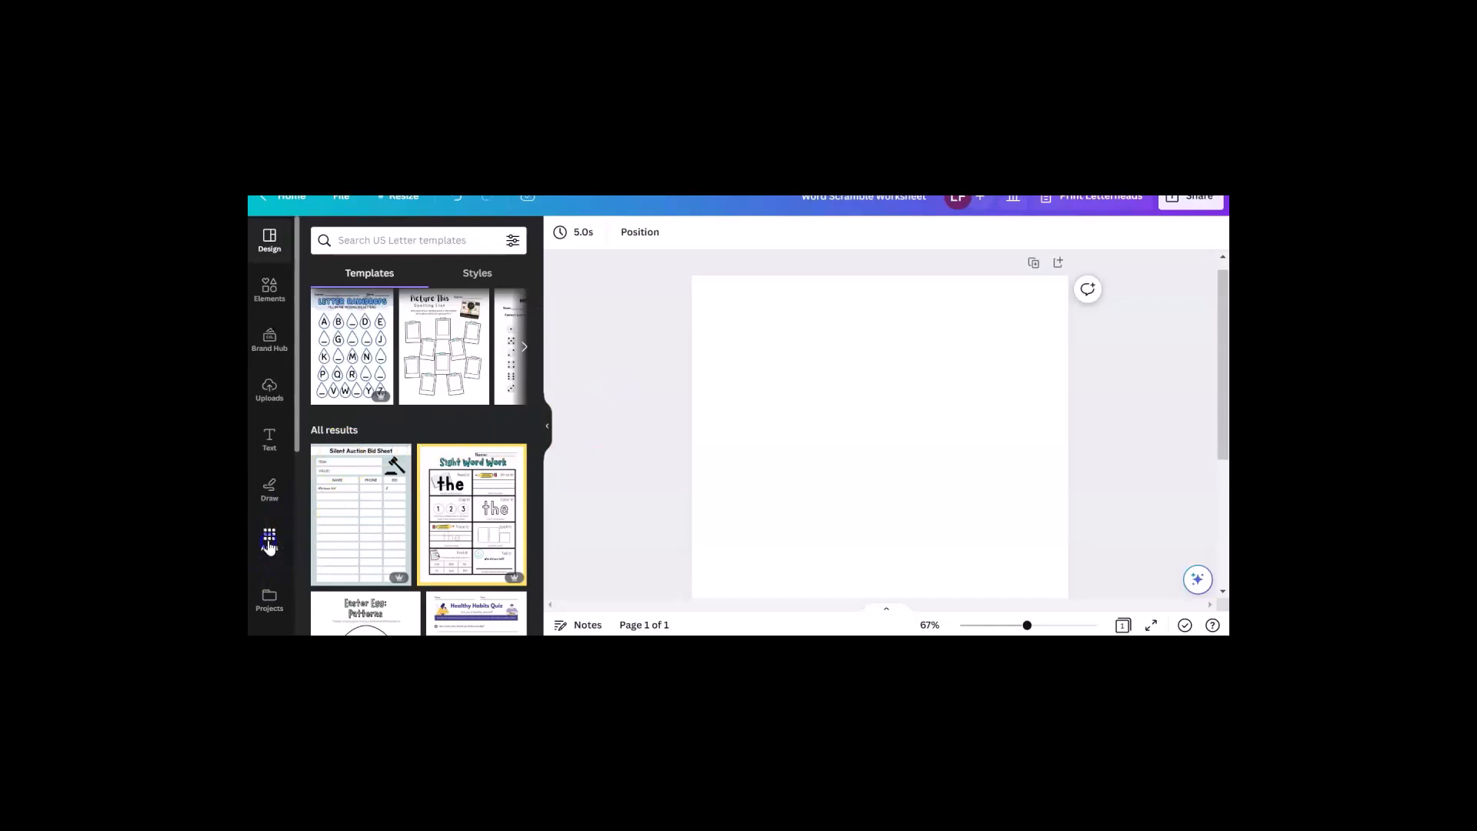
left_click(269, 540)
type("color palette")
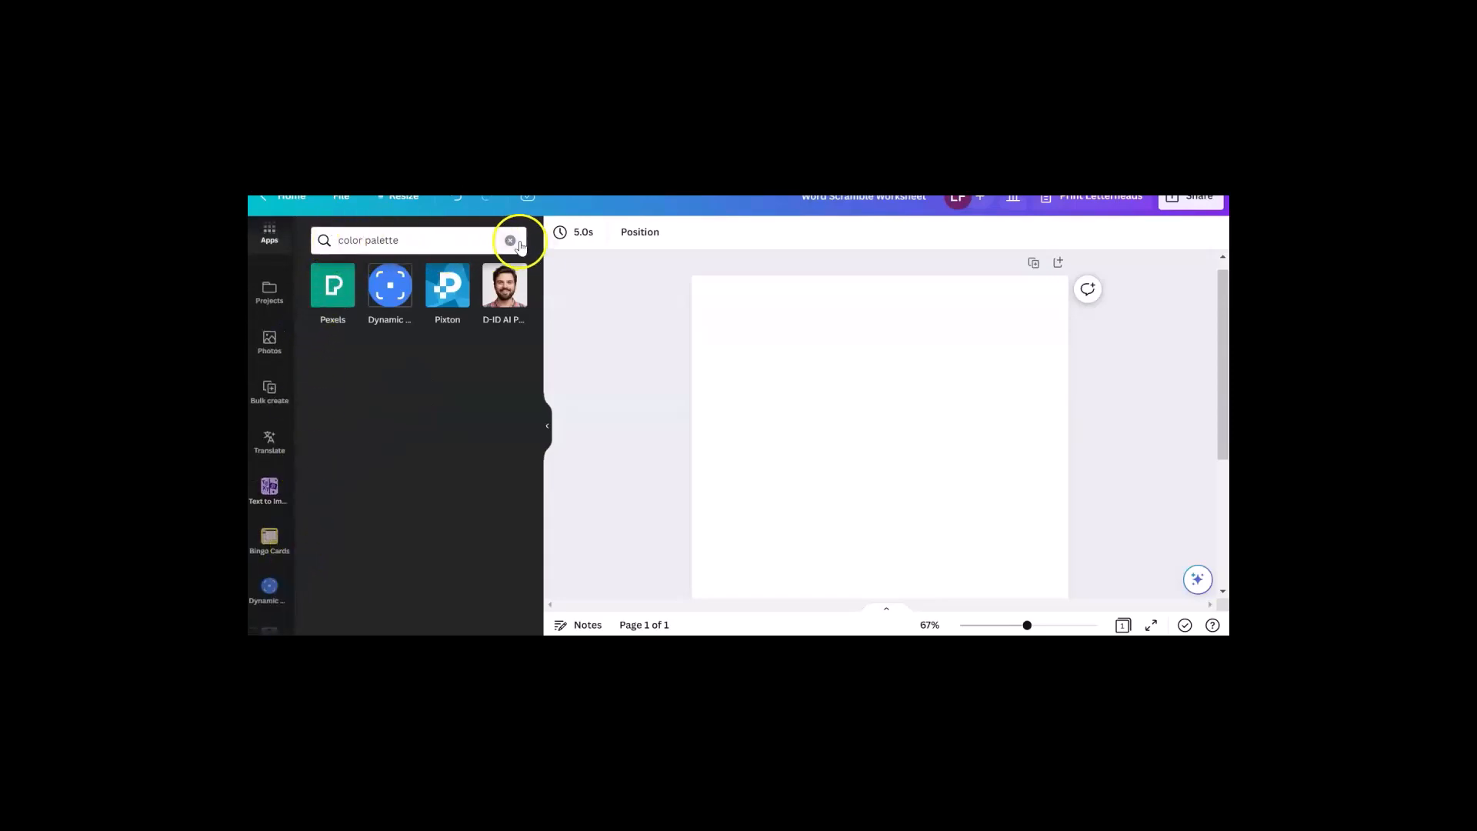
left_click(509, 240)
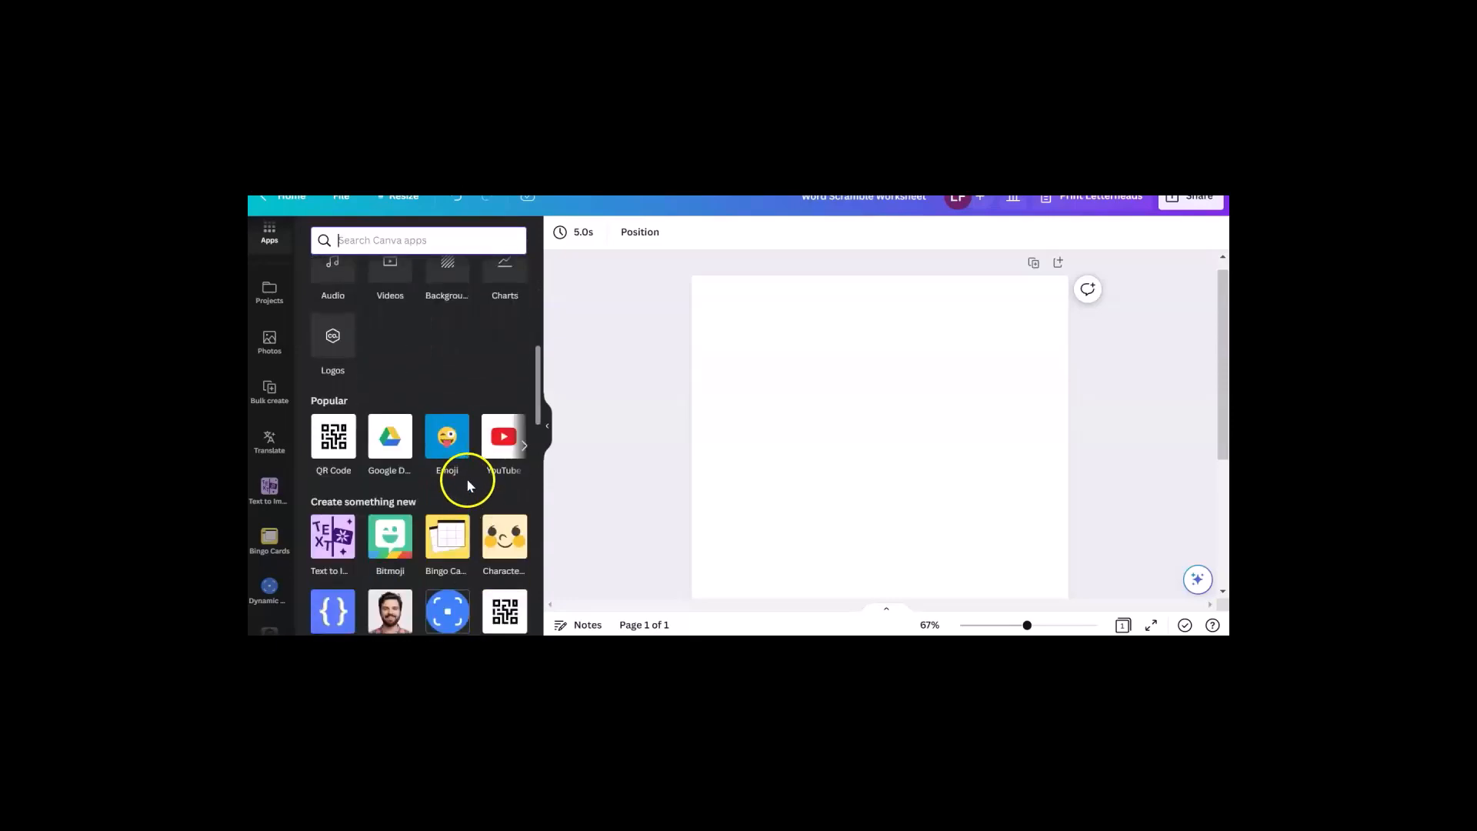
scroll("down", 3)
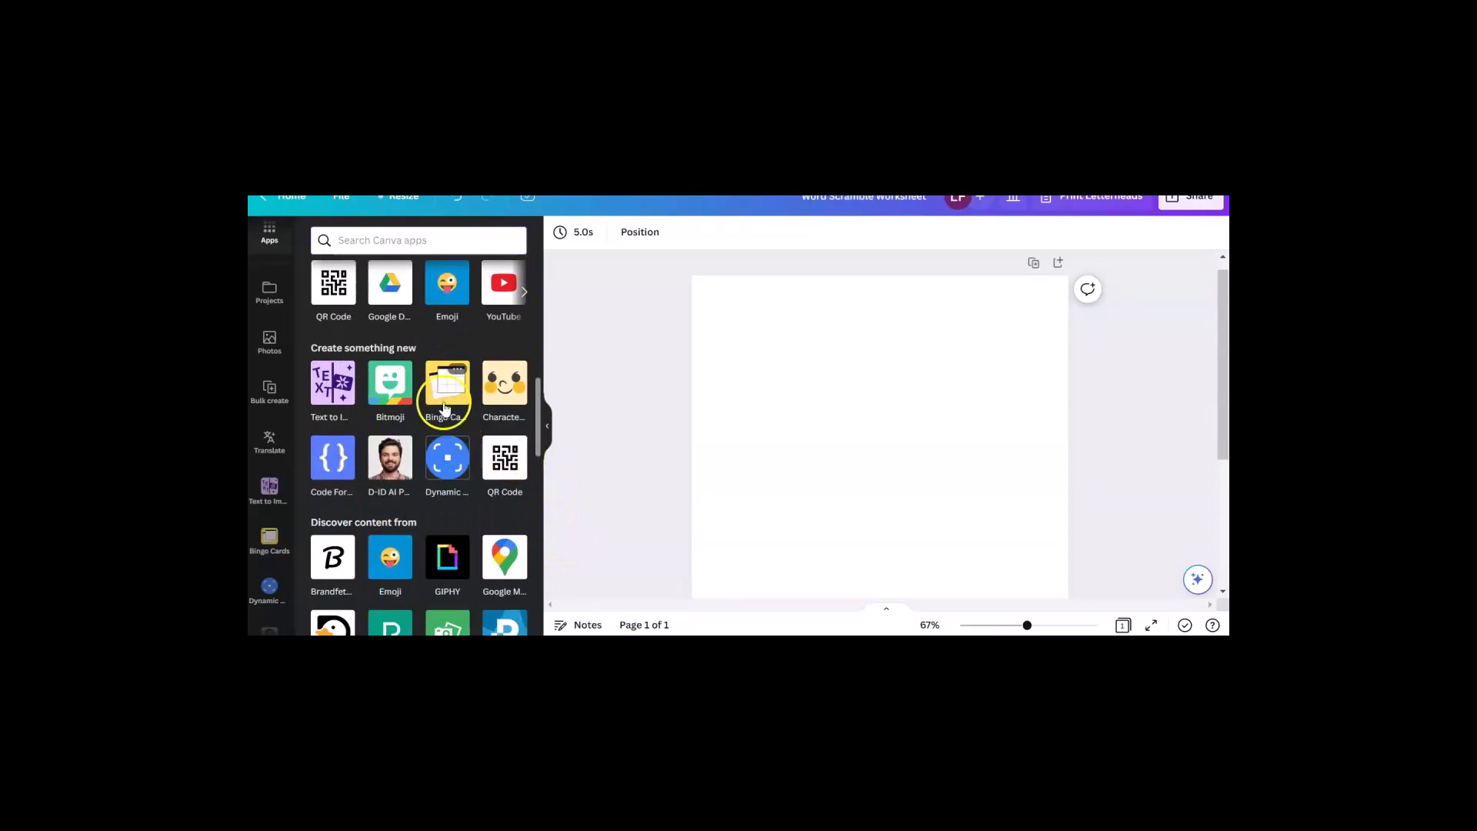
Step: Launch the Bingo Cards app and load the Songs category into its word list
left_click(446, 381)
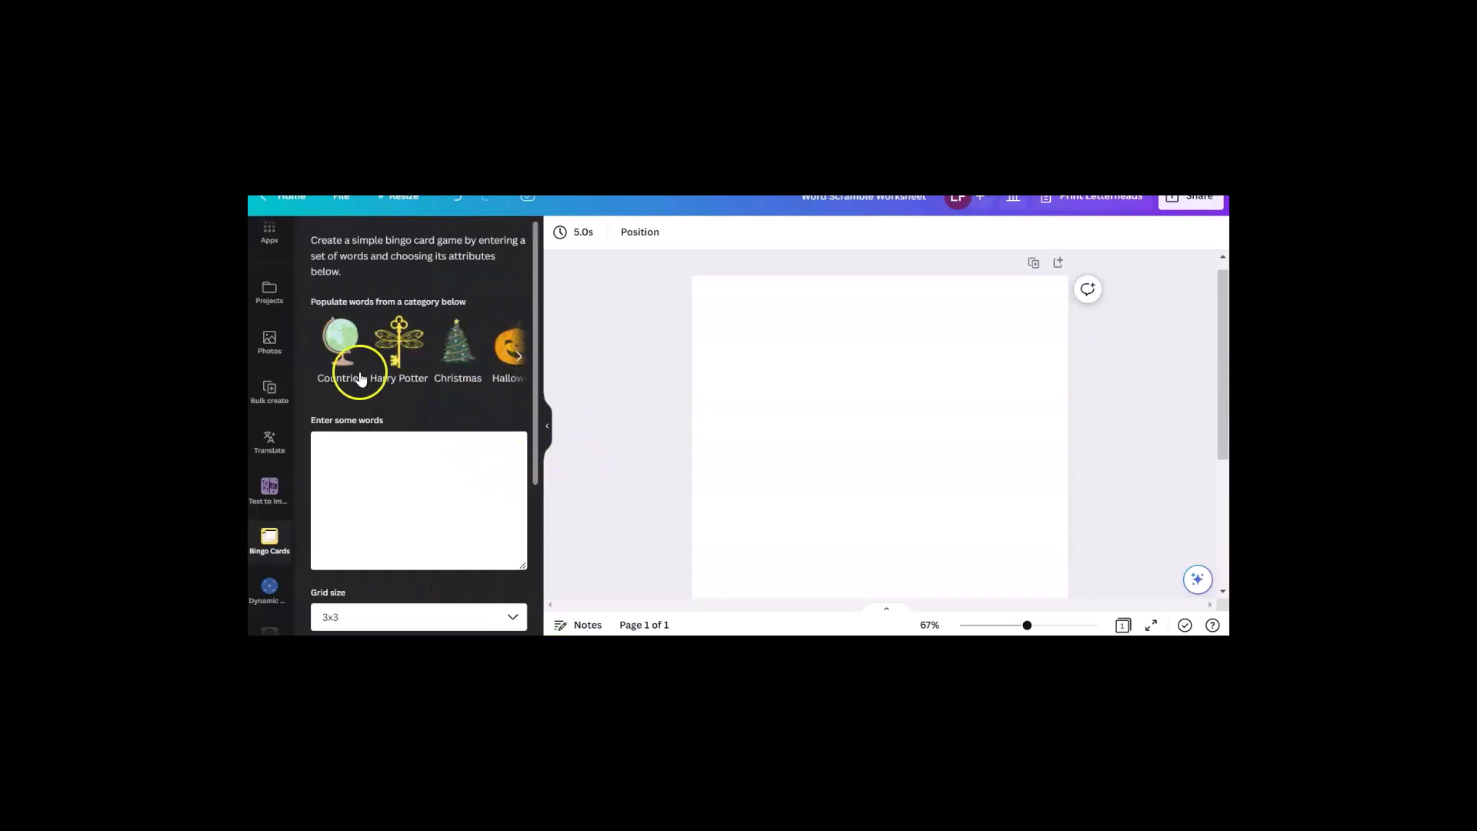
mouse_move(397, 354)
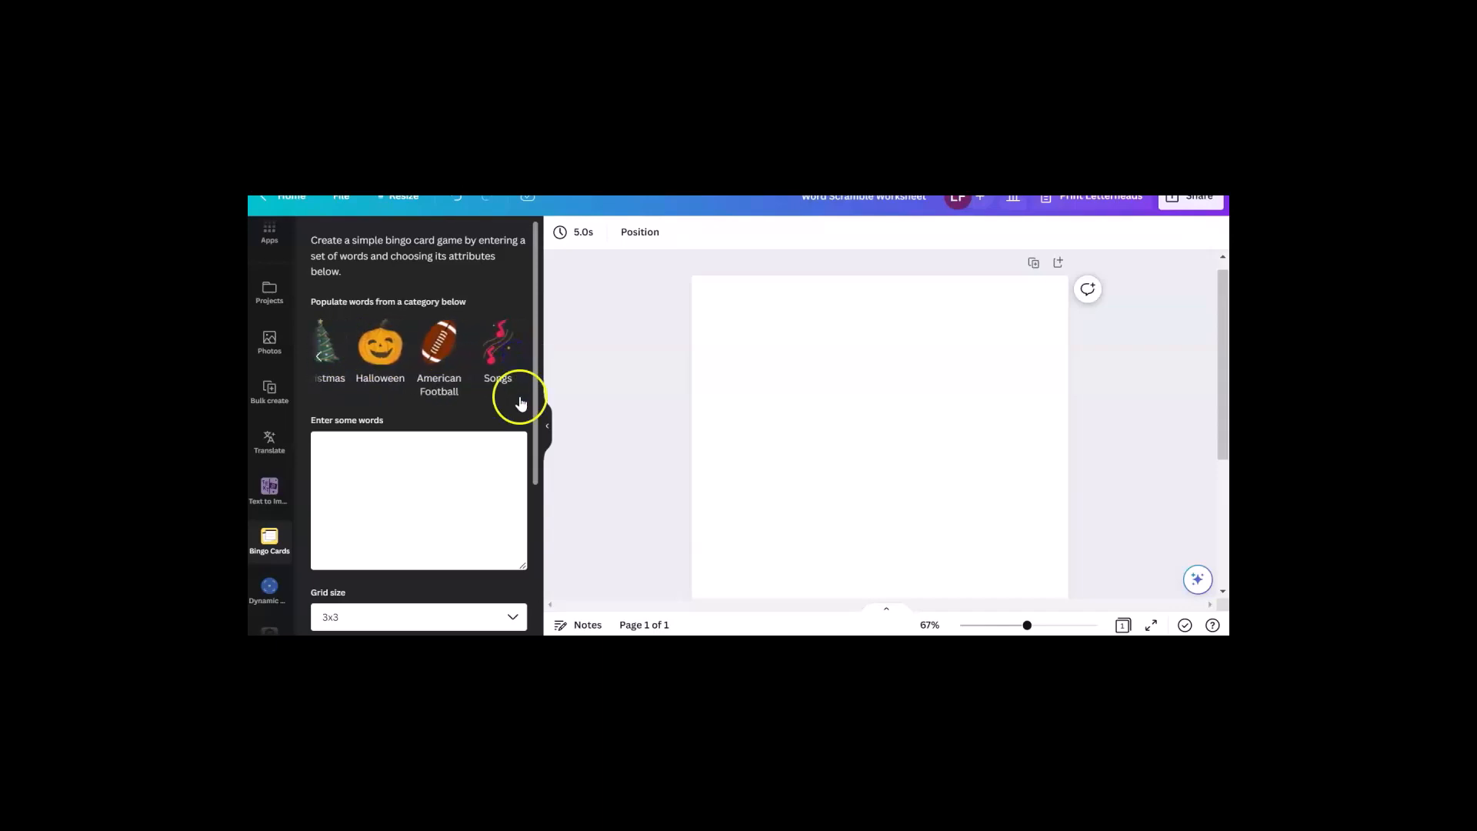
mouse_move(621, 449)
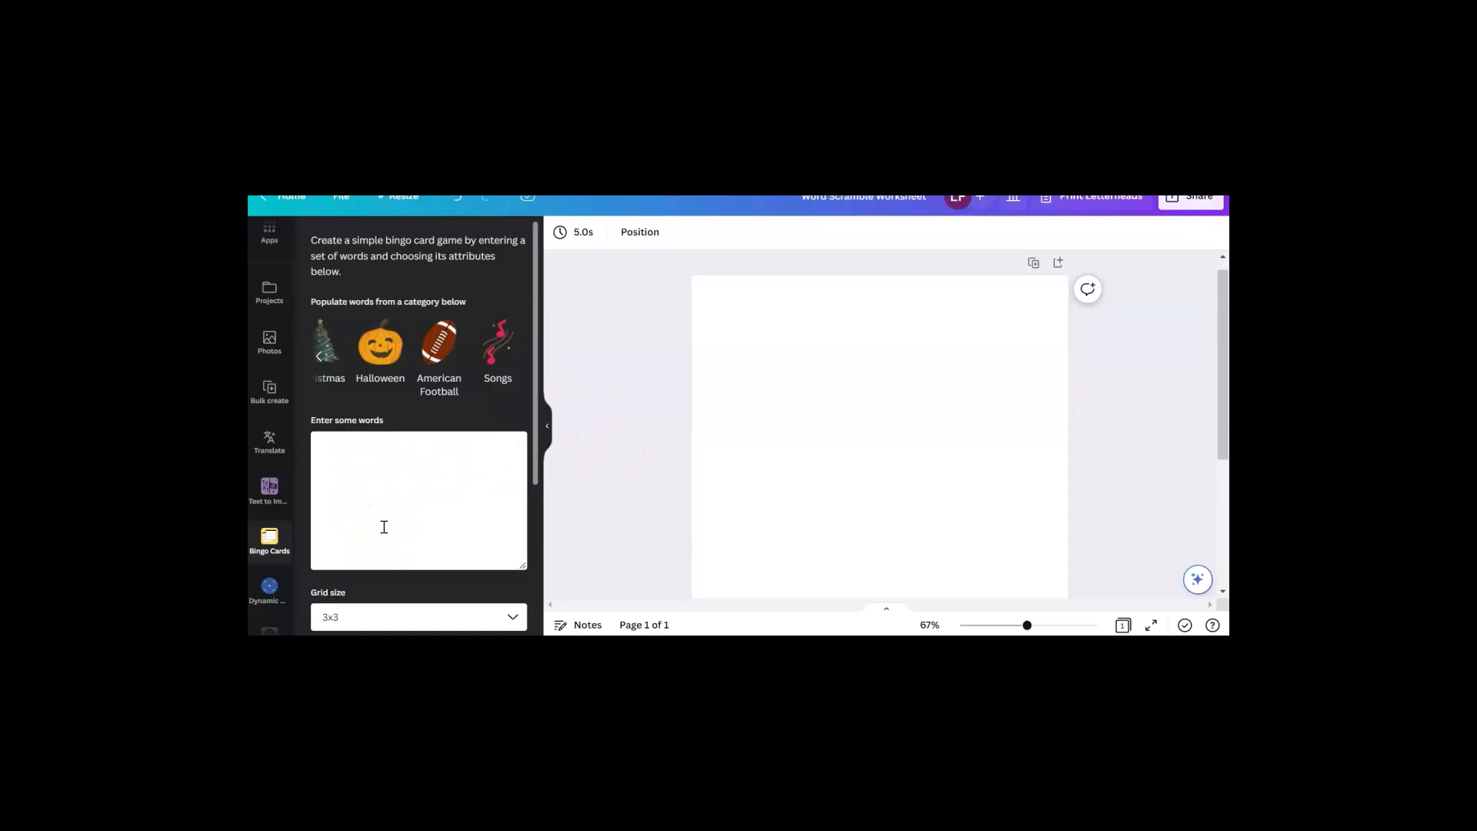
left_click(498, 345)
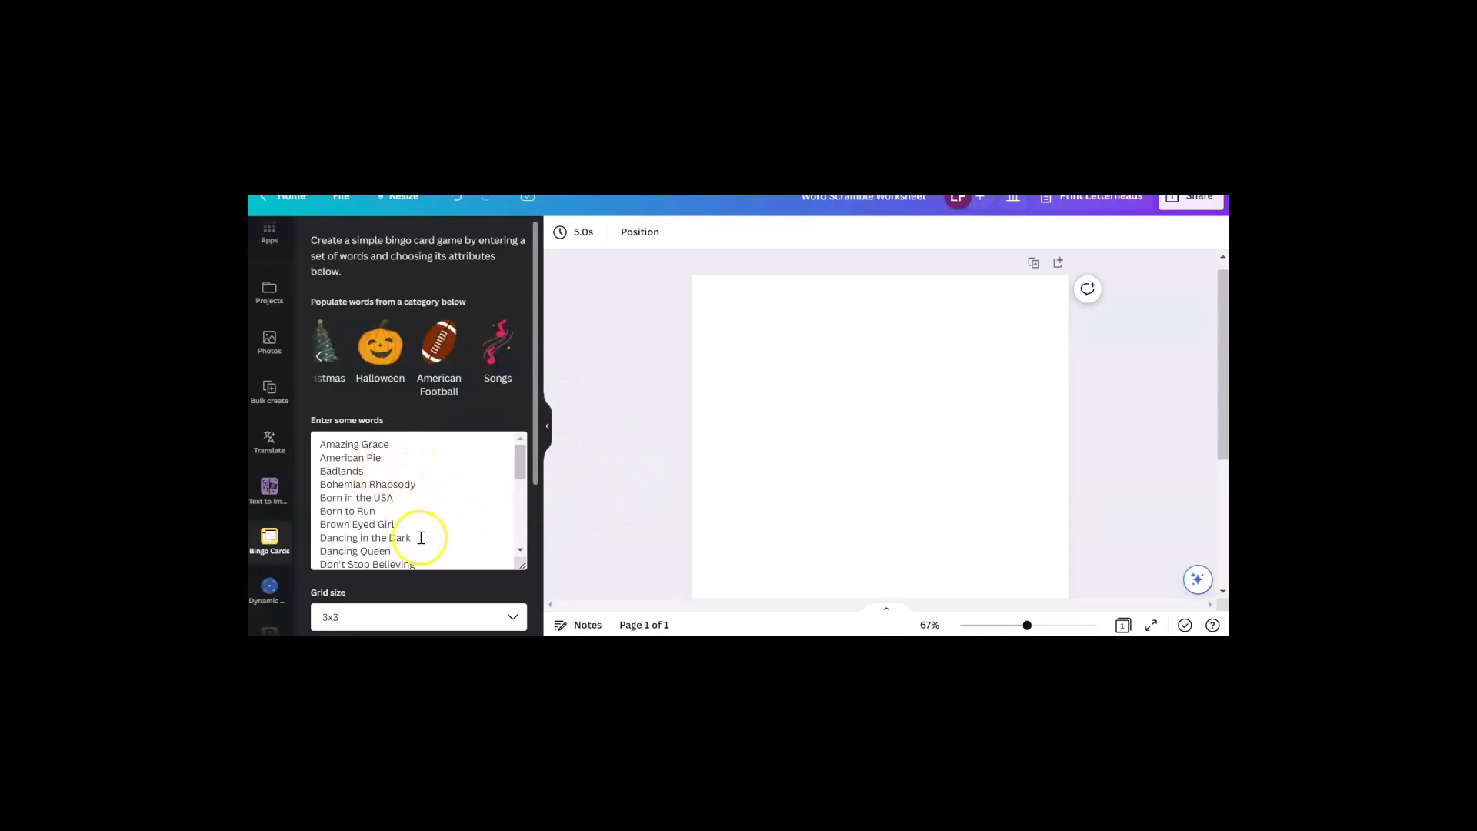
mouse_move(383, 468)
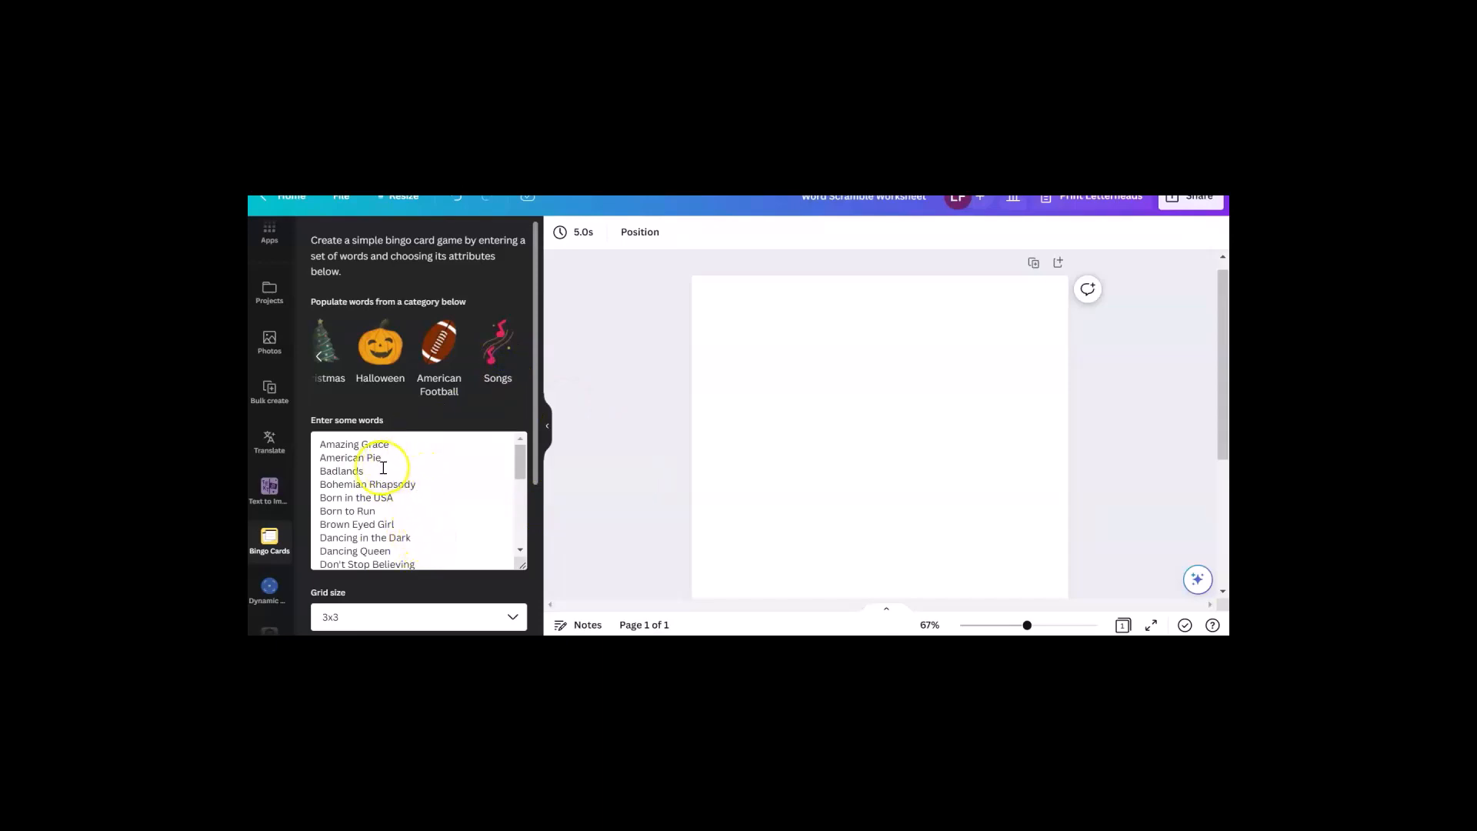
Step: Remove 'Badlands' and 'I've Been Working on the Railroad' from the song list
key("Backspace")
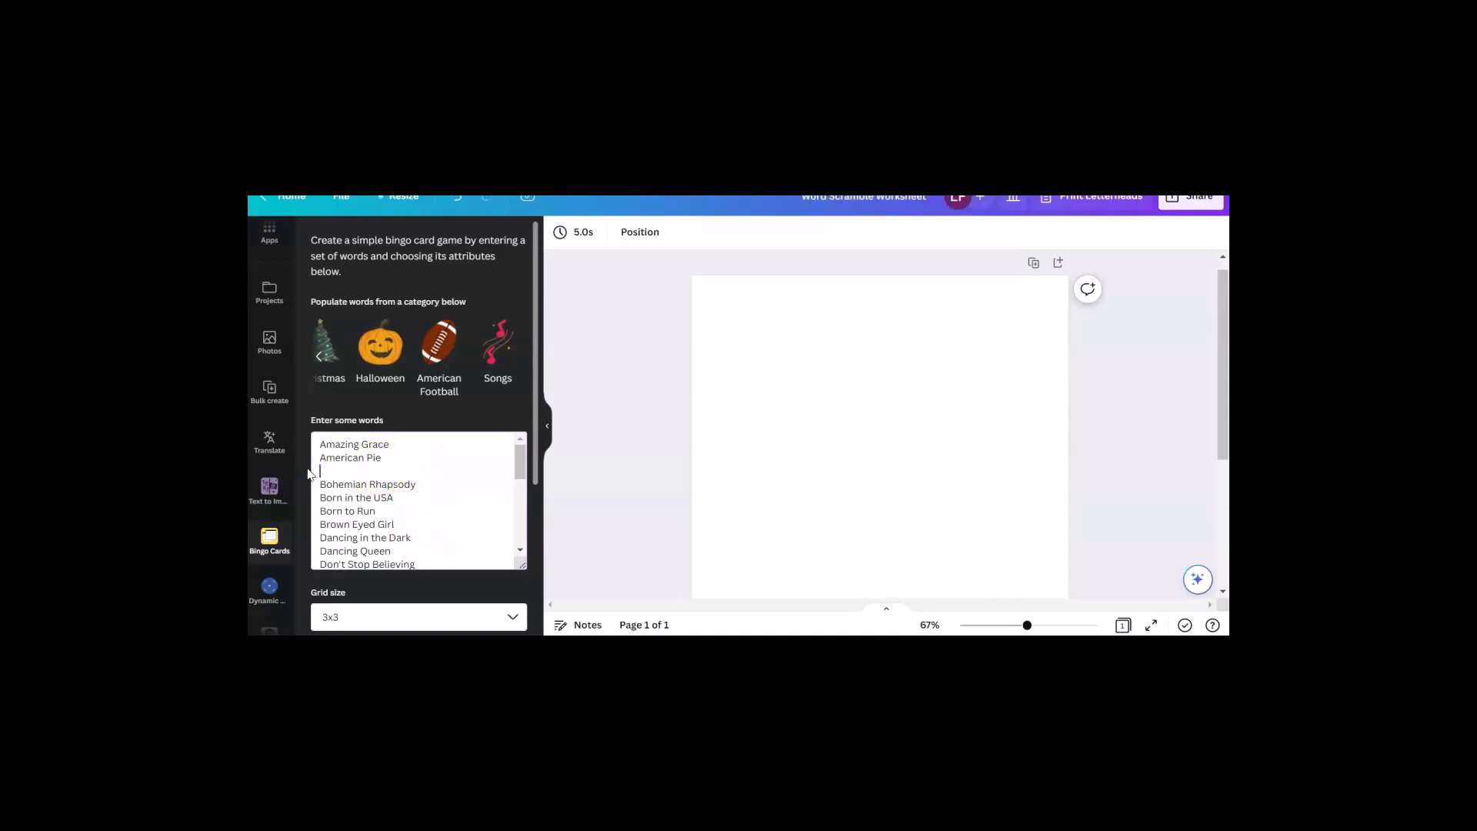
scroll("down", 3)
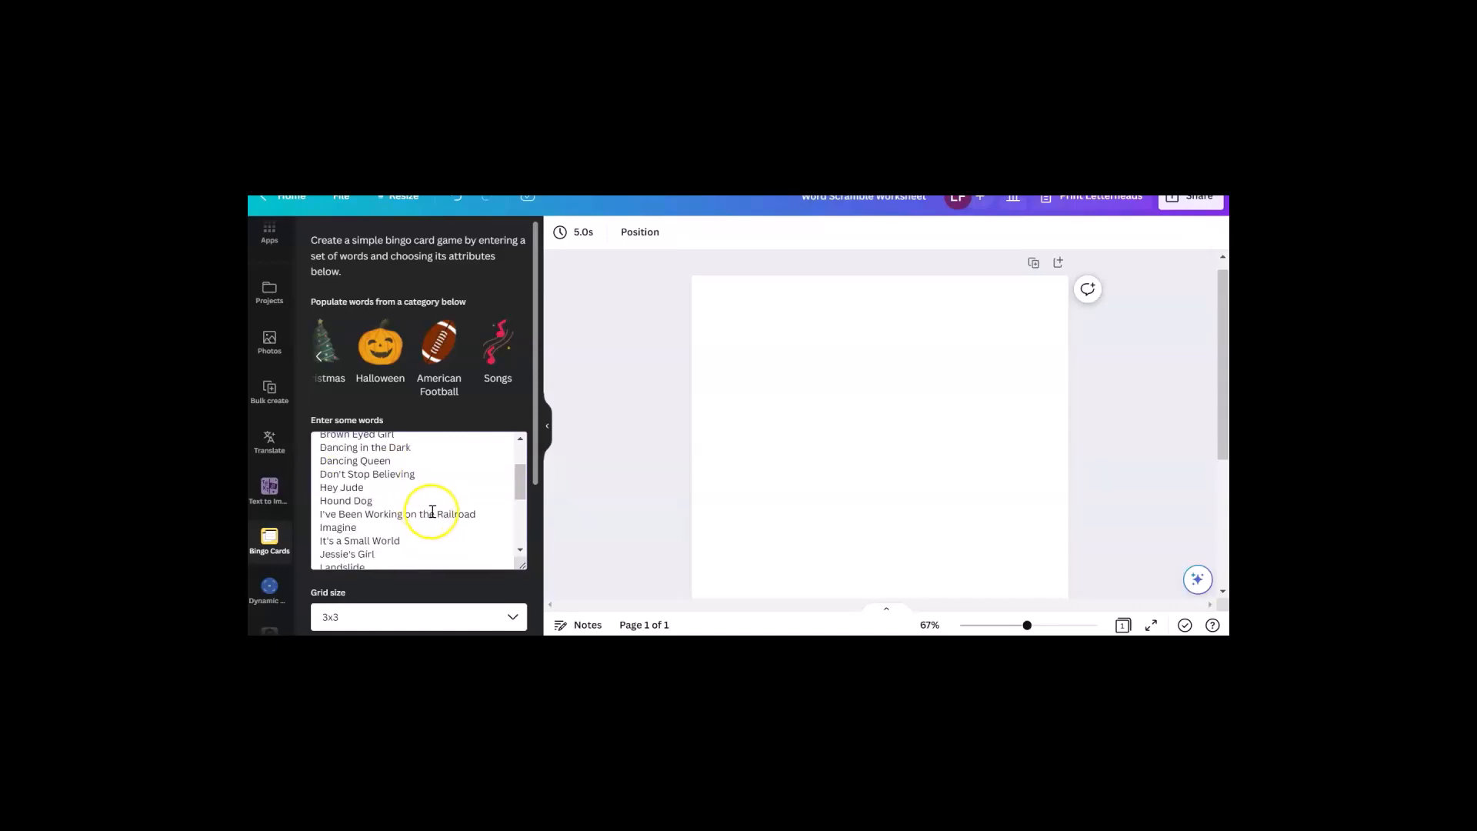
double_click(400, 514)
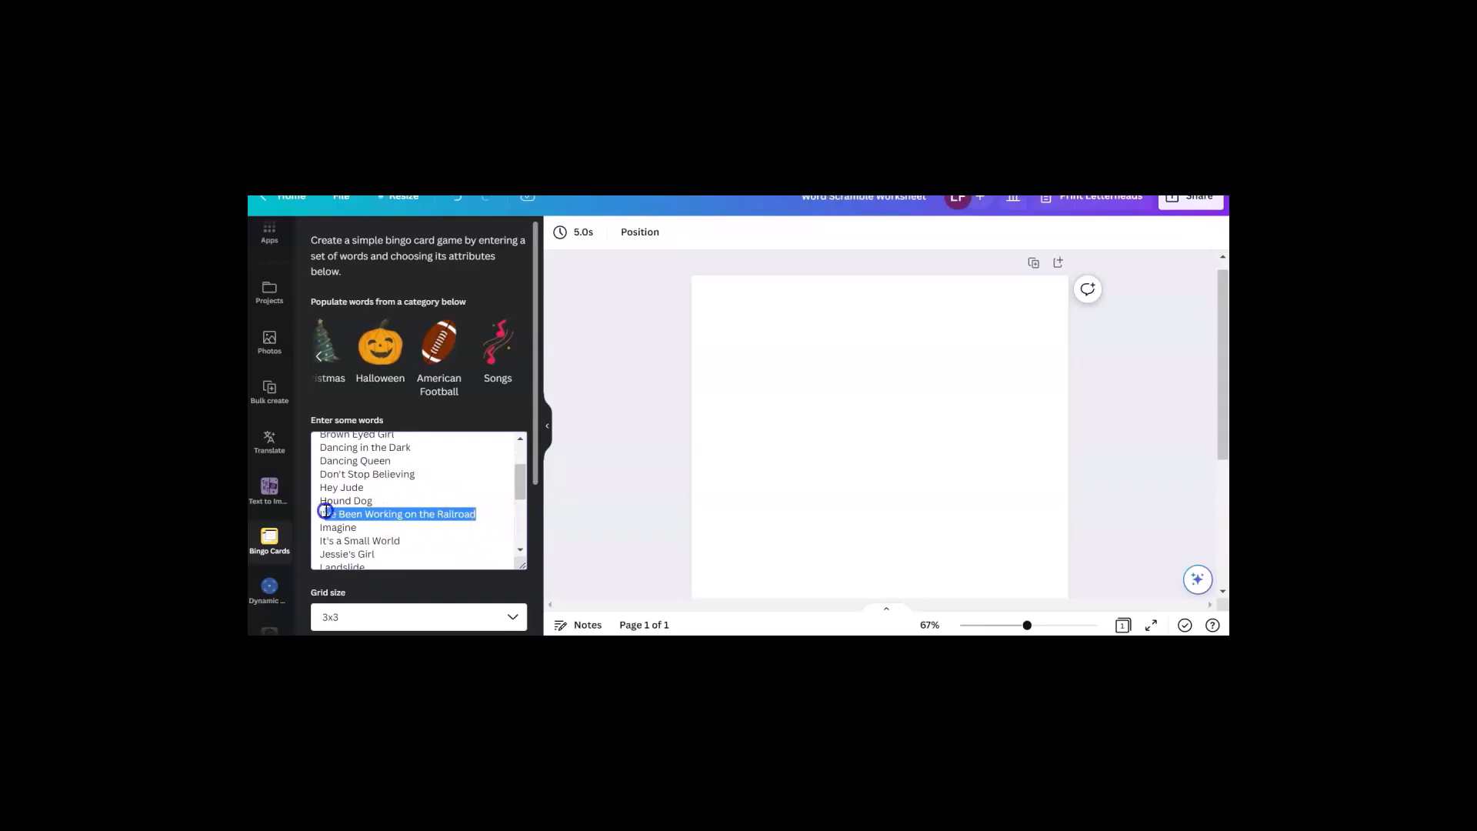
scroll("down", 3)
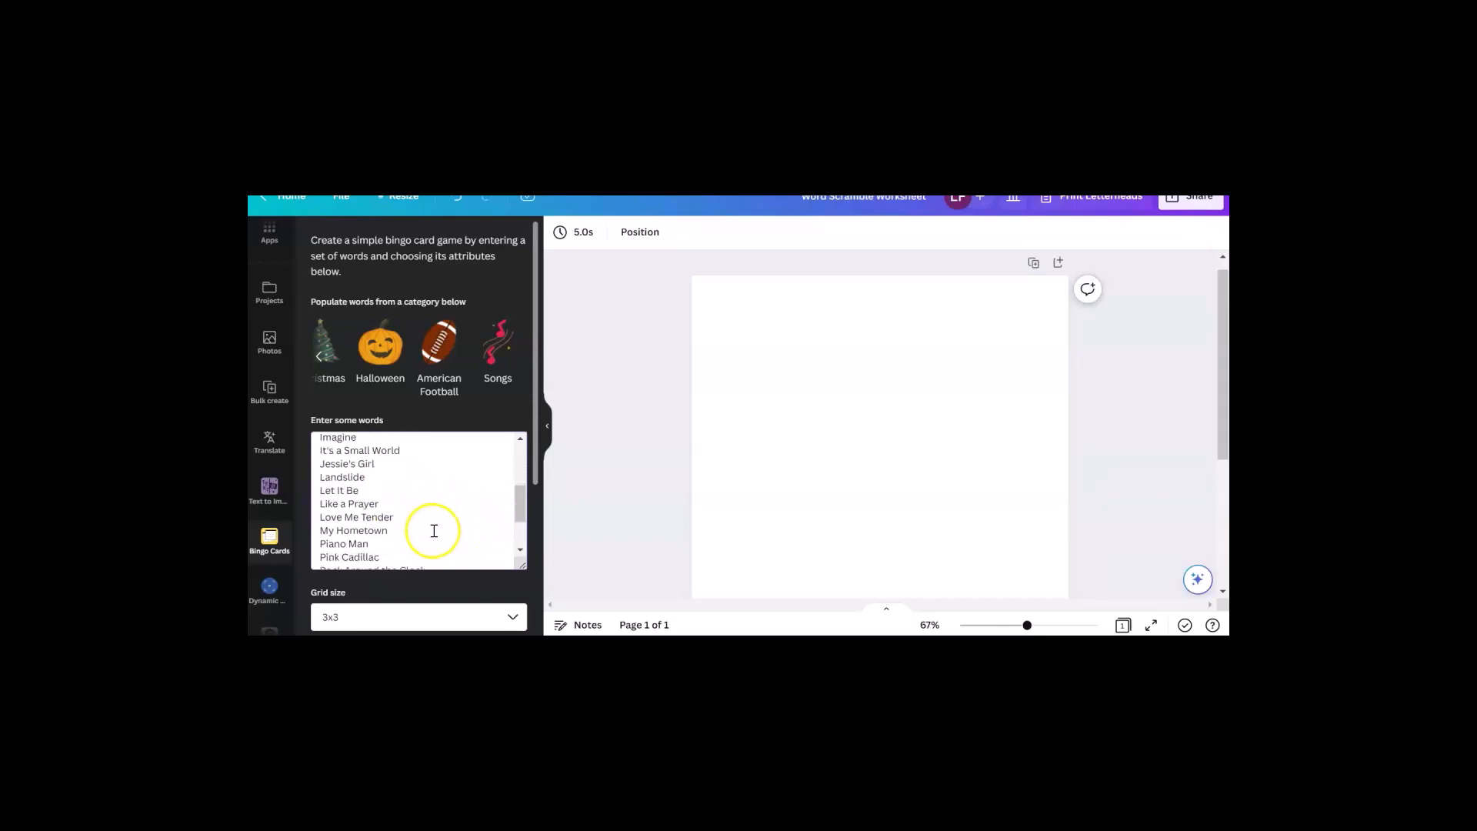
scroll("down", 3)
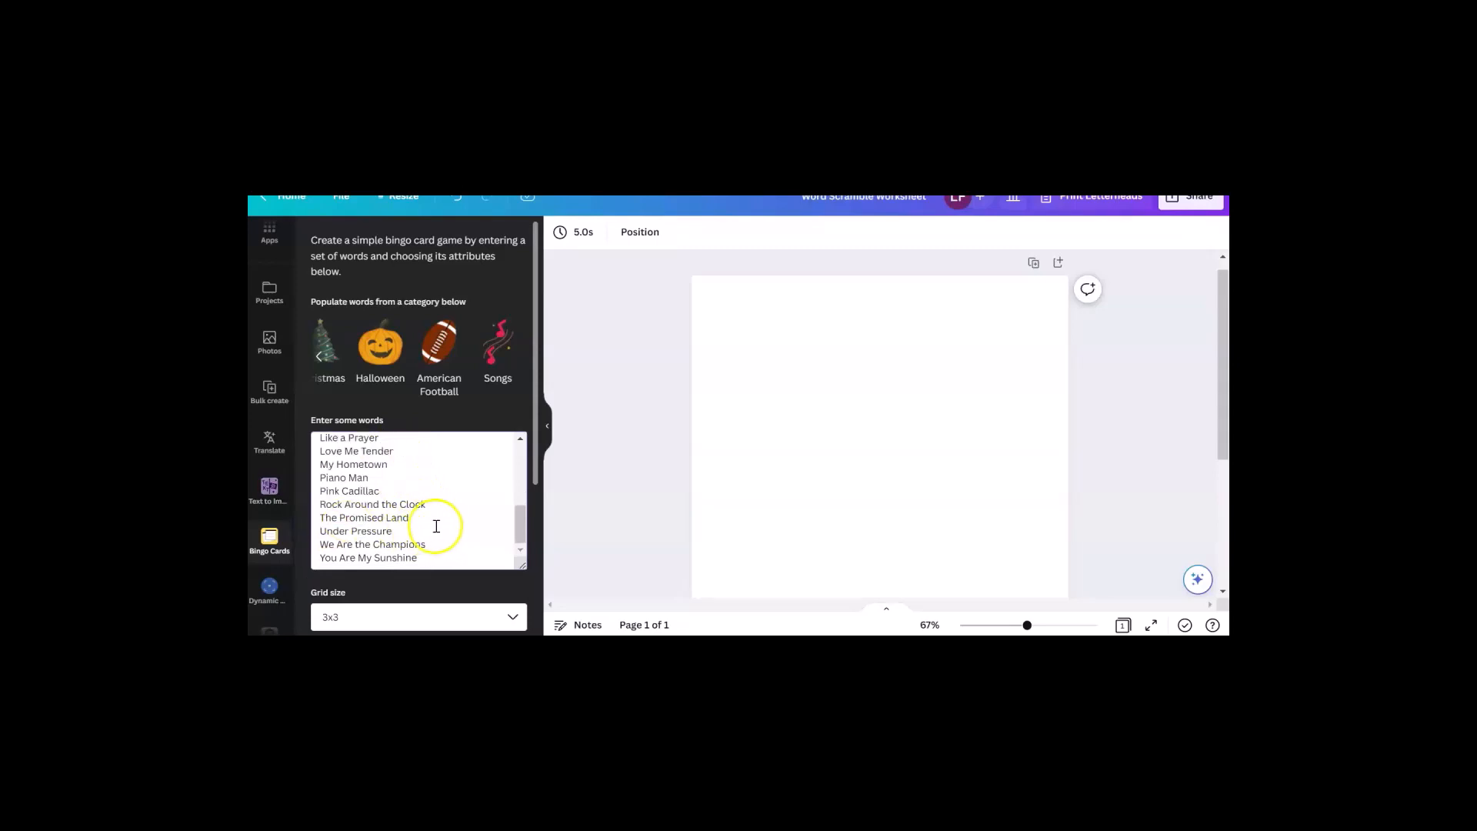
mouse_move(454, 548)
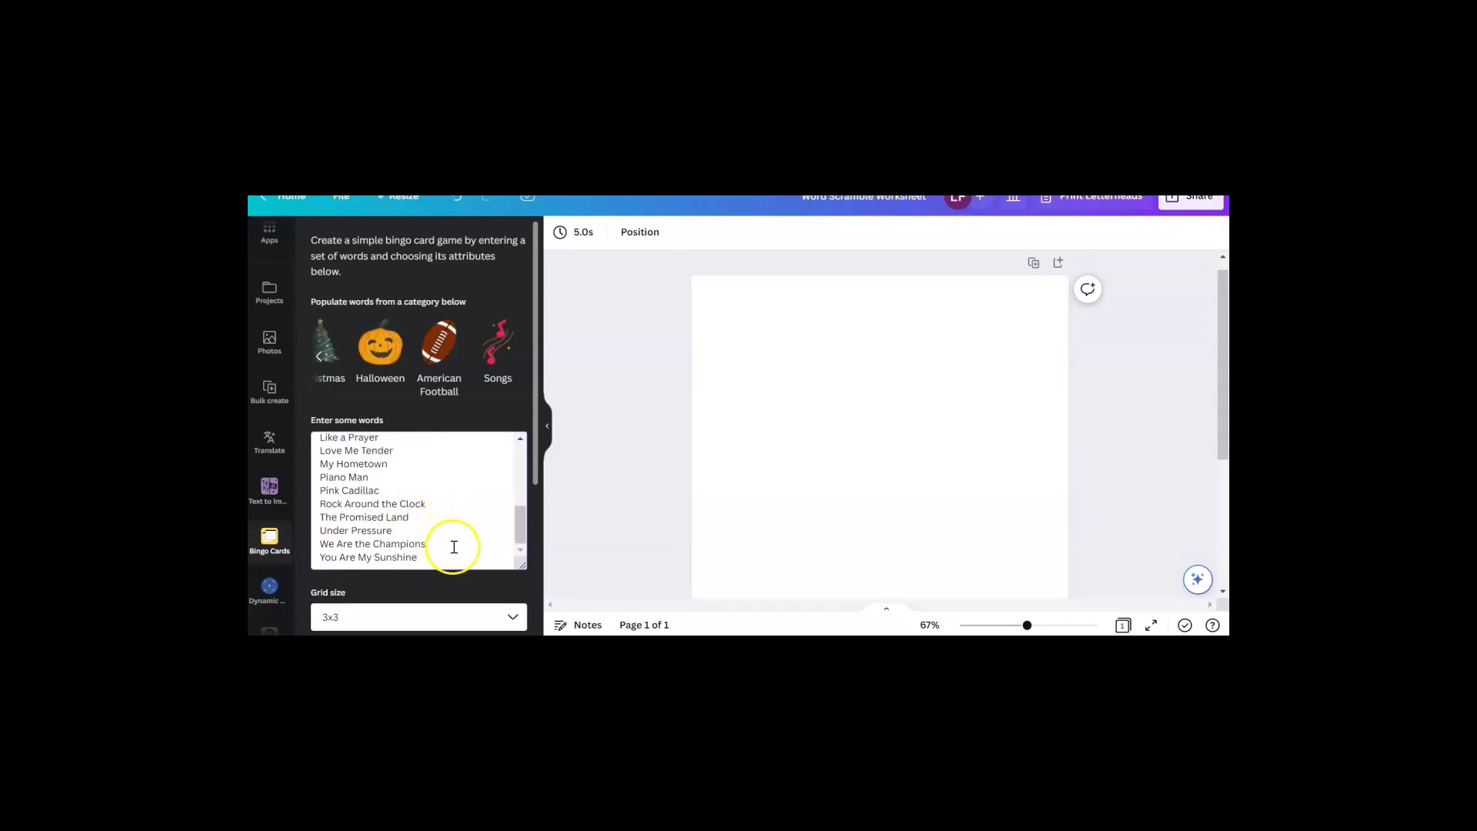
left_click(409, 517)
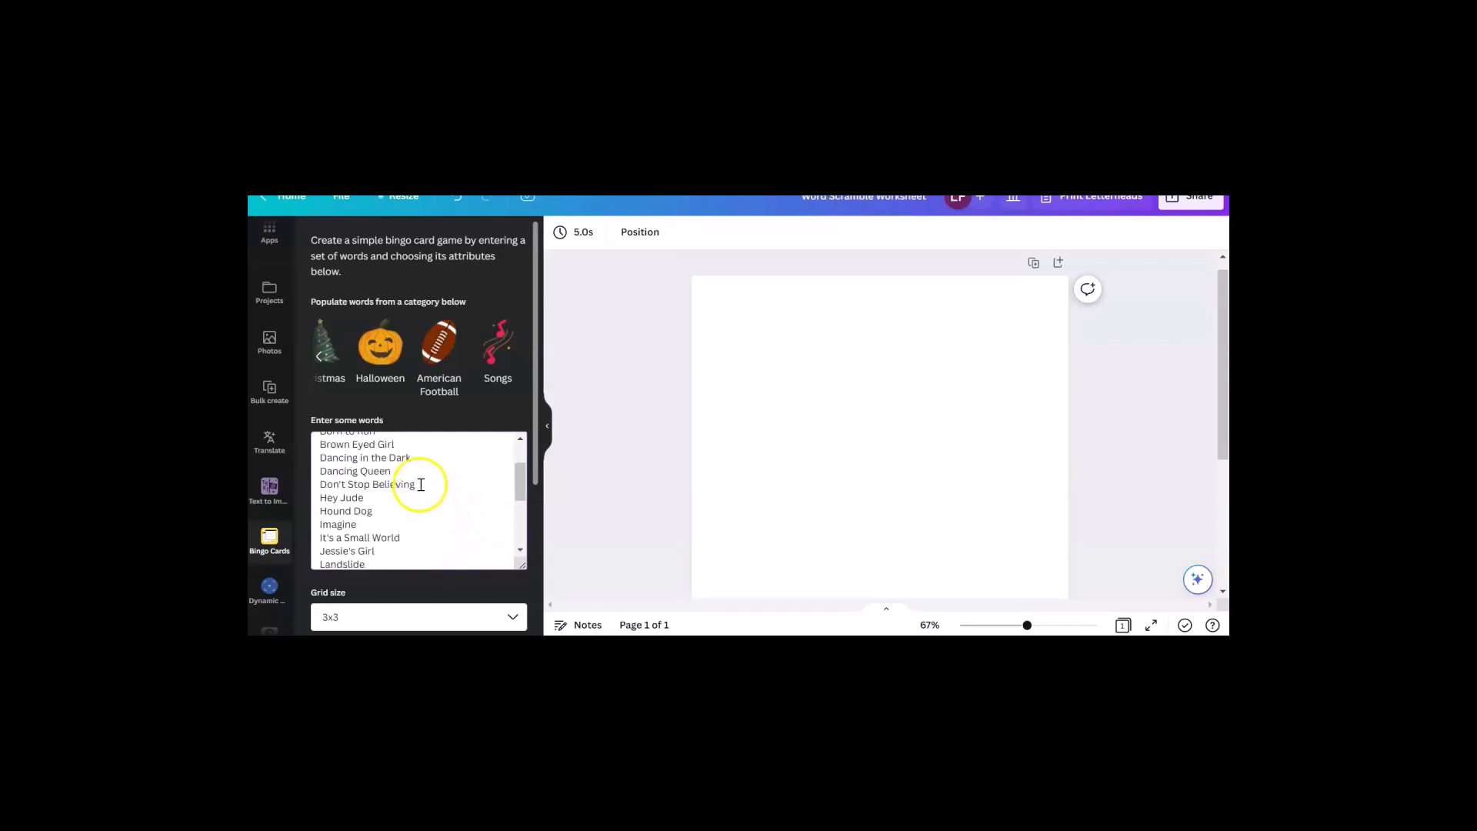
Step: Set the generator to a 5x5 grid, 10 cards, Comic Sans MS font with gridlines drawn
scroll("down", 3)
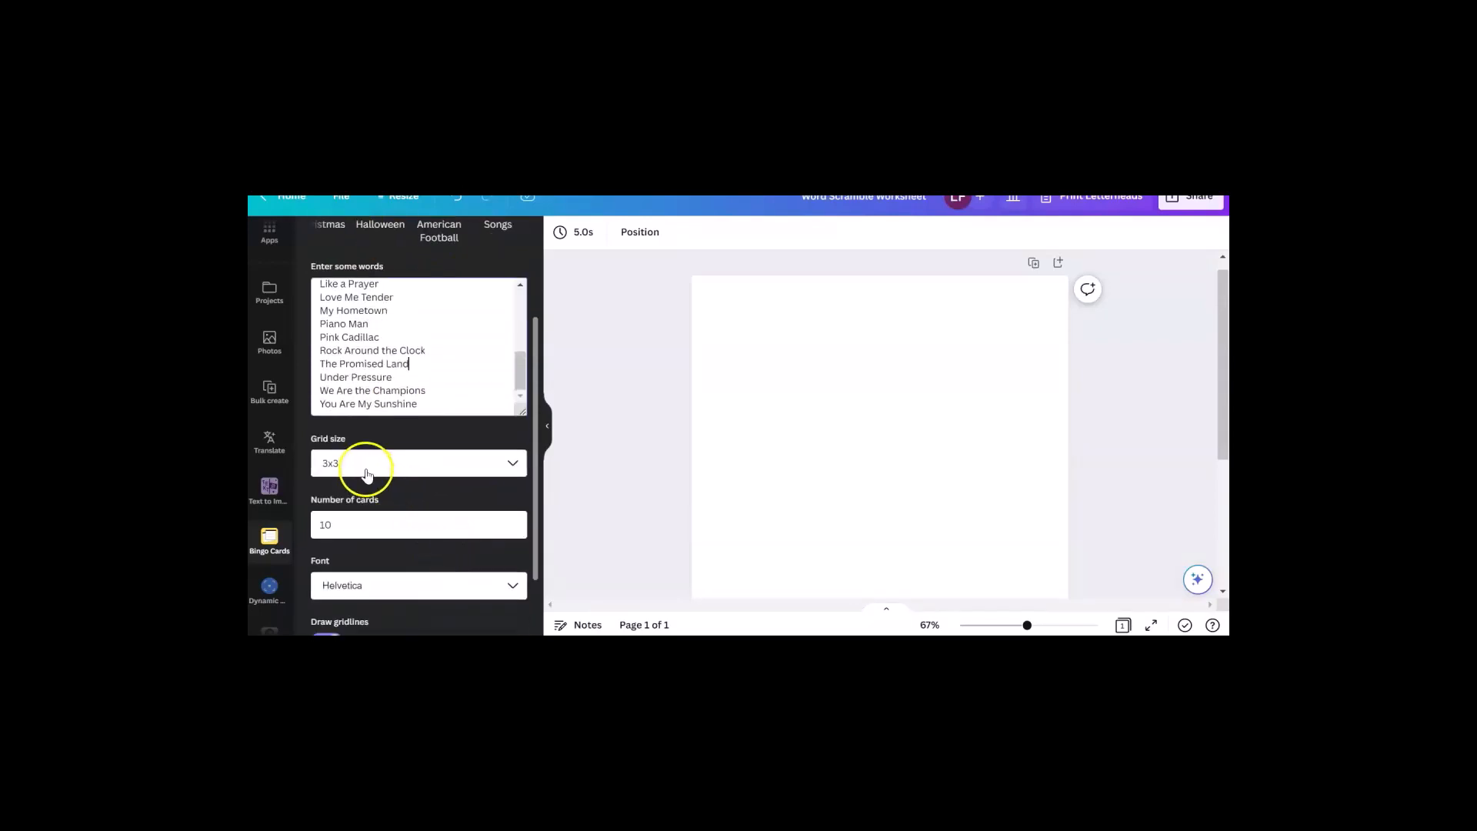
mouse_move(392, 473)
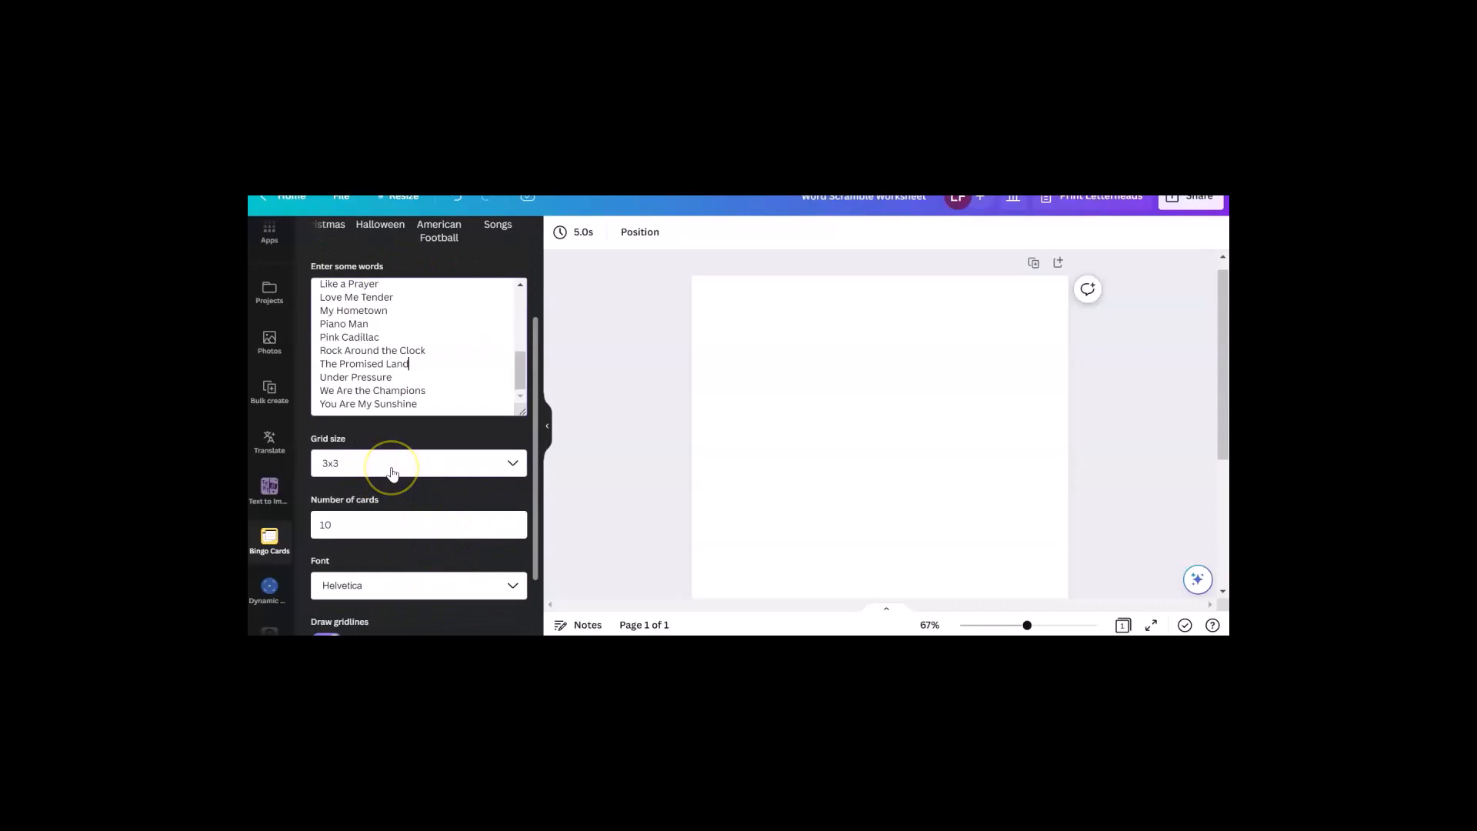
left_click(392, 463)
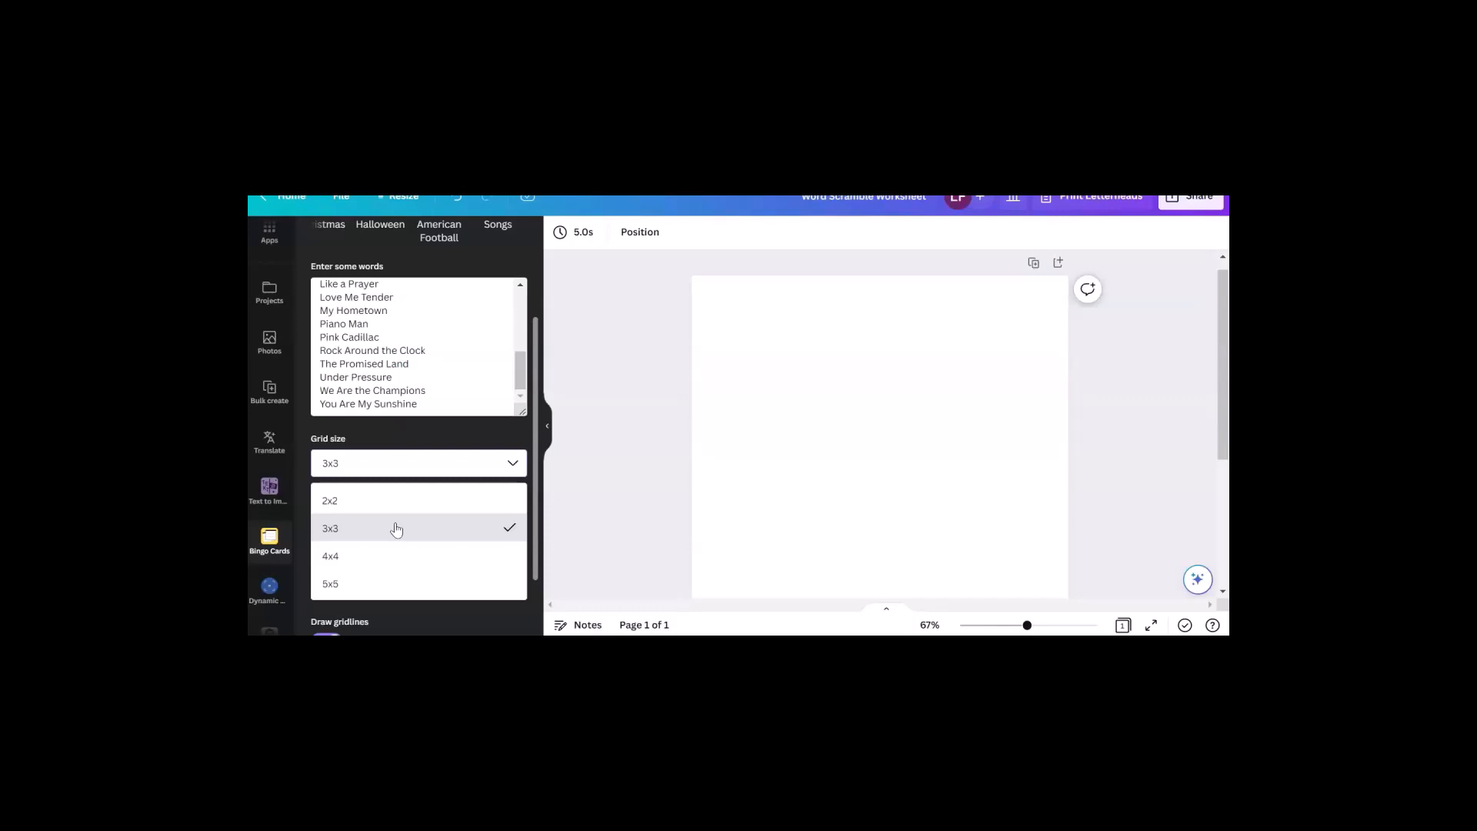
mouse_move(387, 590)
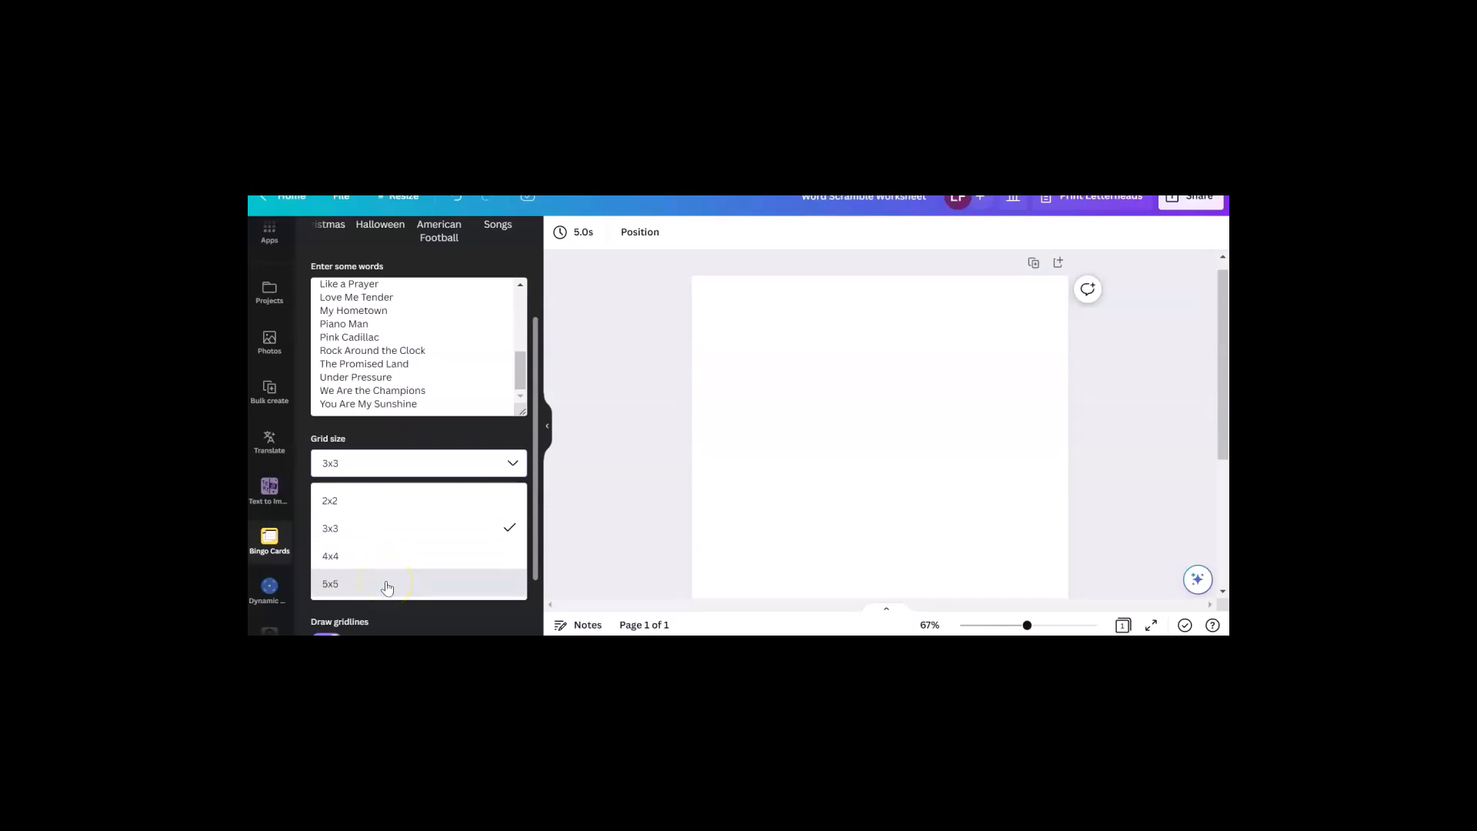
mouse_move(395, 581)
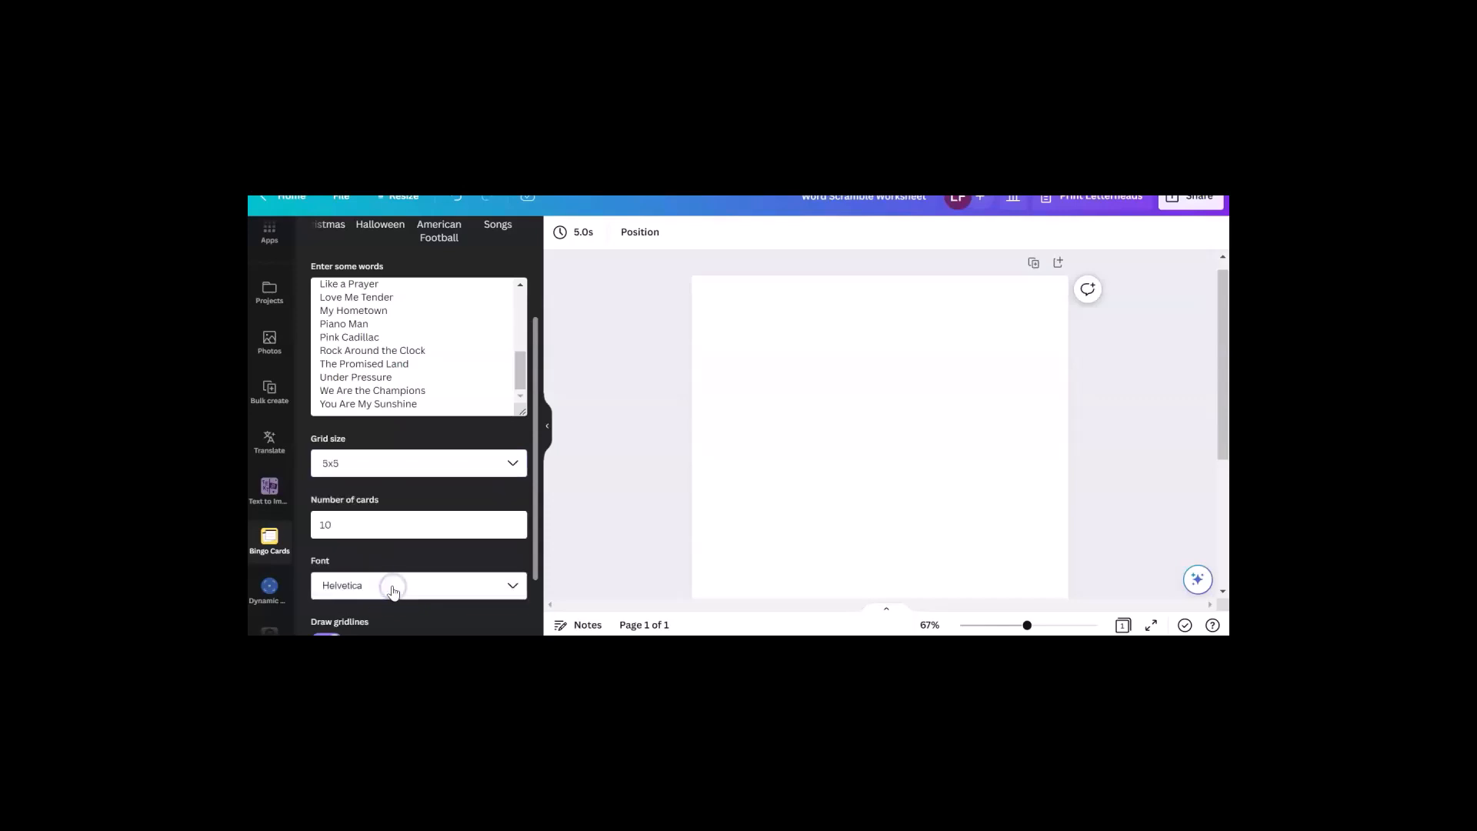
scroll("down", 3)
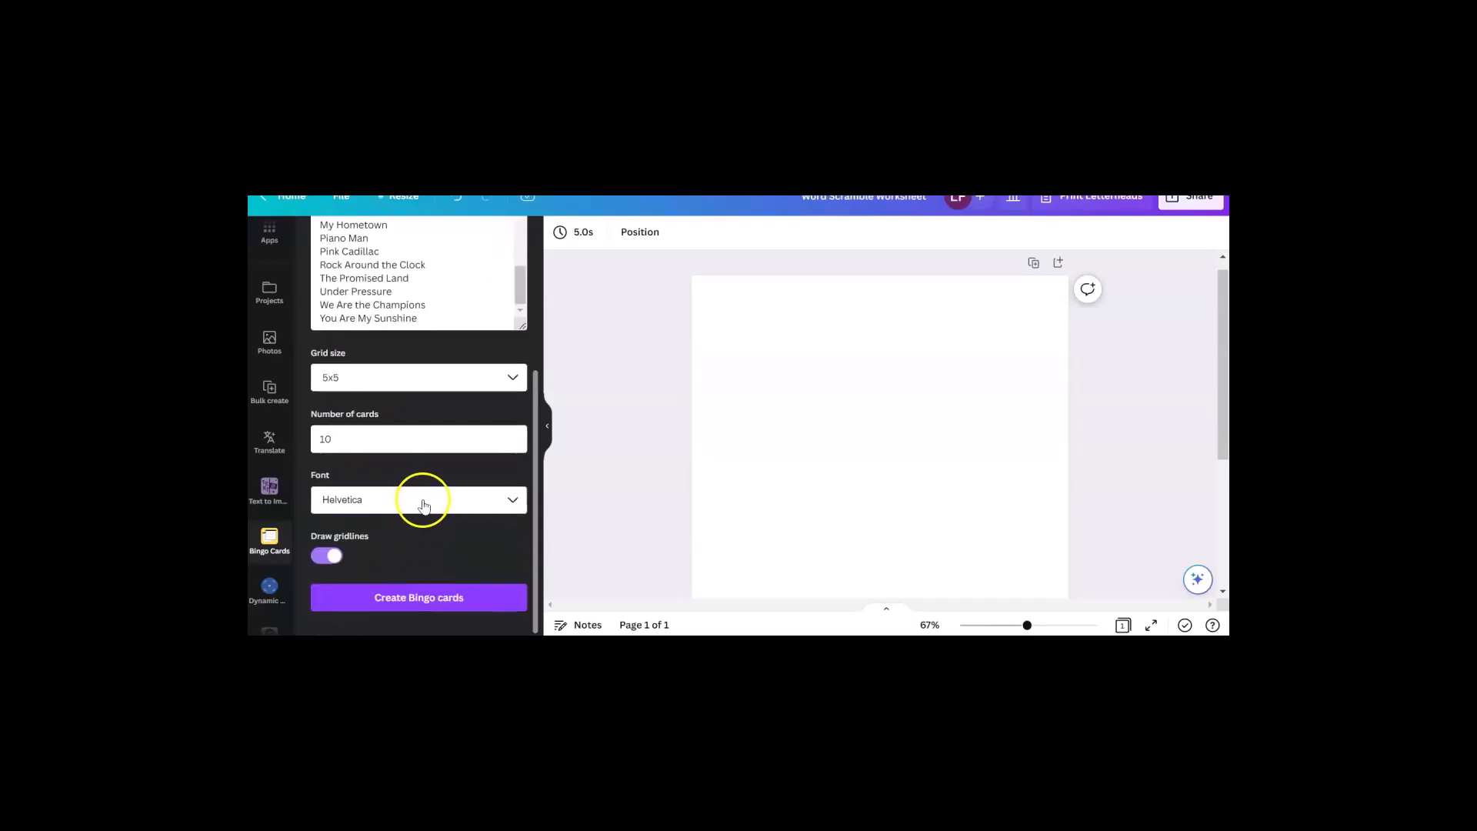
left_click(416, 498)
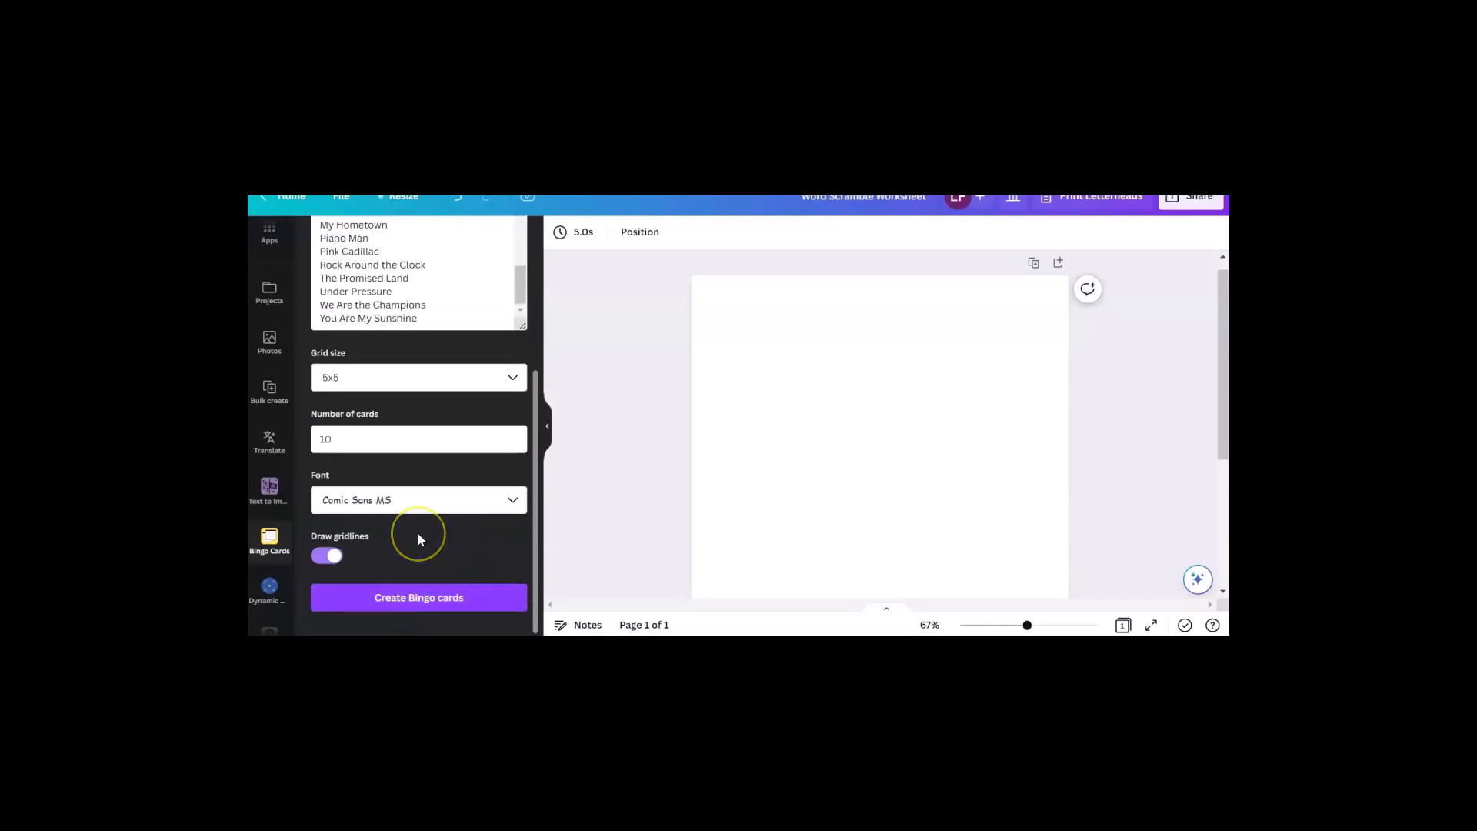
mouse_move(406, 547)
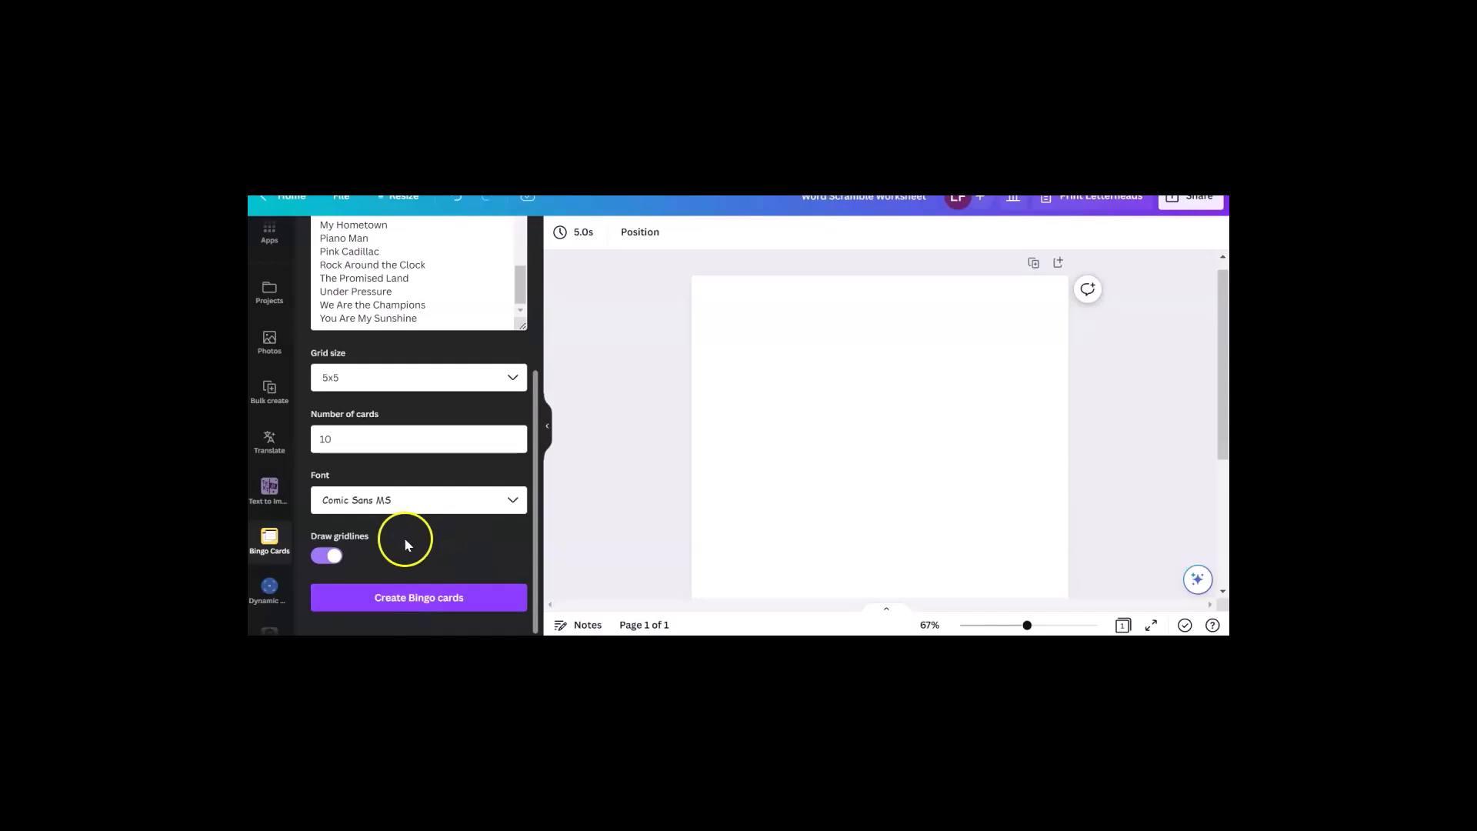
mouse_move(373, 553)
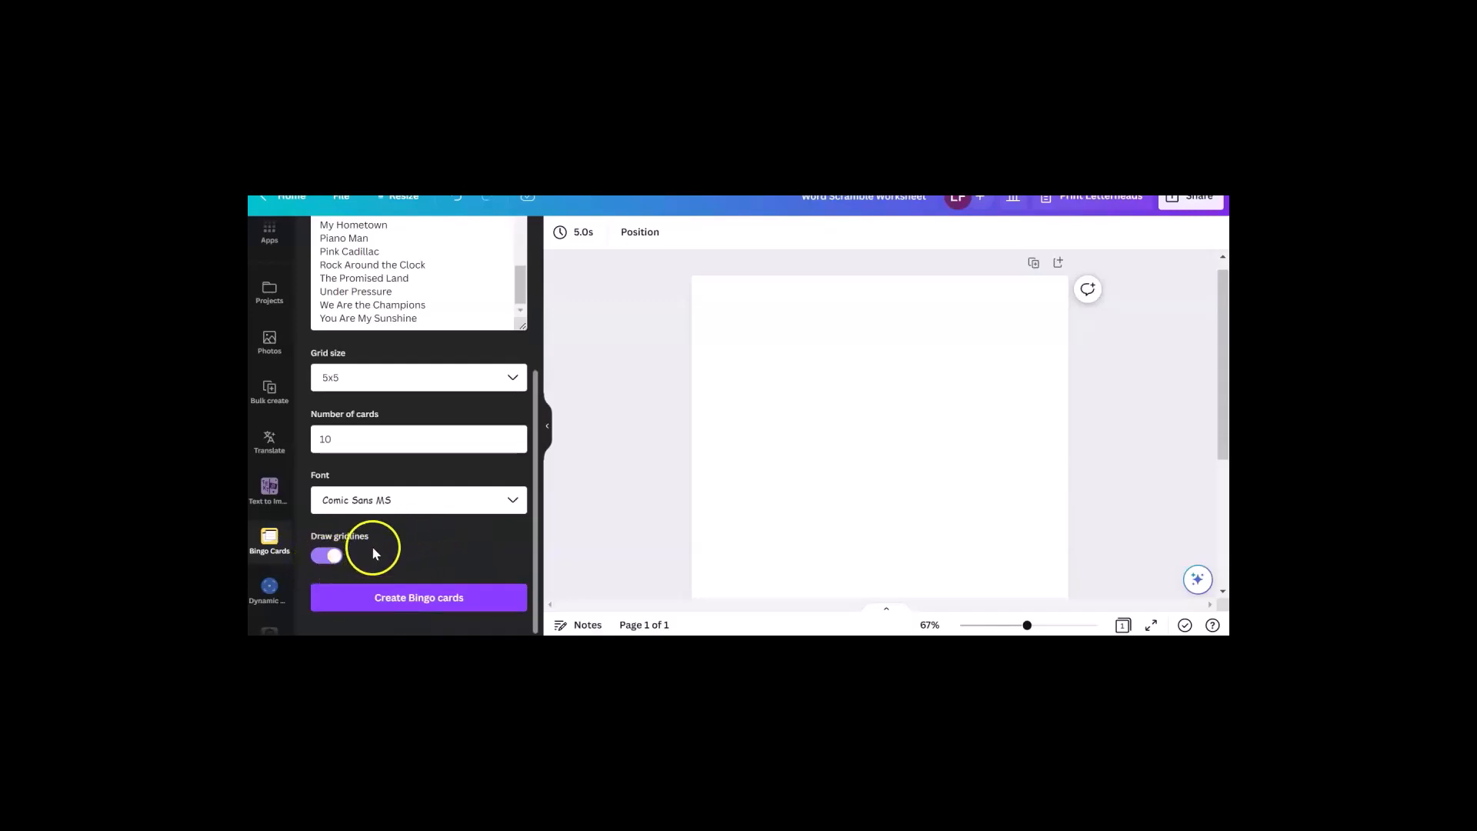
mouse_move(428, 563)
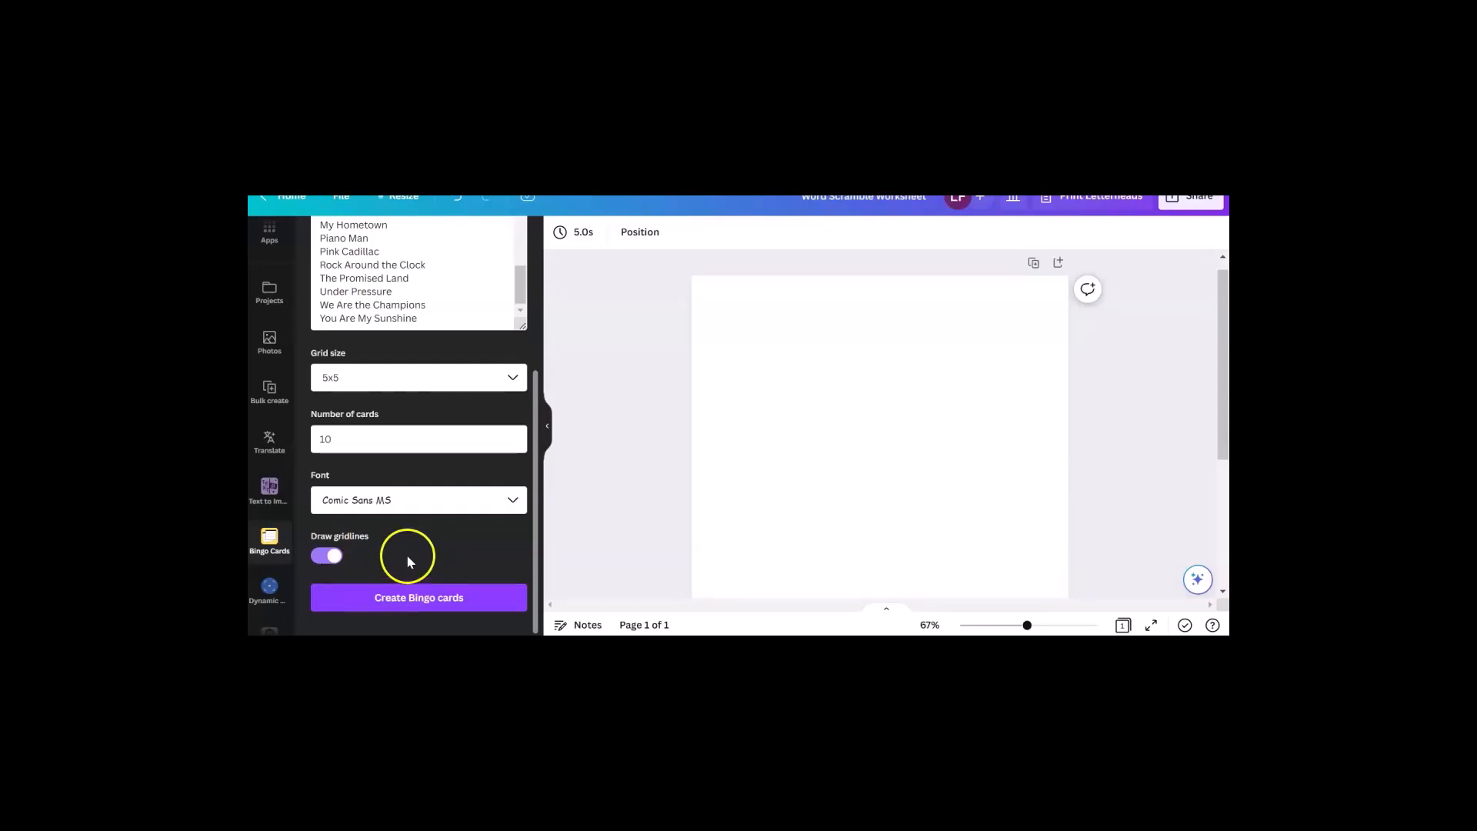
mouse_move(374, 438)
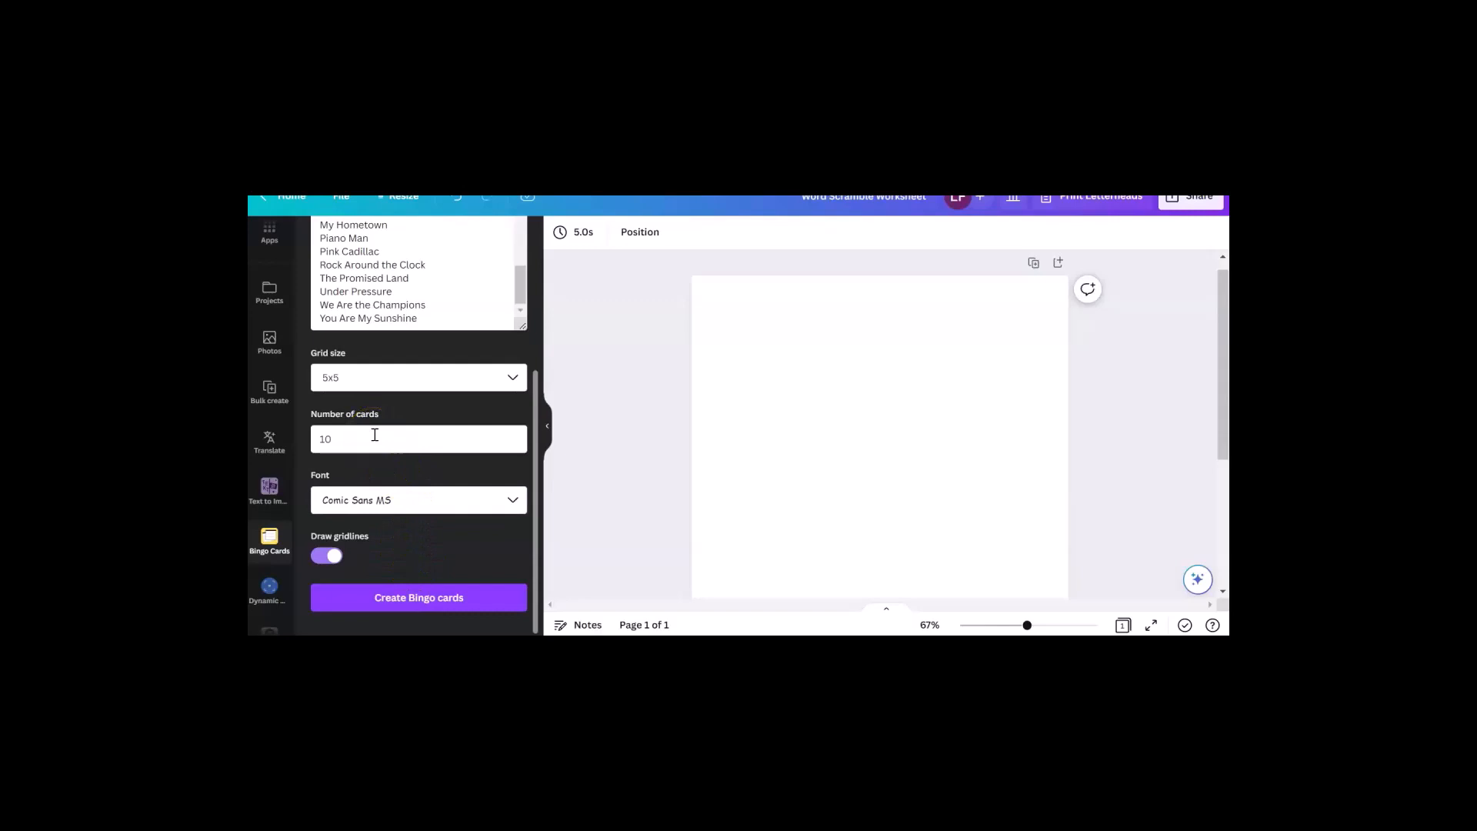
double_click(324, 439)
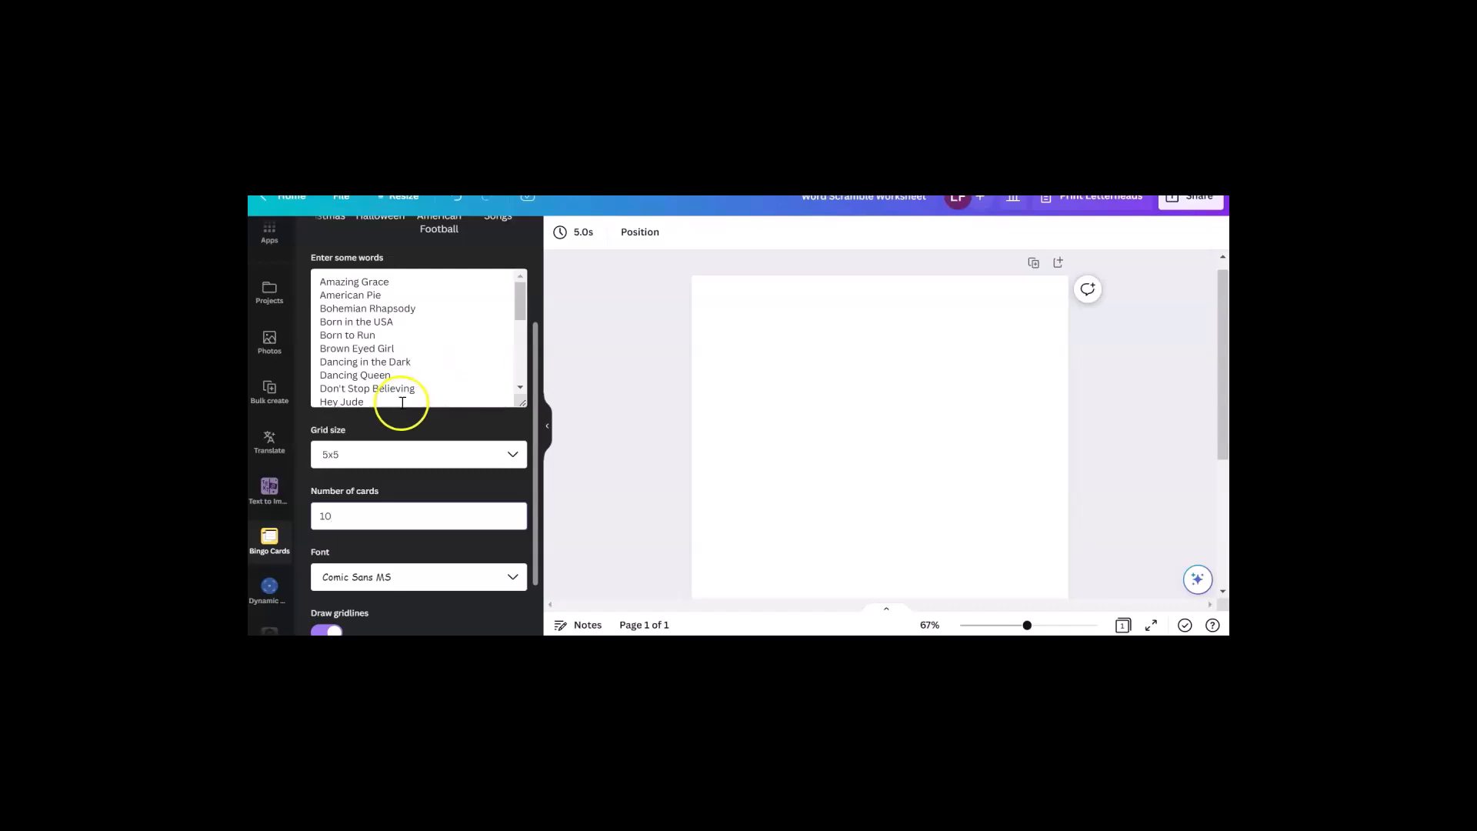
mouse_move(415, 317)
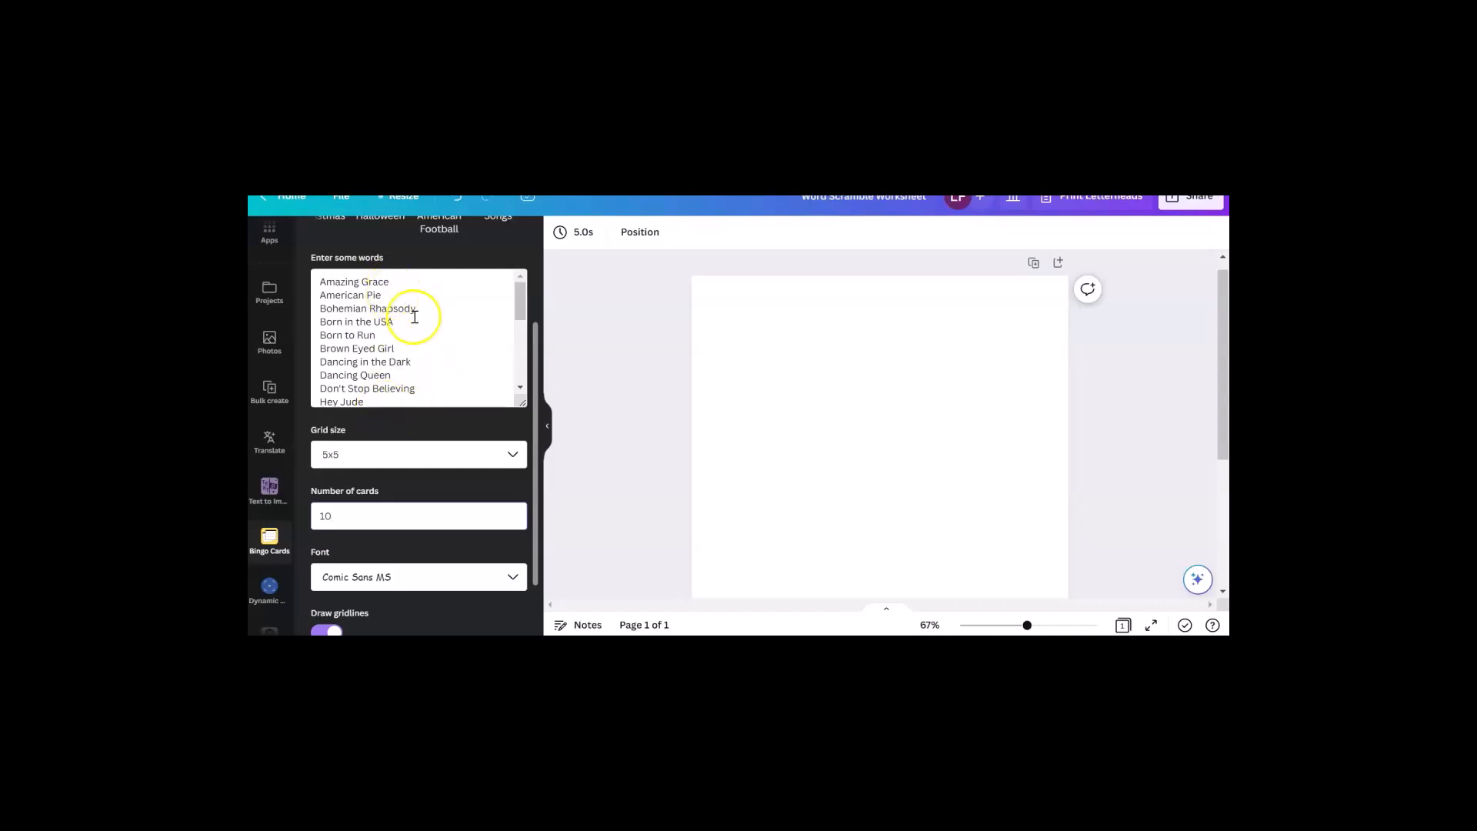
scroll("down", 3)
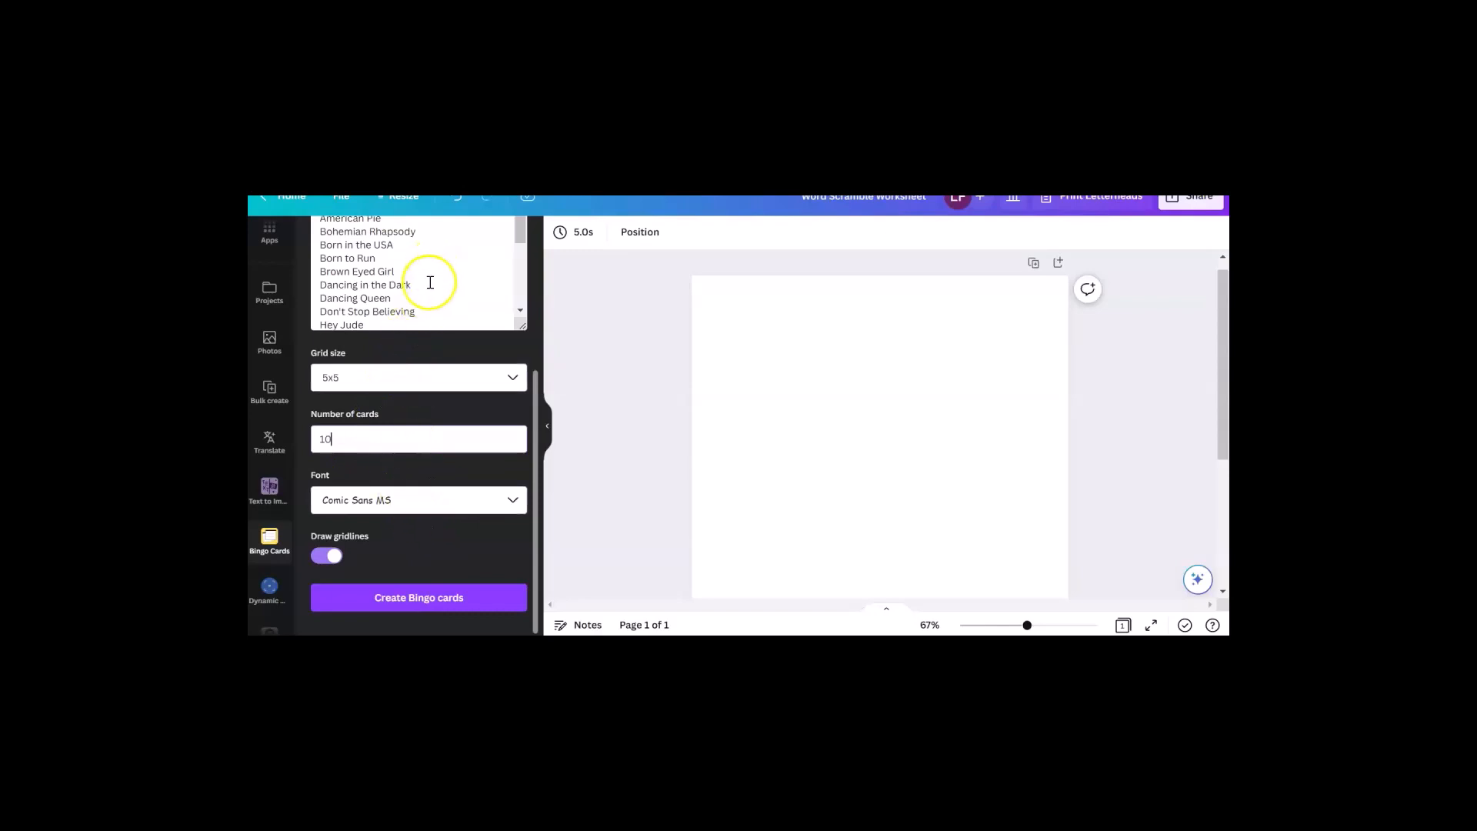
left_click(419, 597)
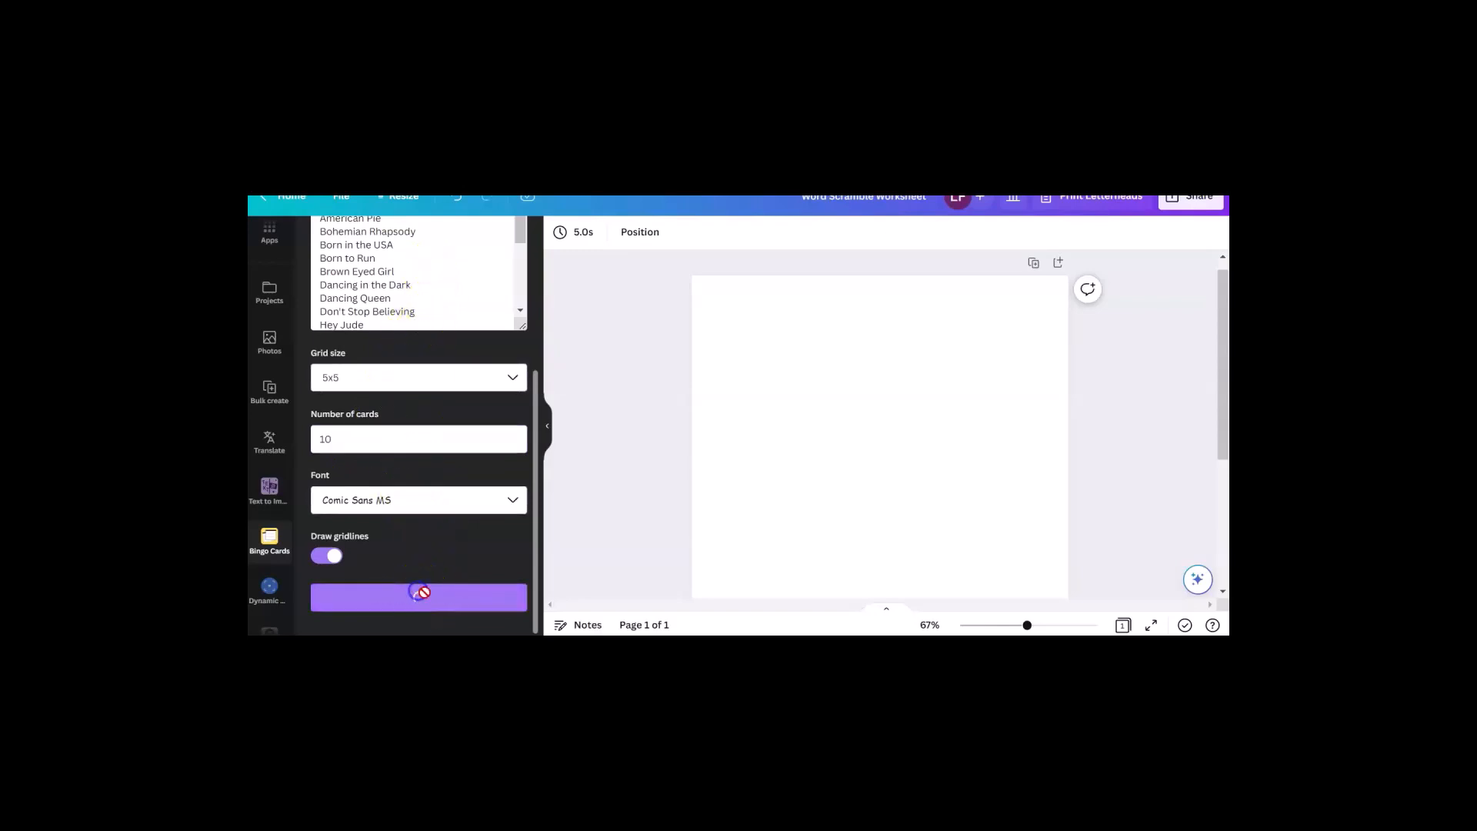
Step: Generate the song bingo cards and add blank pages until the design has ten
left_click(418, 596)
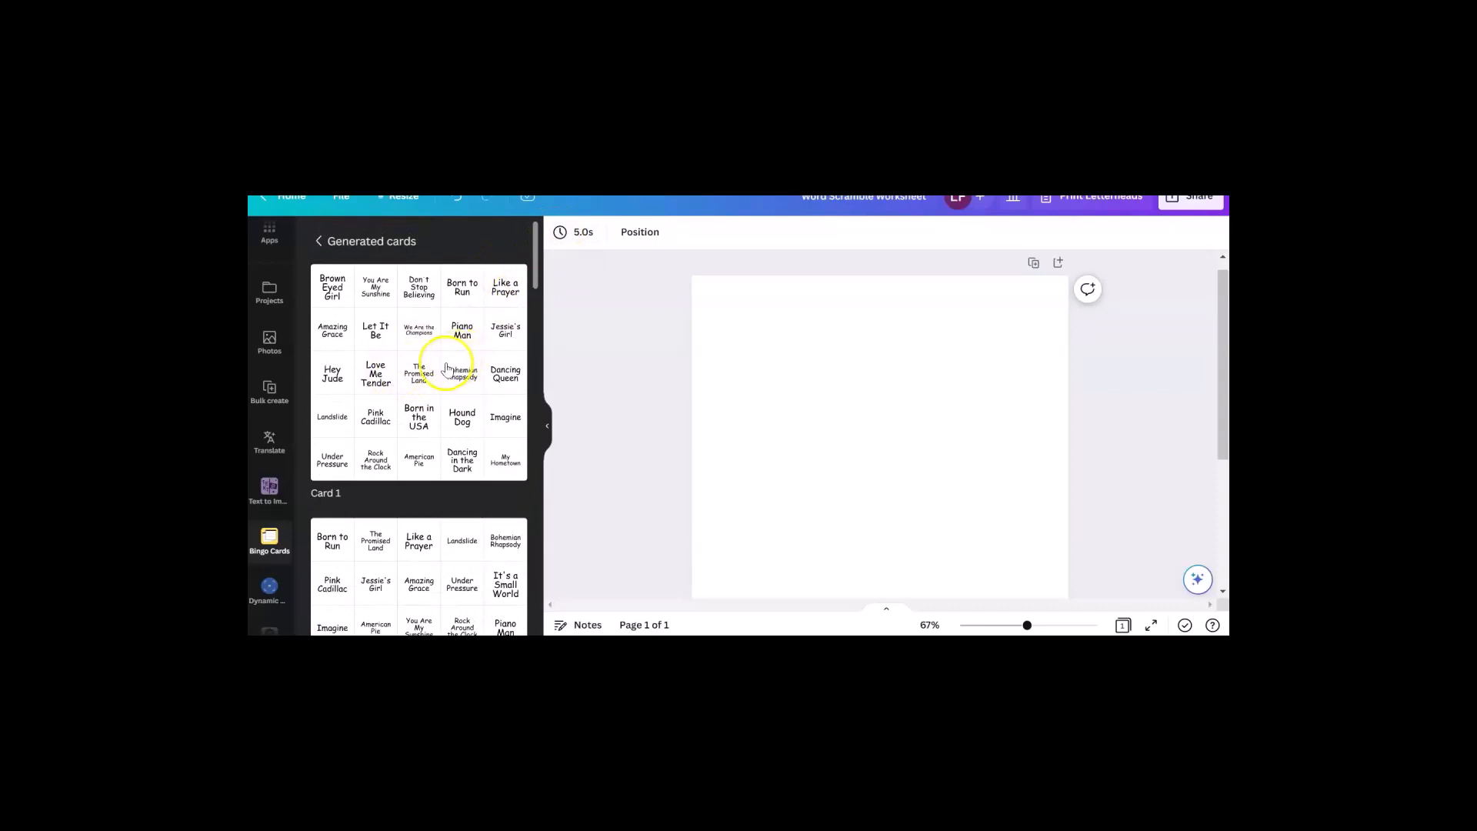
scroll("down", 3)
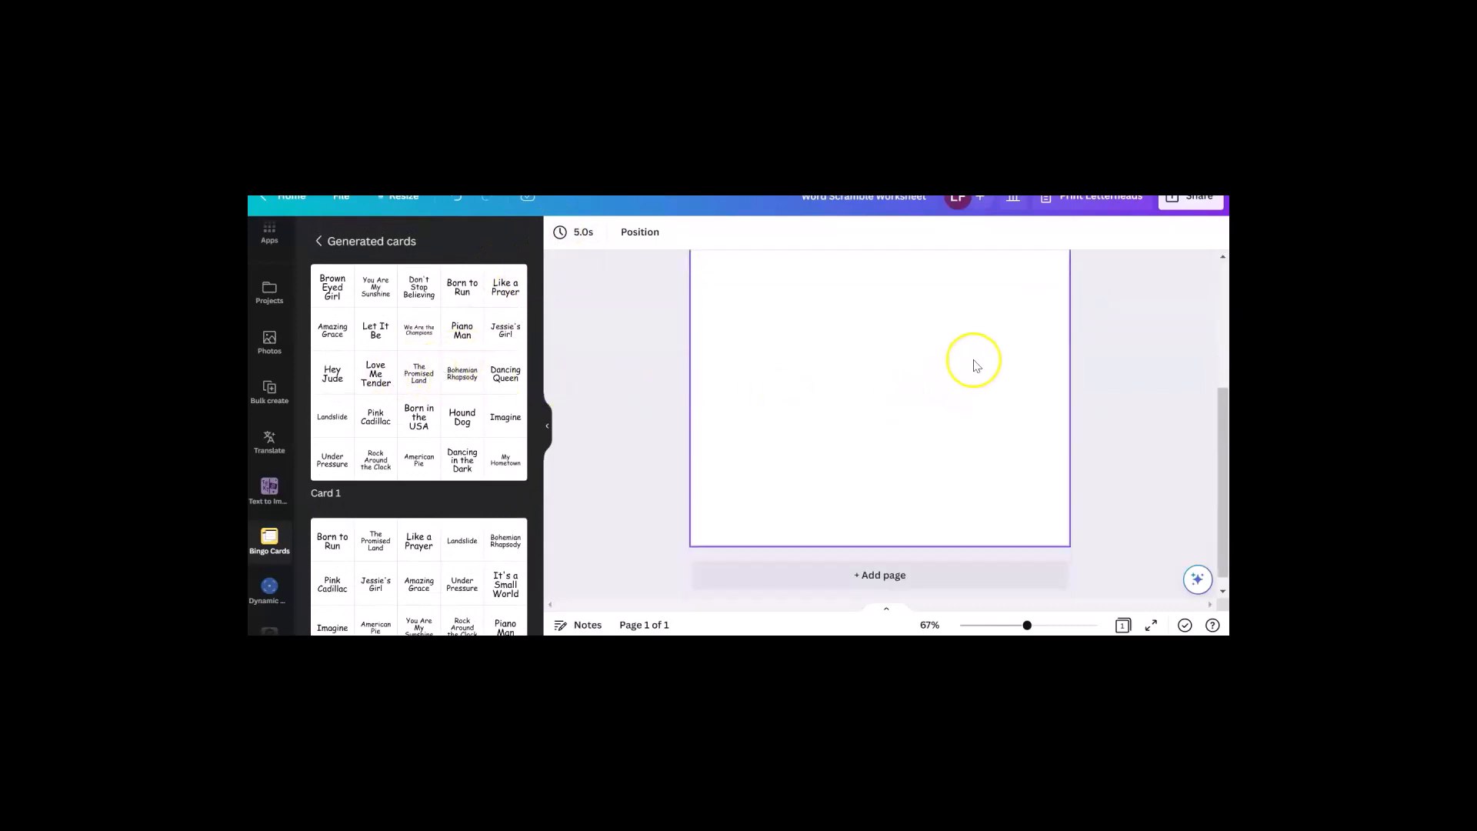
left_click(879, 561)
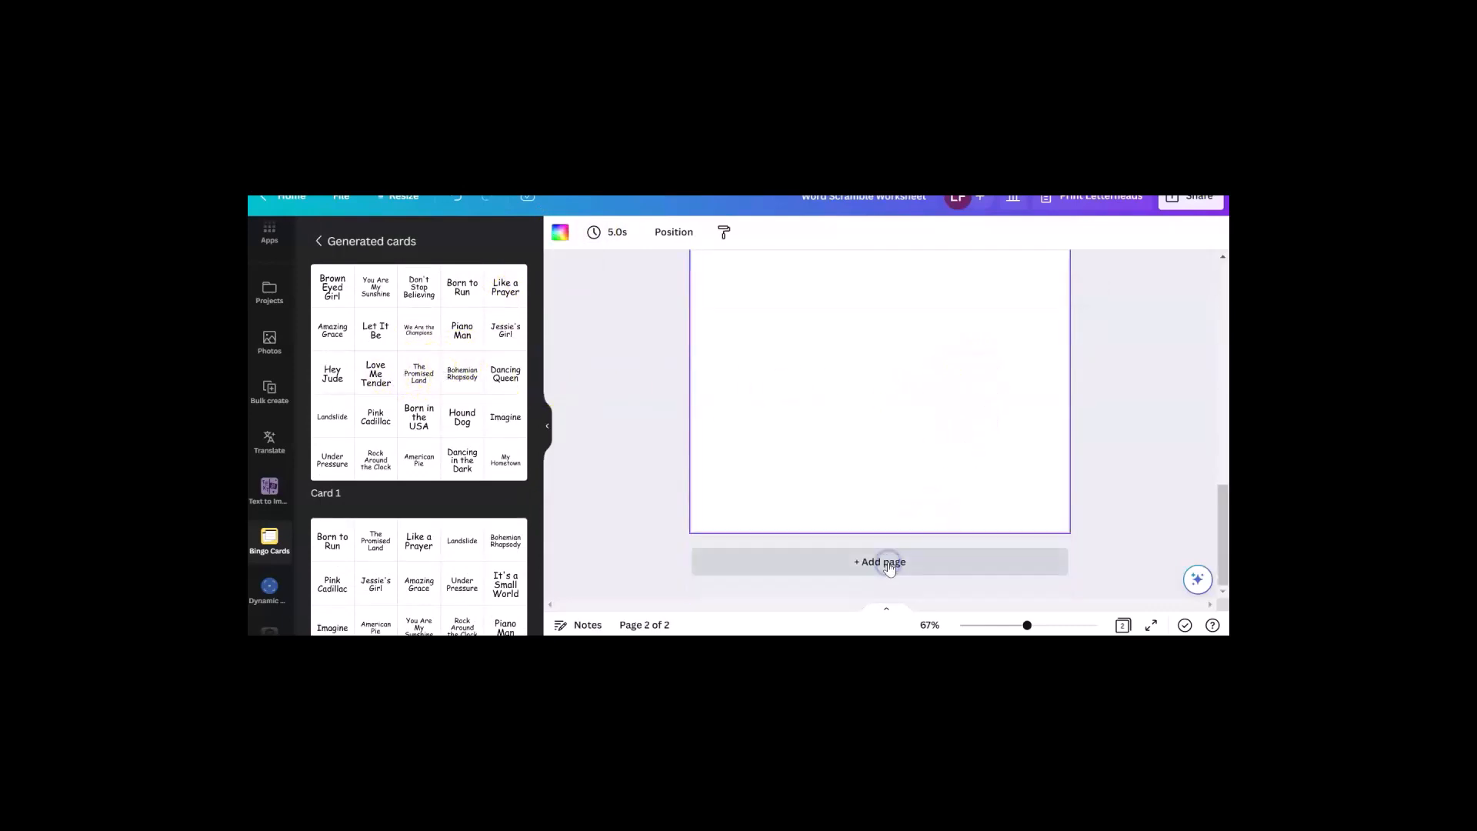
left_click(878, 561)
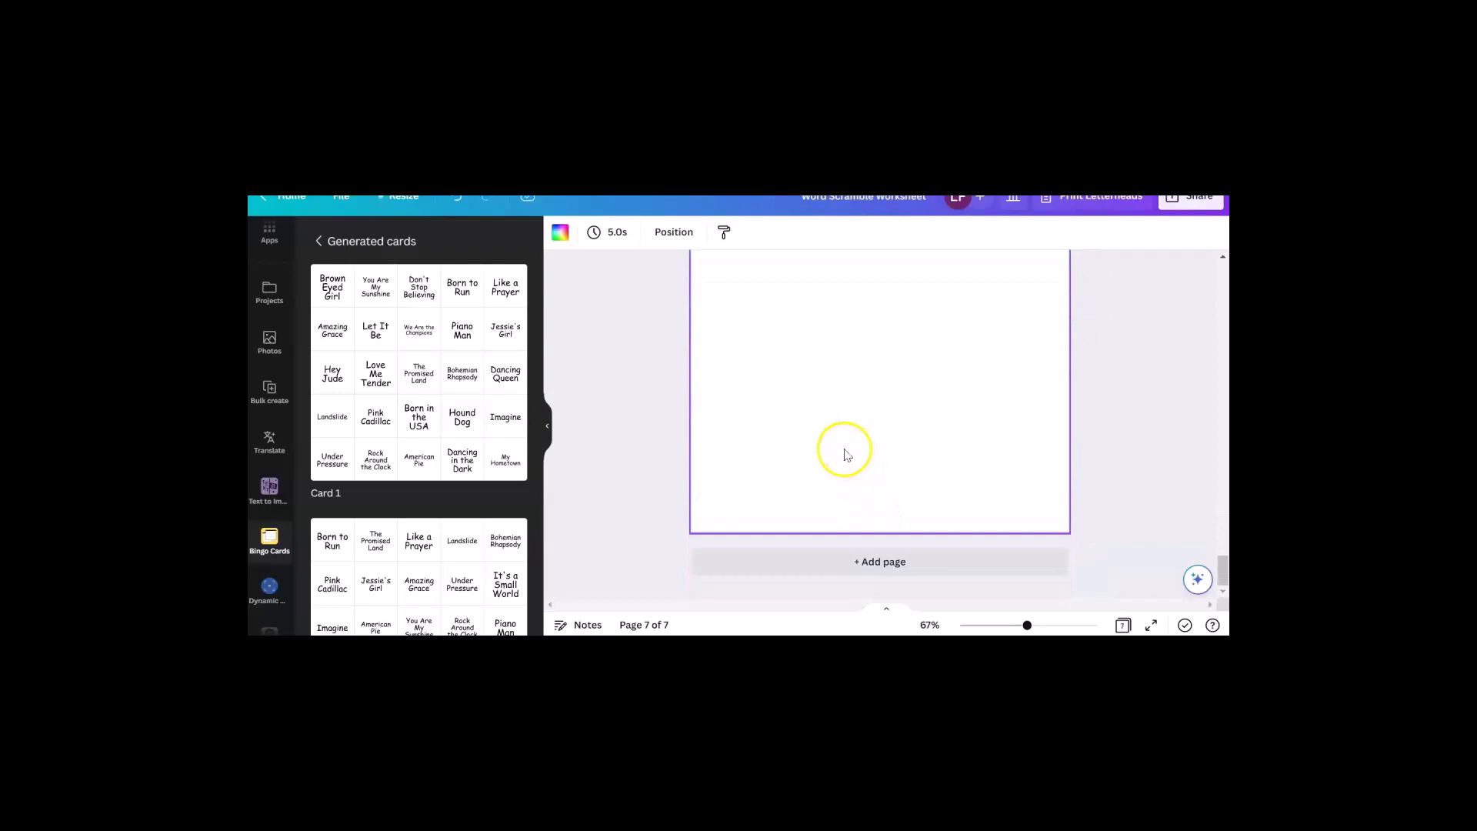
left_click(879, 562)
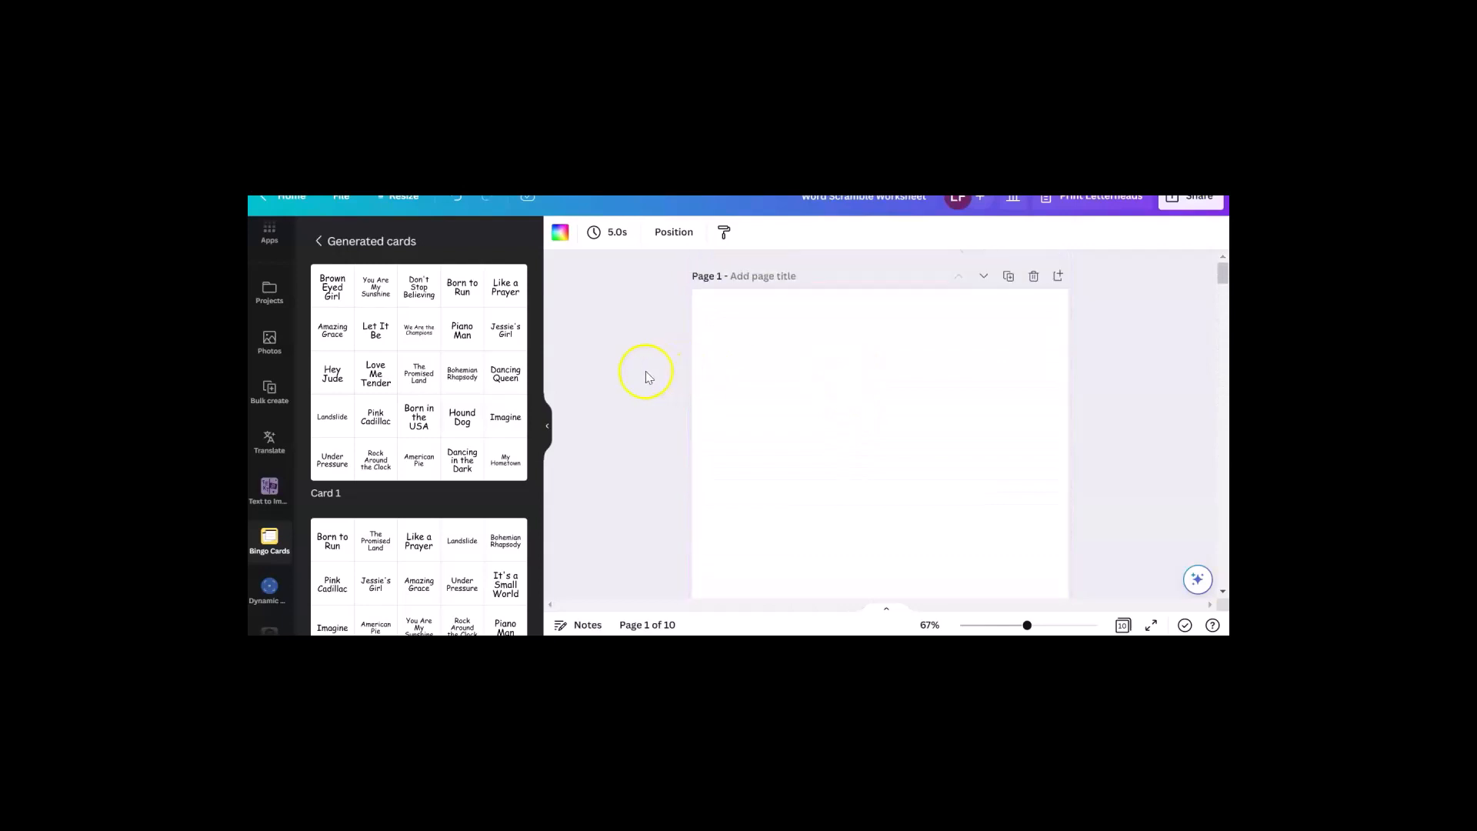
mouse_move(425, 368)
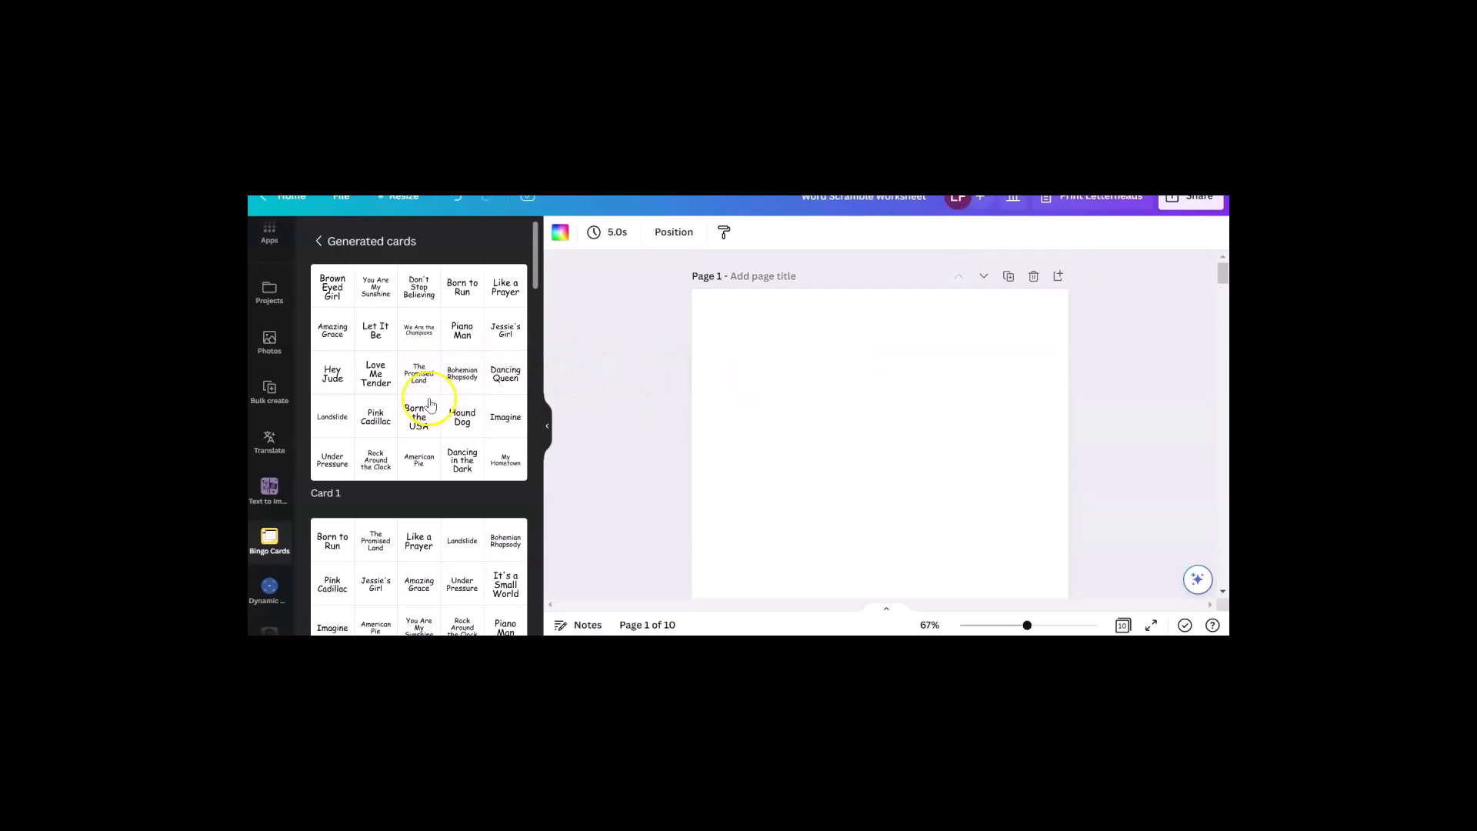
Step: Place a generated card on each page and enlarge page 9's grid in the lower half
left_click(418, 400)
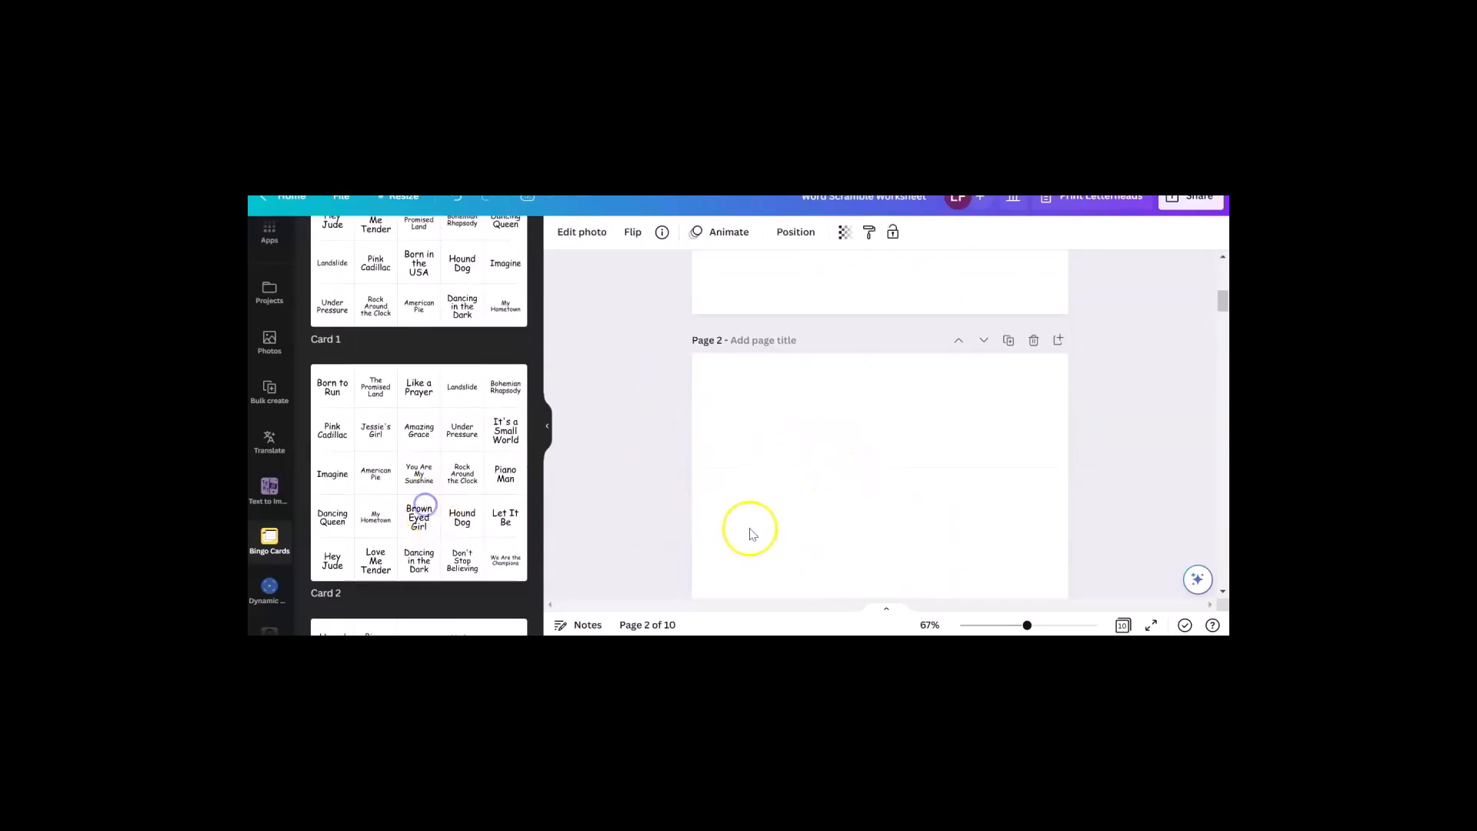
scroll("down", 3)
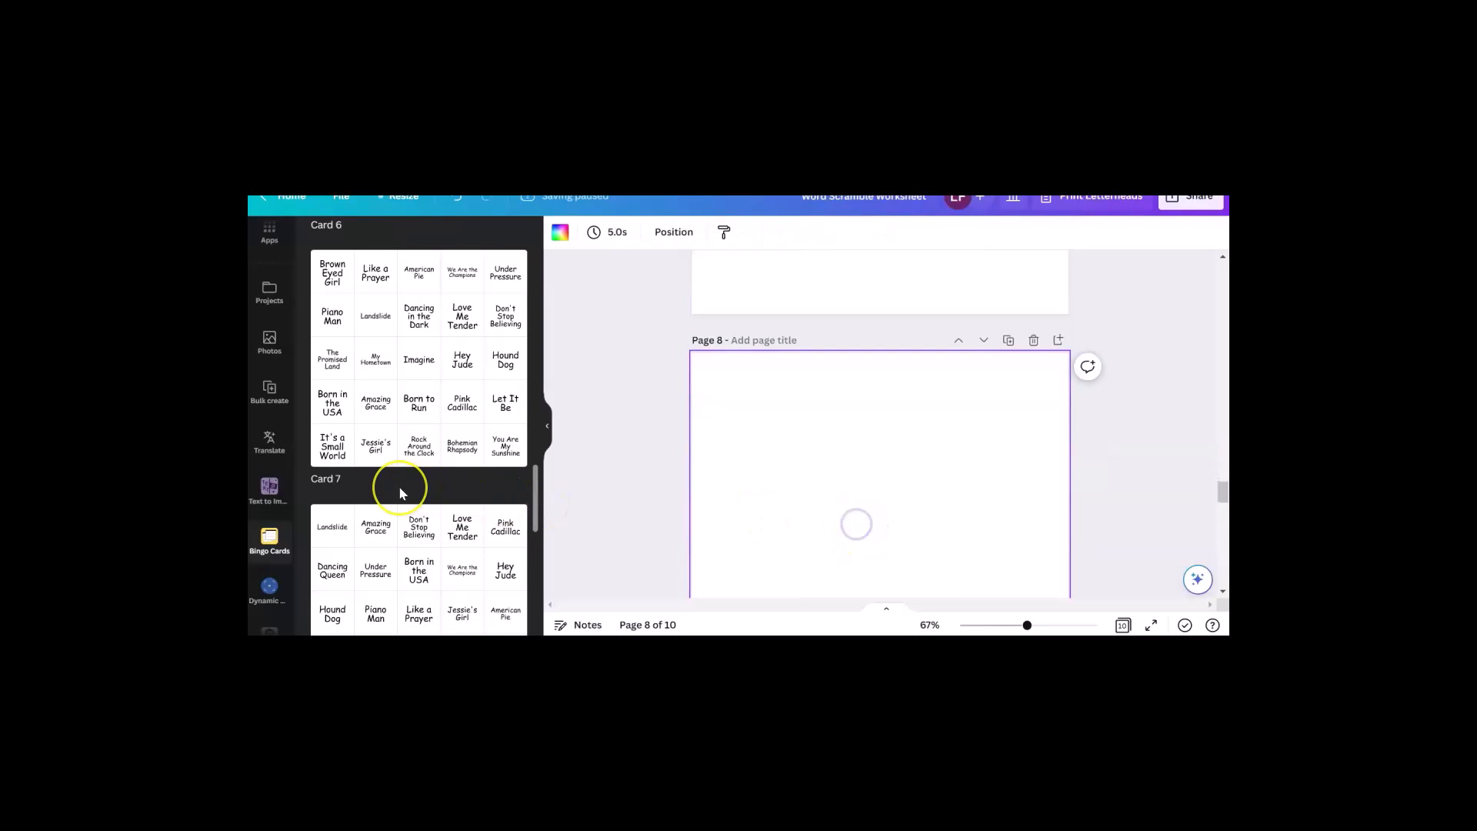
scroll("down", 3)
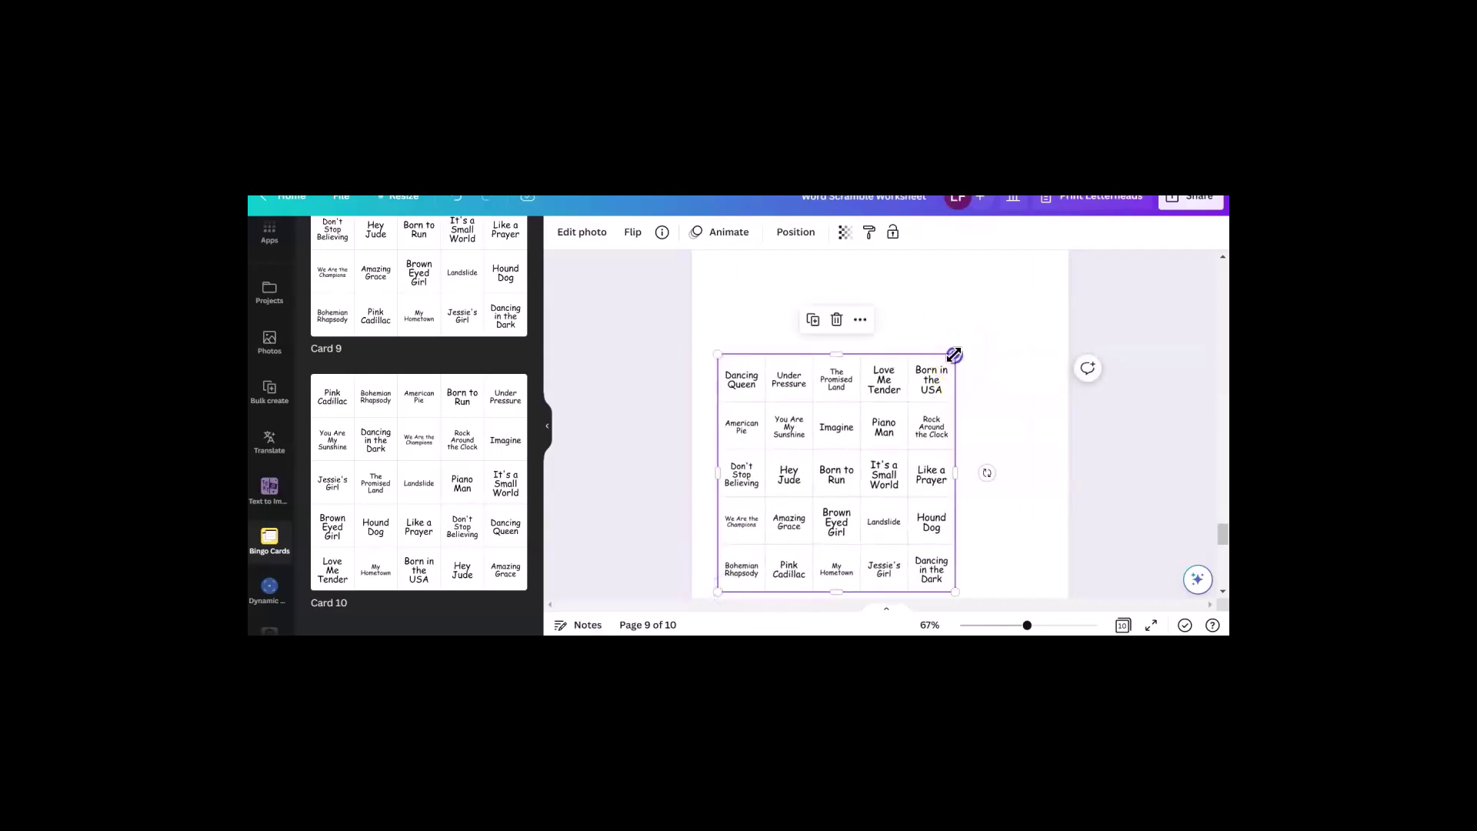
left_click_drag(954, 356, 1042, 264)
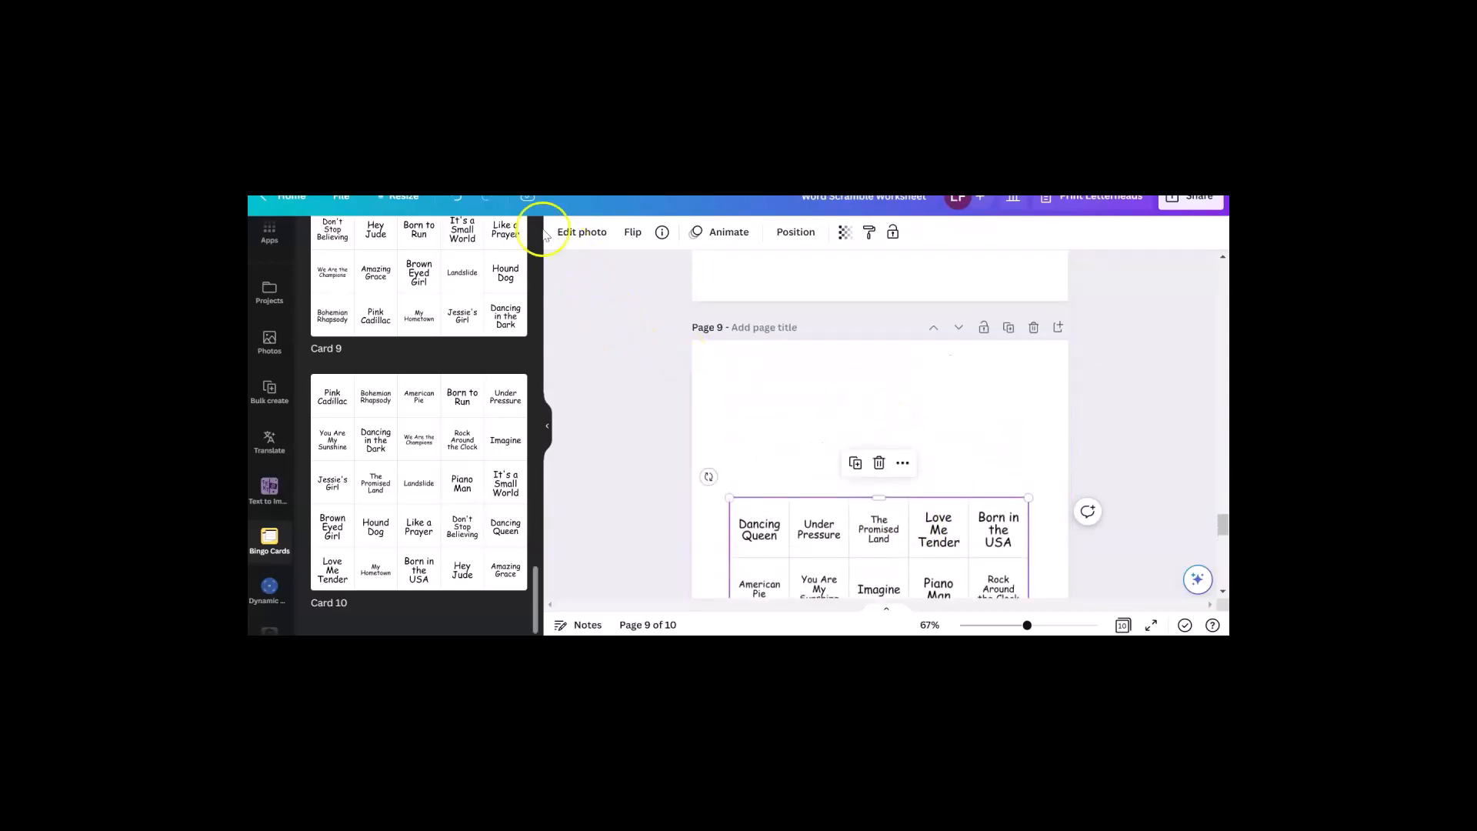
mouse_move(269, 246)
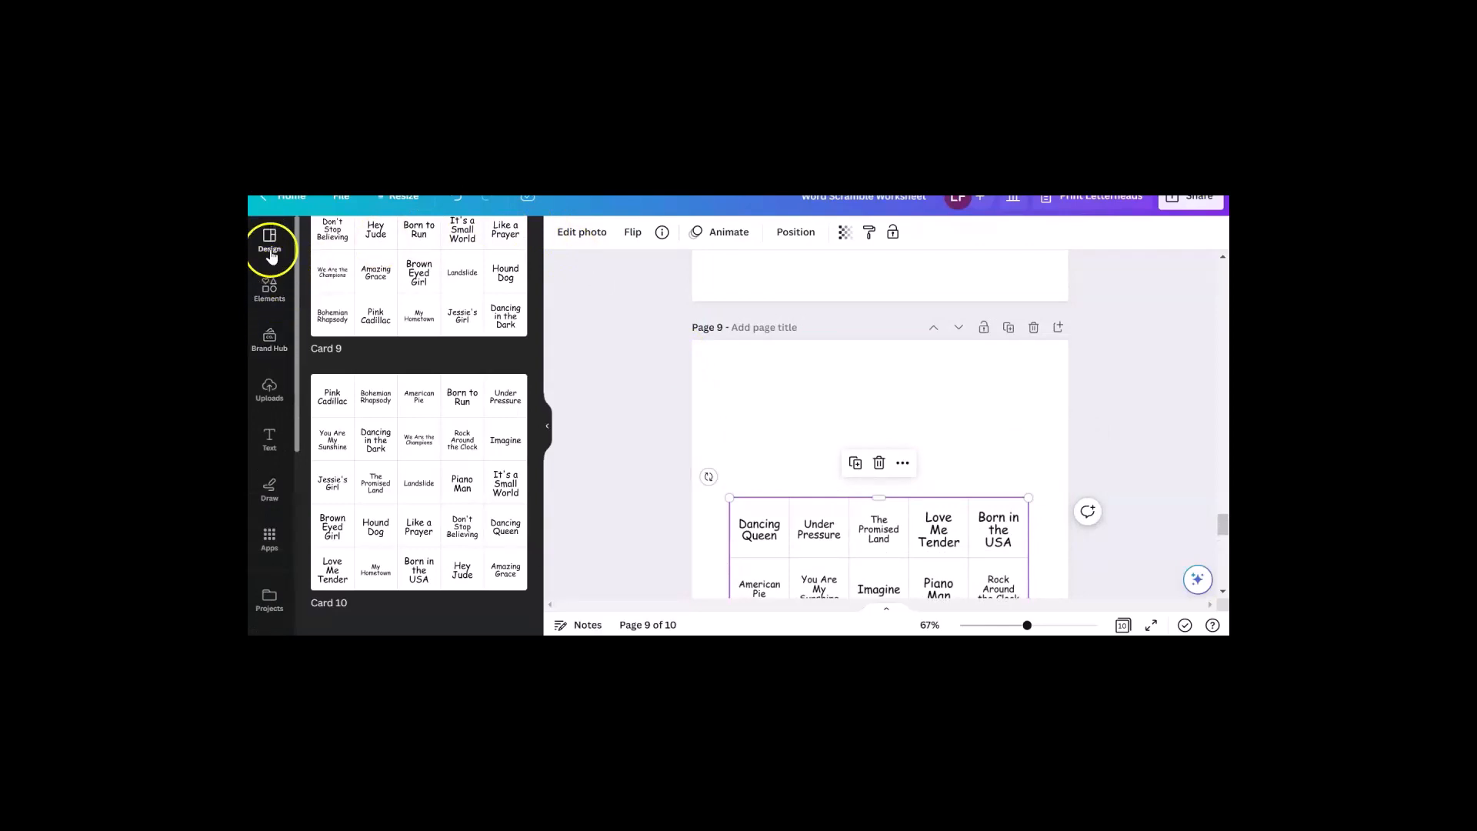
Step: Search the Elements library for 'spring banner' graphics
left_click(269, 246)
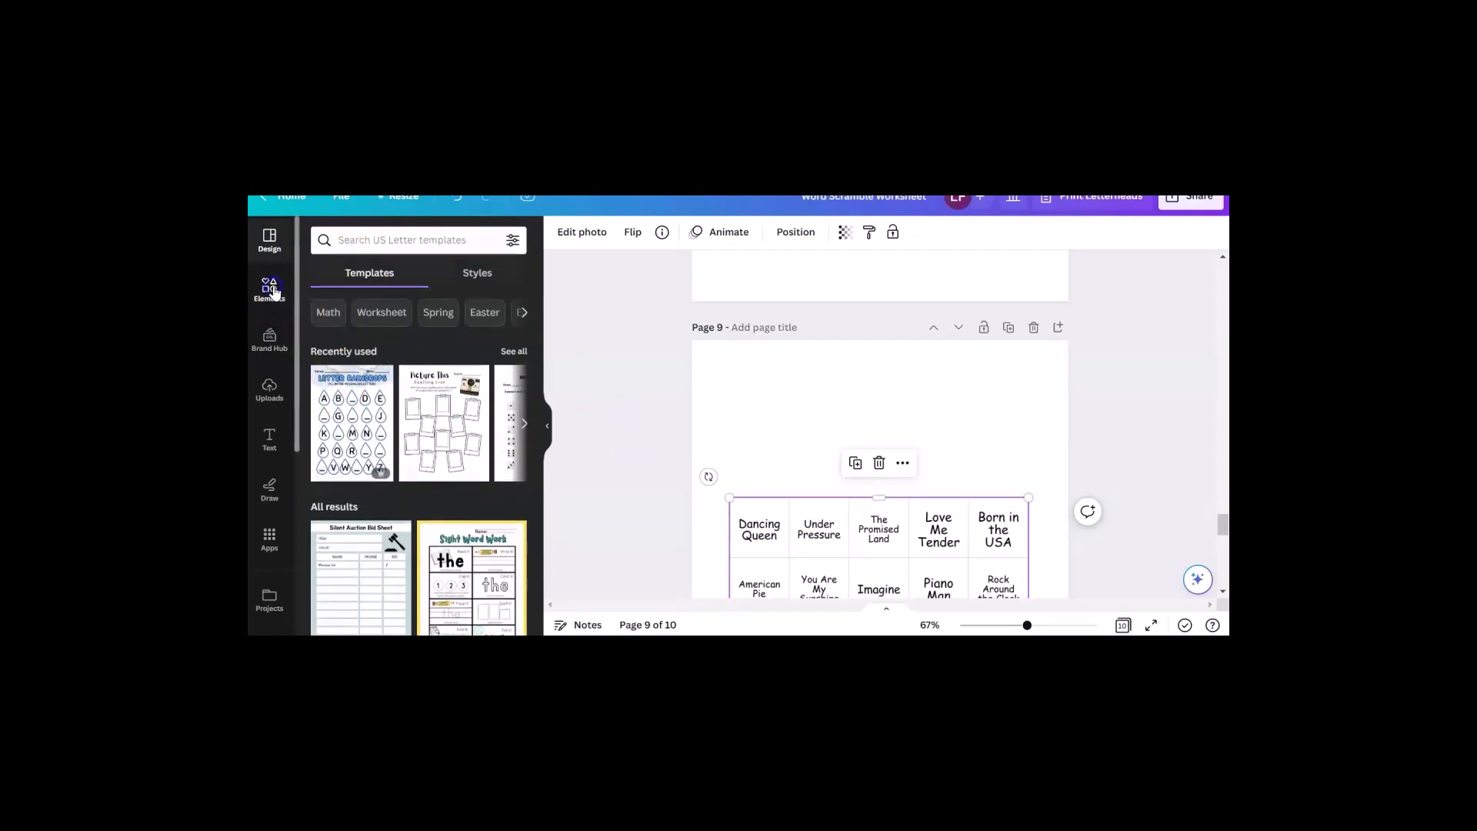
type("color palette")
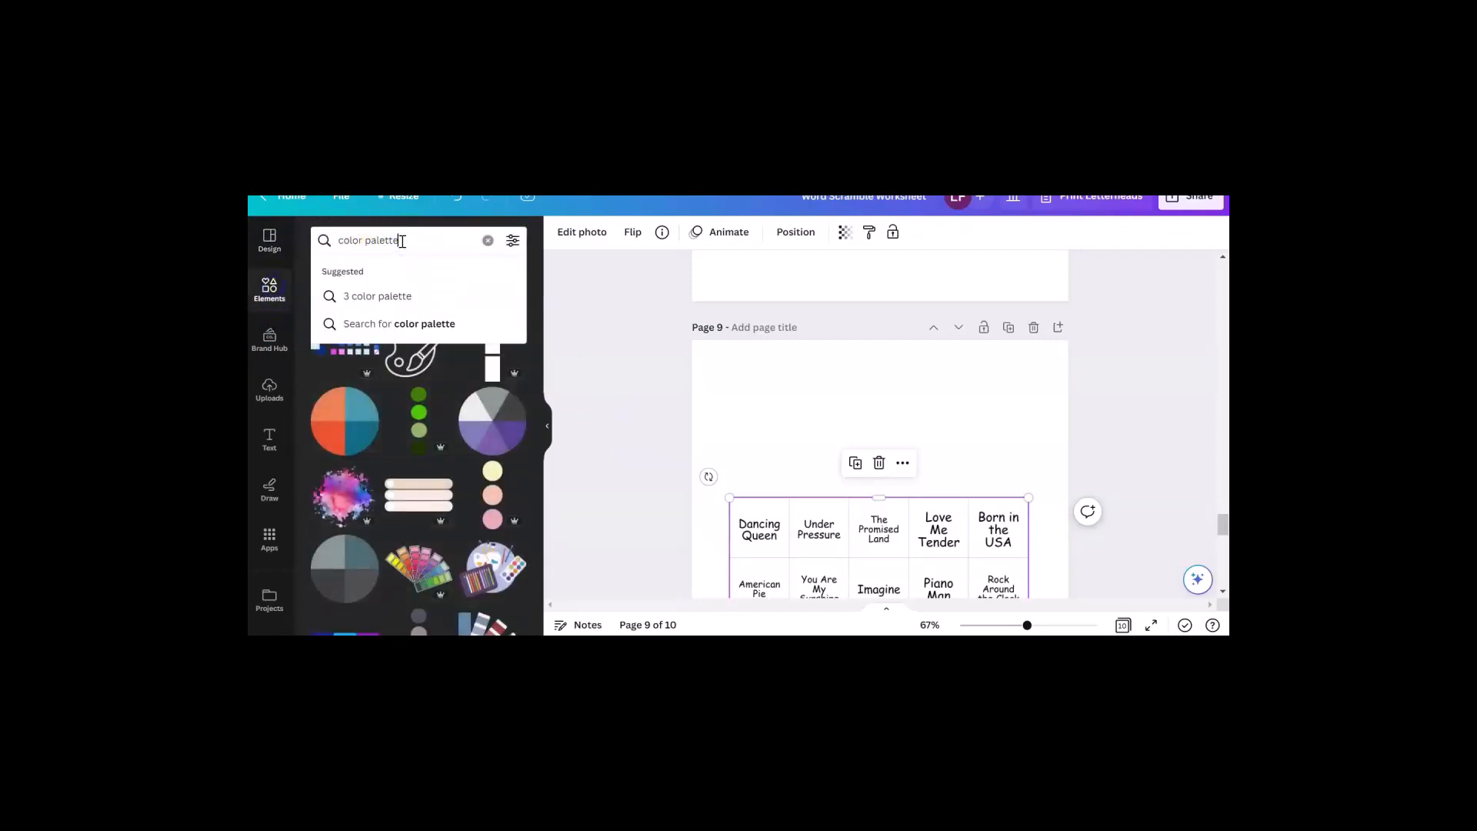
type("sp")
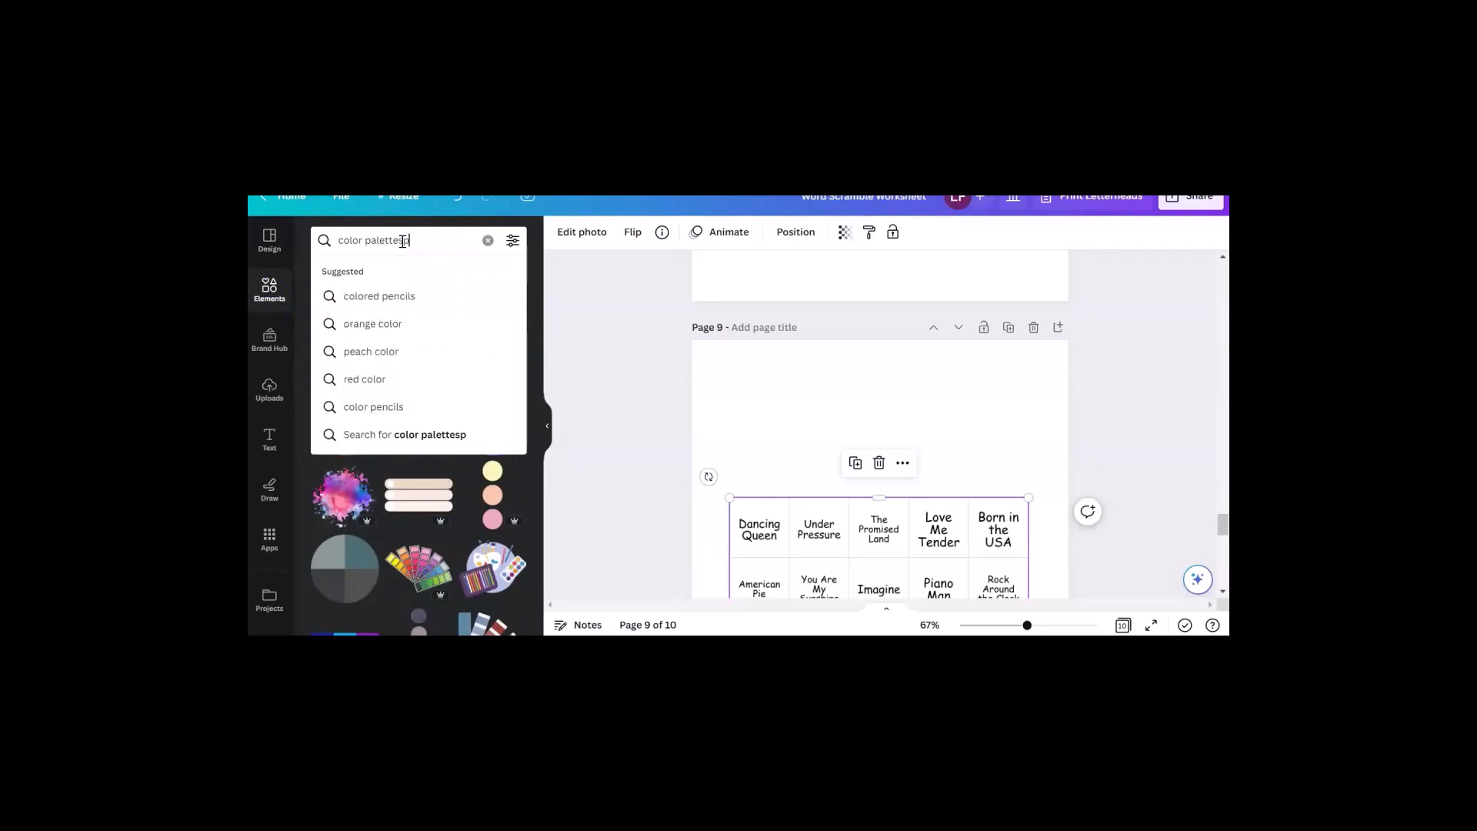
type("spring banner")
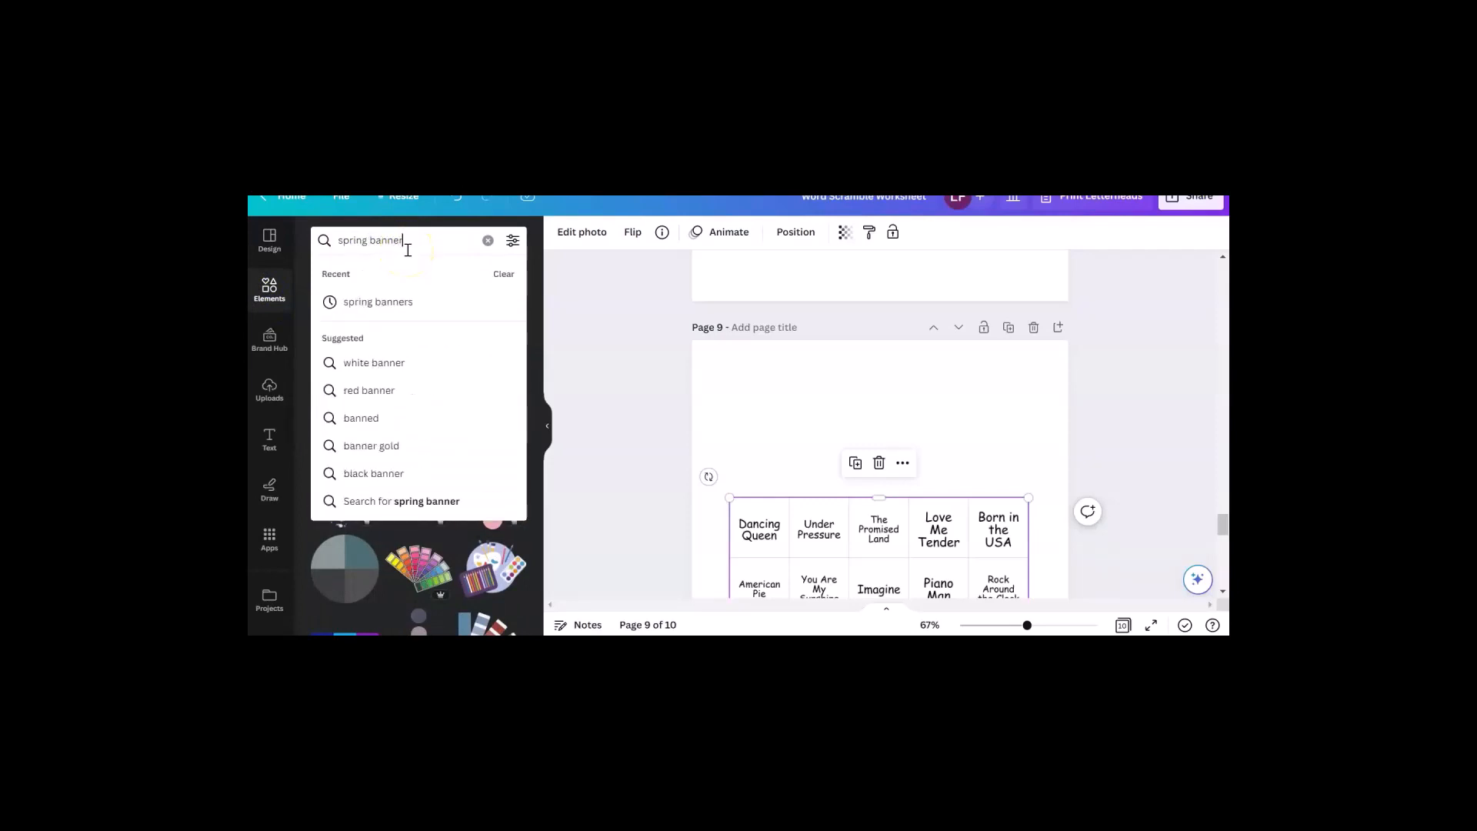
key("Enter")
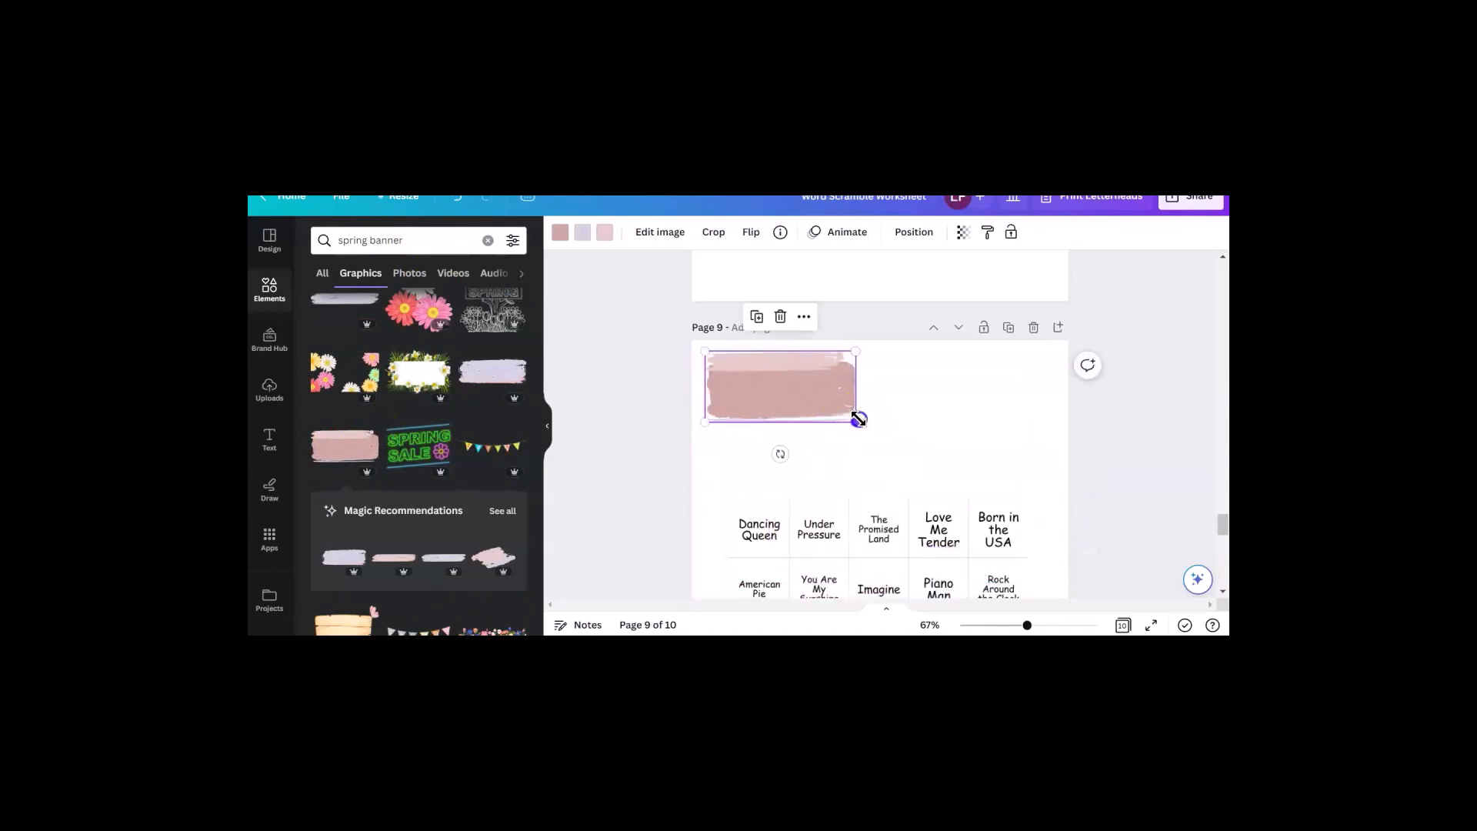
Step: Try a brush-stroke banner across the top of page 9, recoloured mint green then pale pink
left_click_drag(855, 419, 1076, 485)
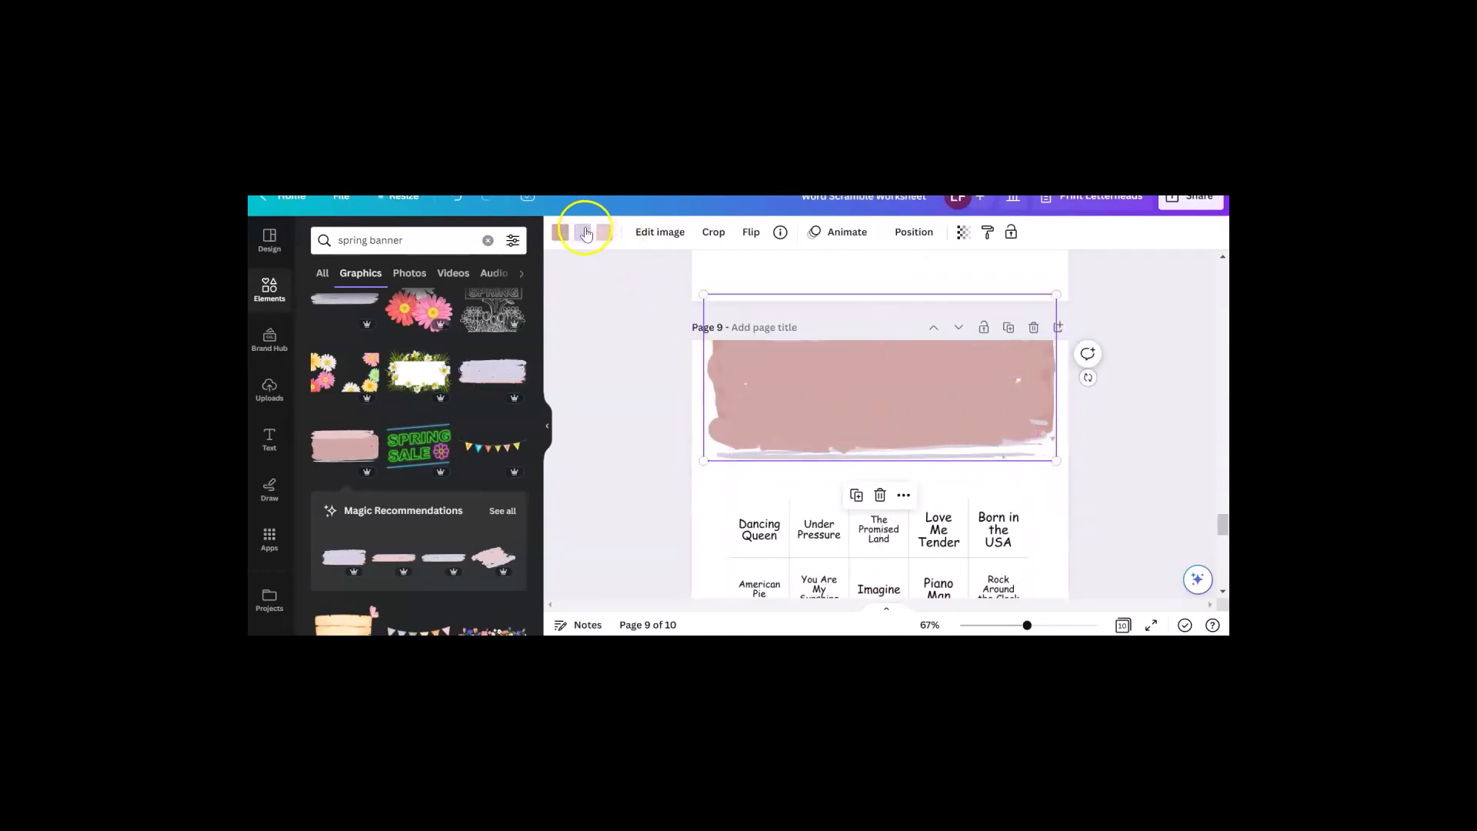
left_click(584, 232)
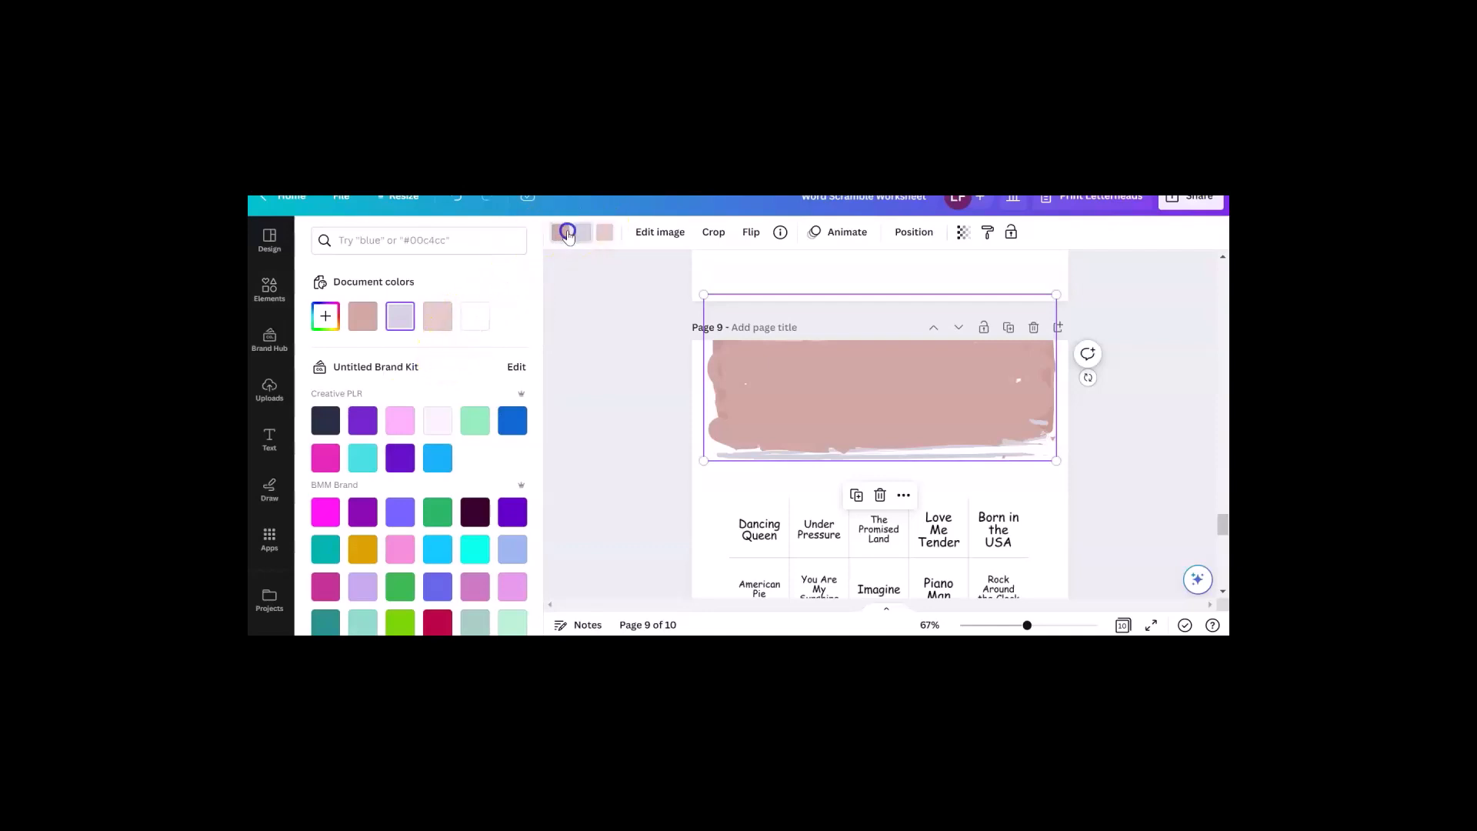
left_click(473, 420)
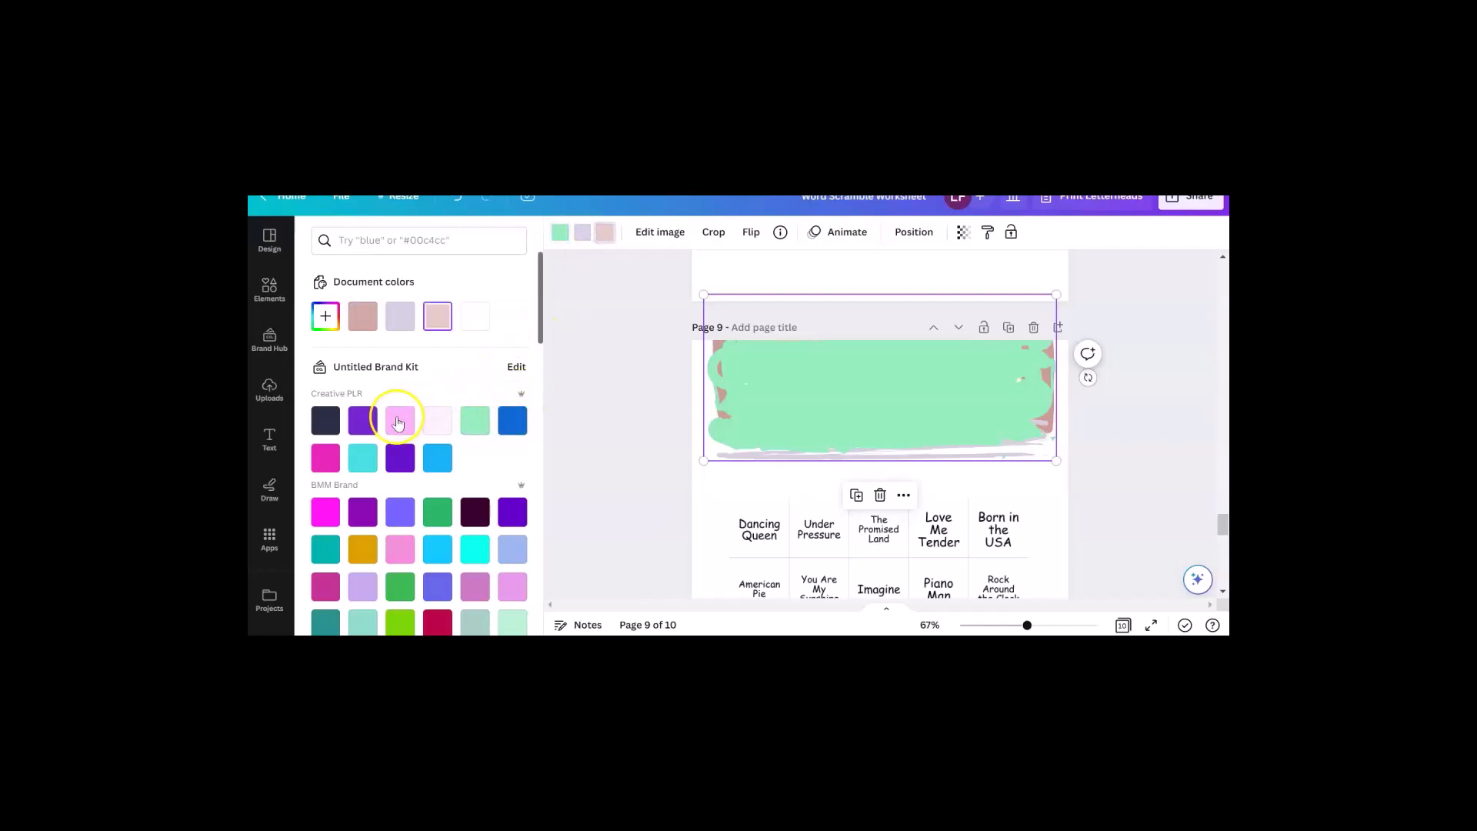
left_click(398, 458)
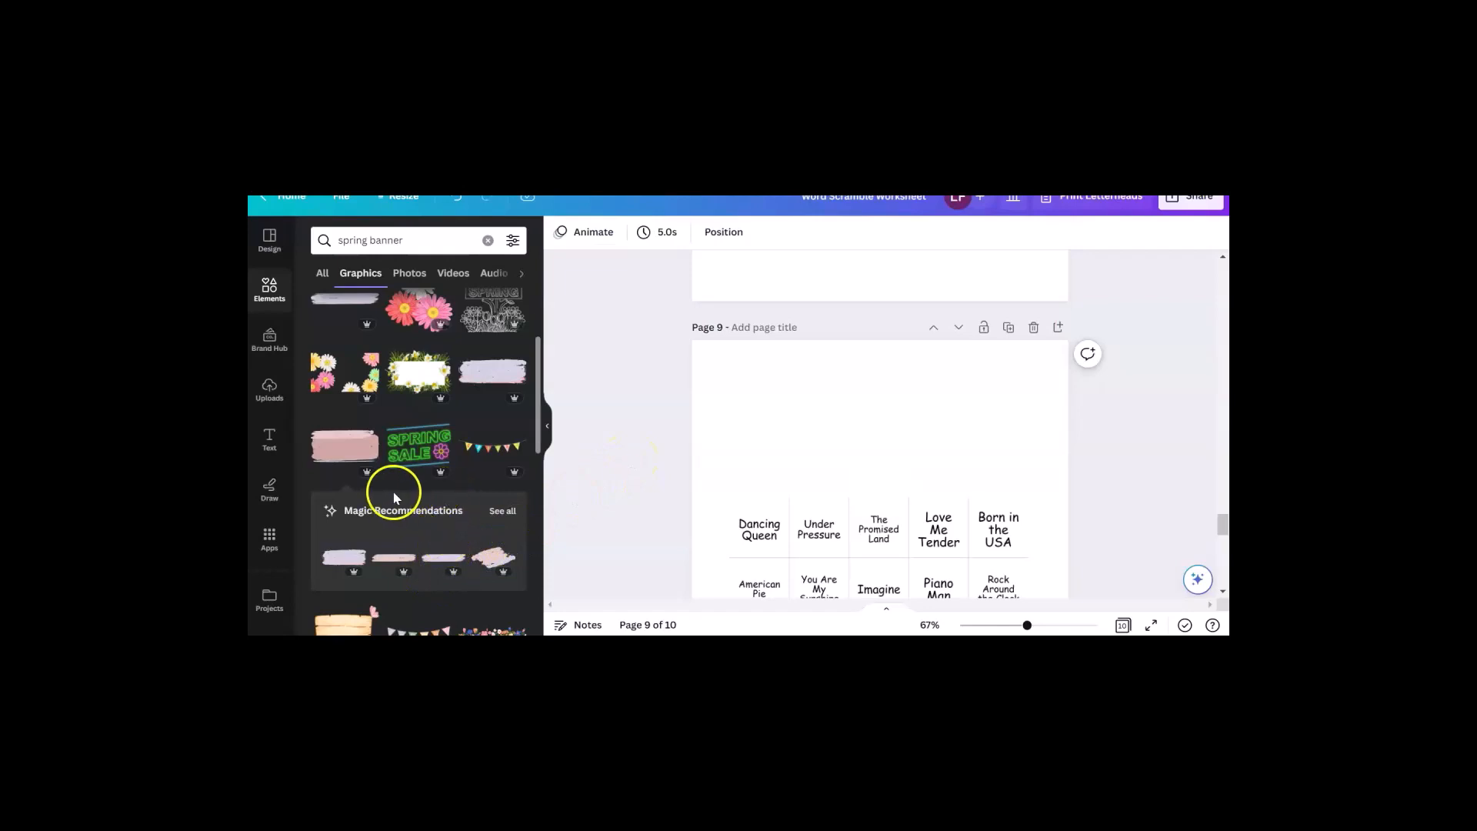
Step: Add lettered bunting atop page 9 with a white ribbon banner beneath it
left_click(493, 446)
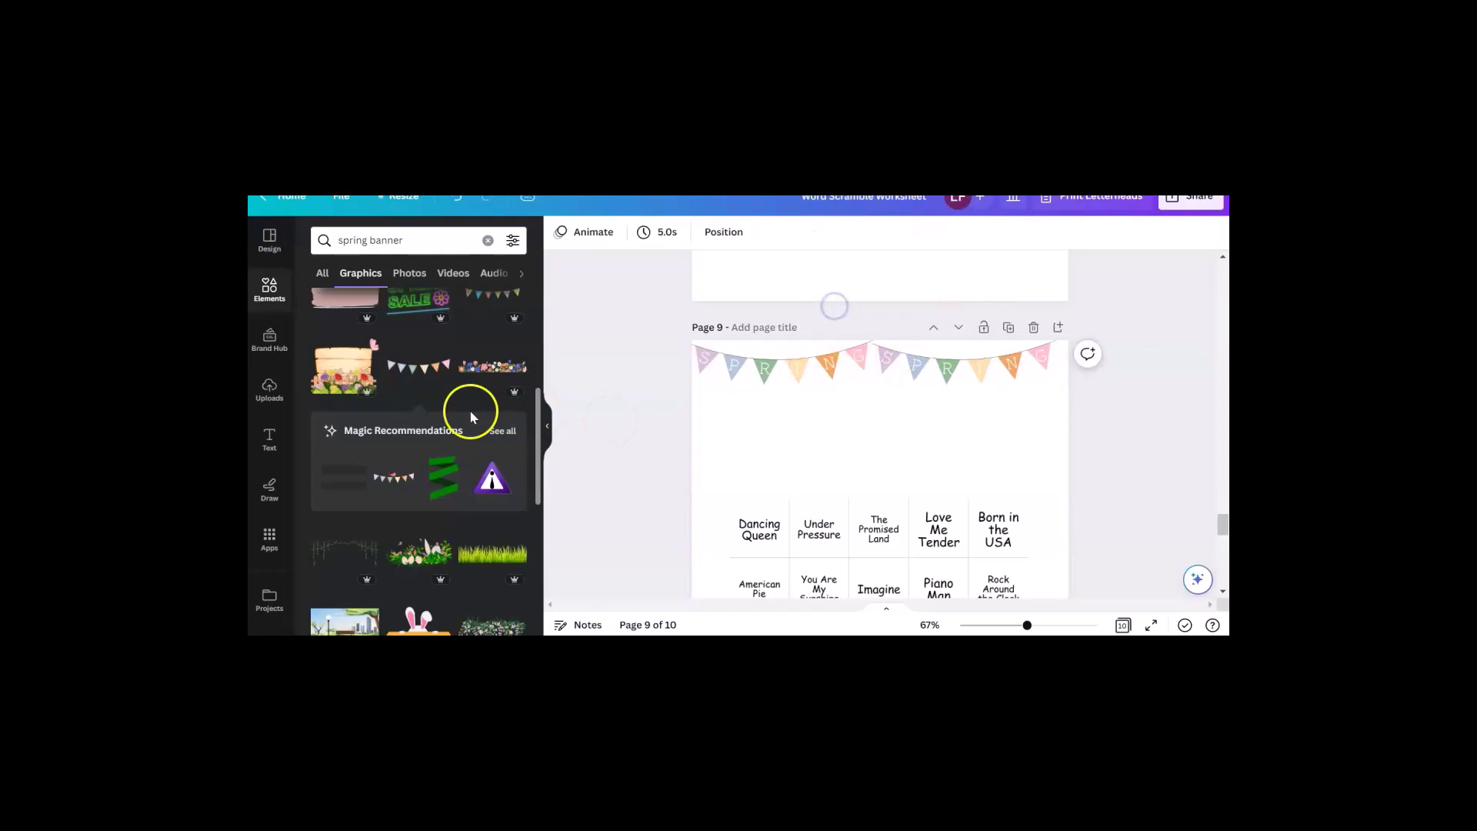
scroll("down", 3)
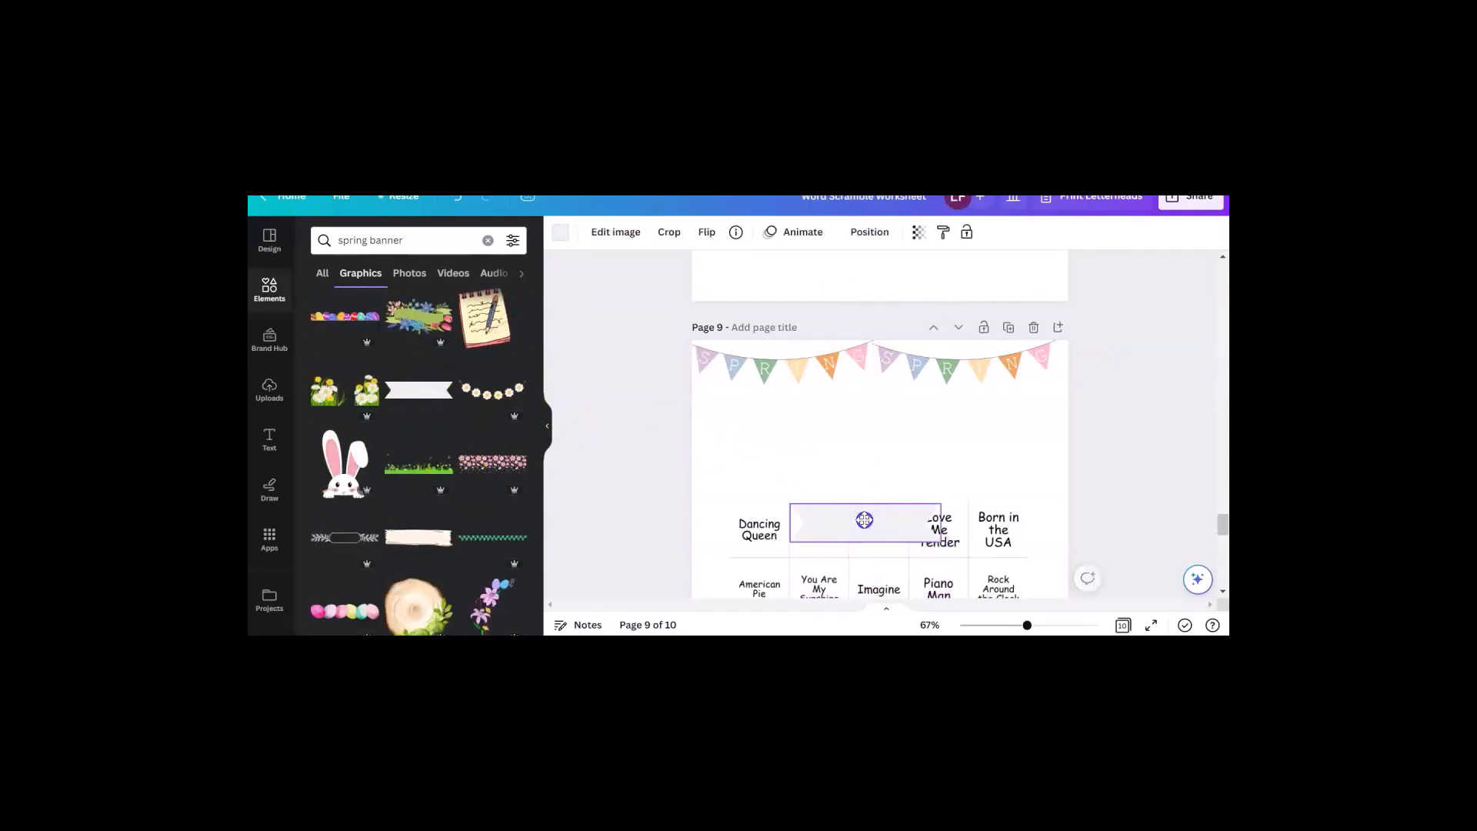
left_click(869, 230)
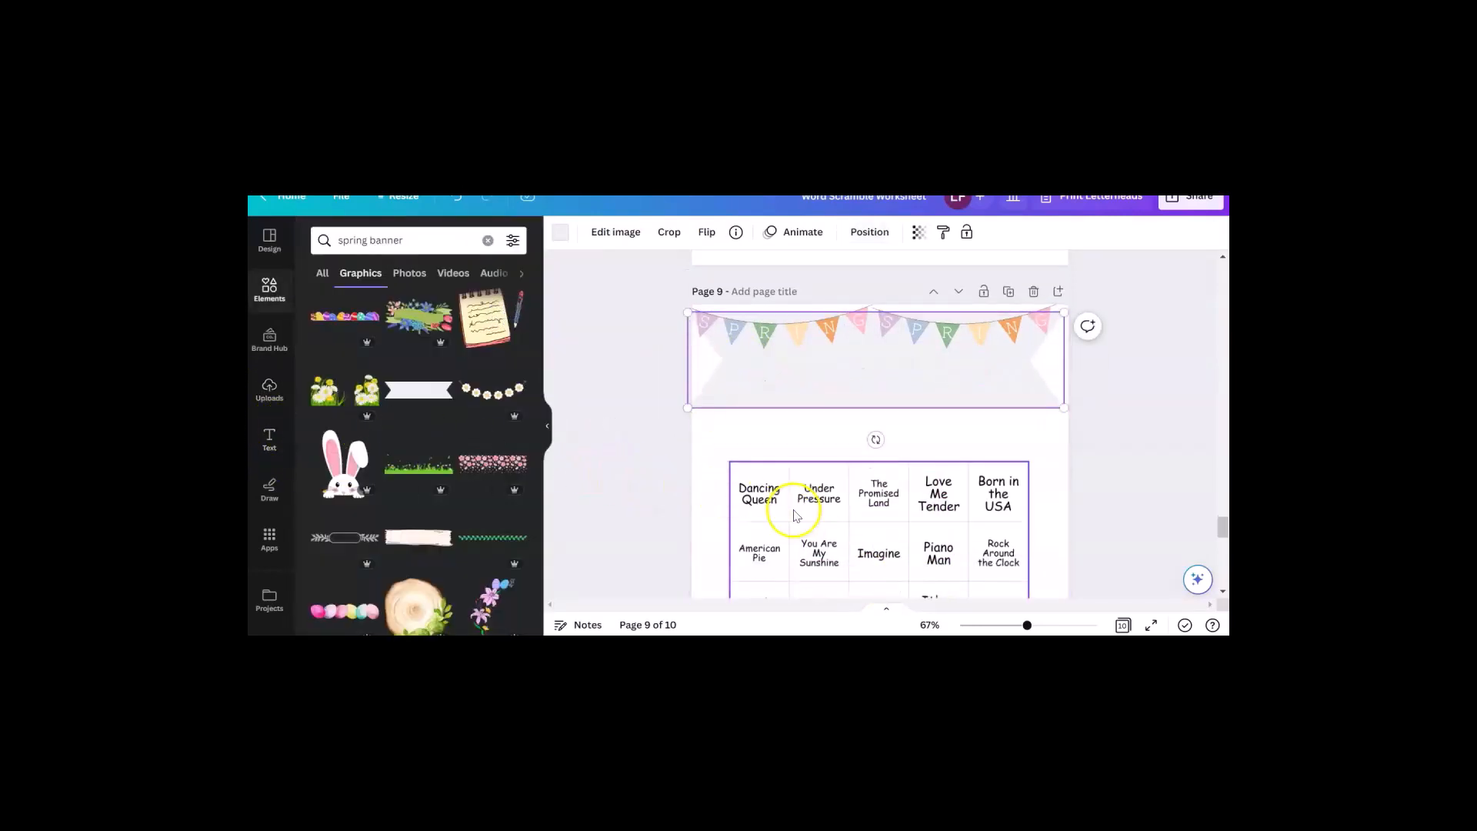
scroll("down", 3)
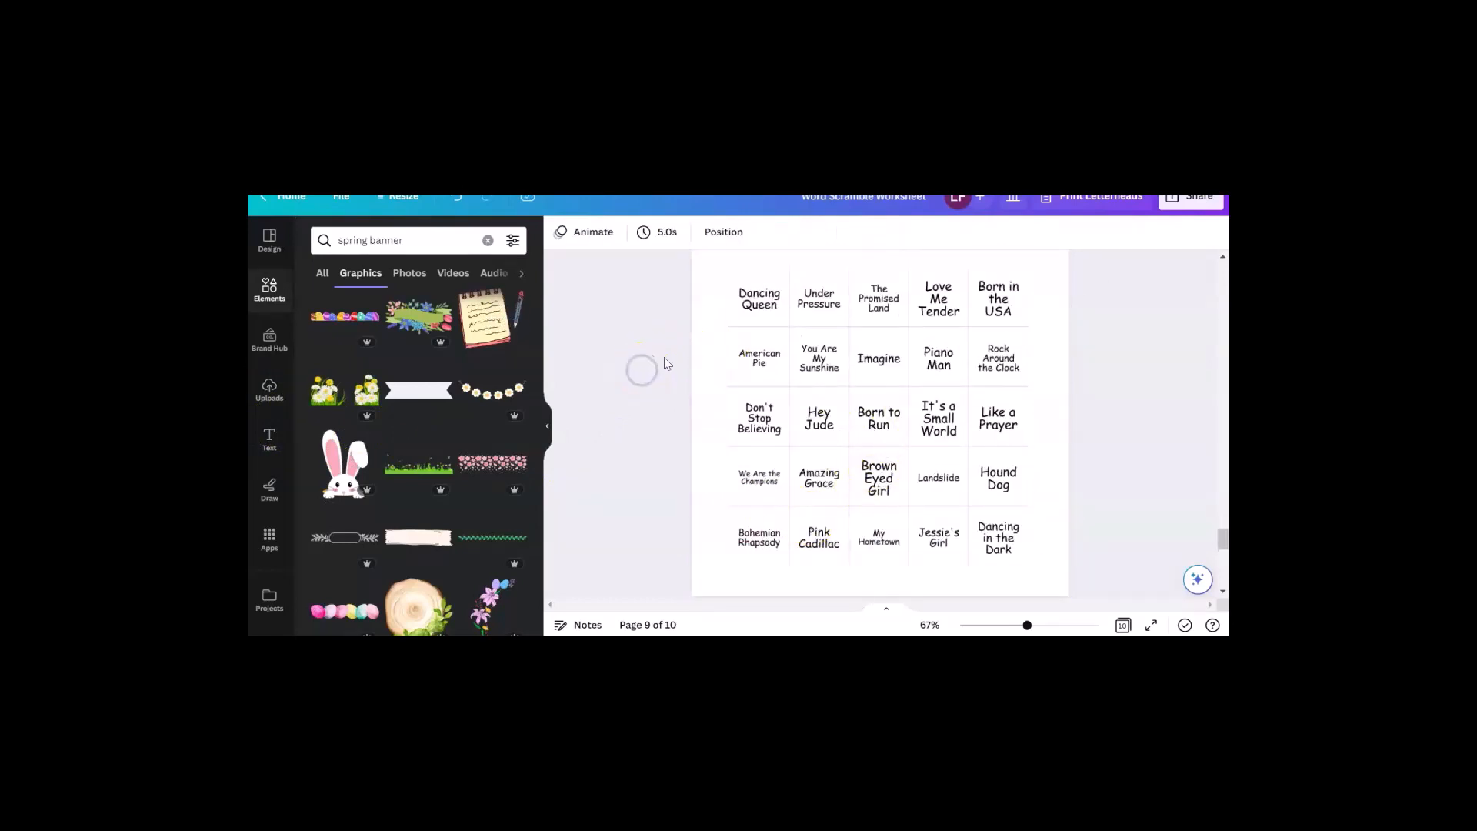
scroll("down", 3)
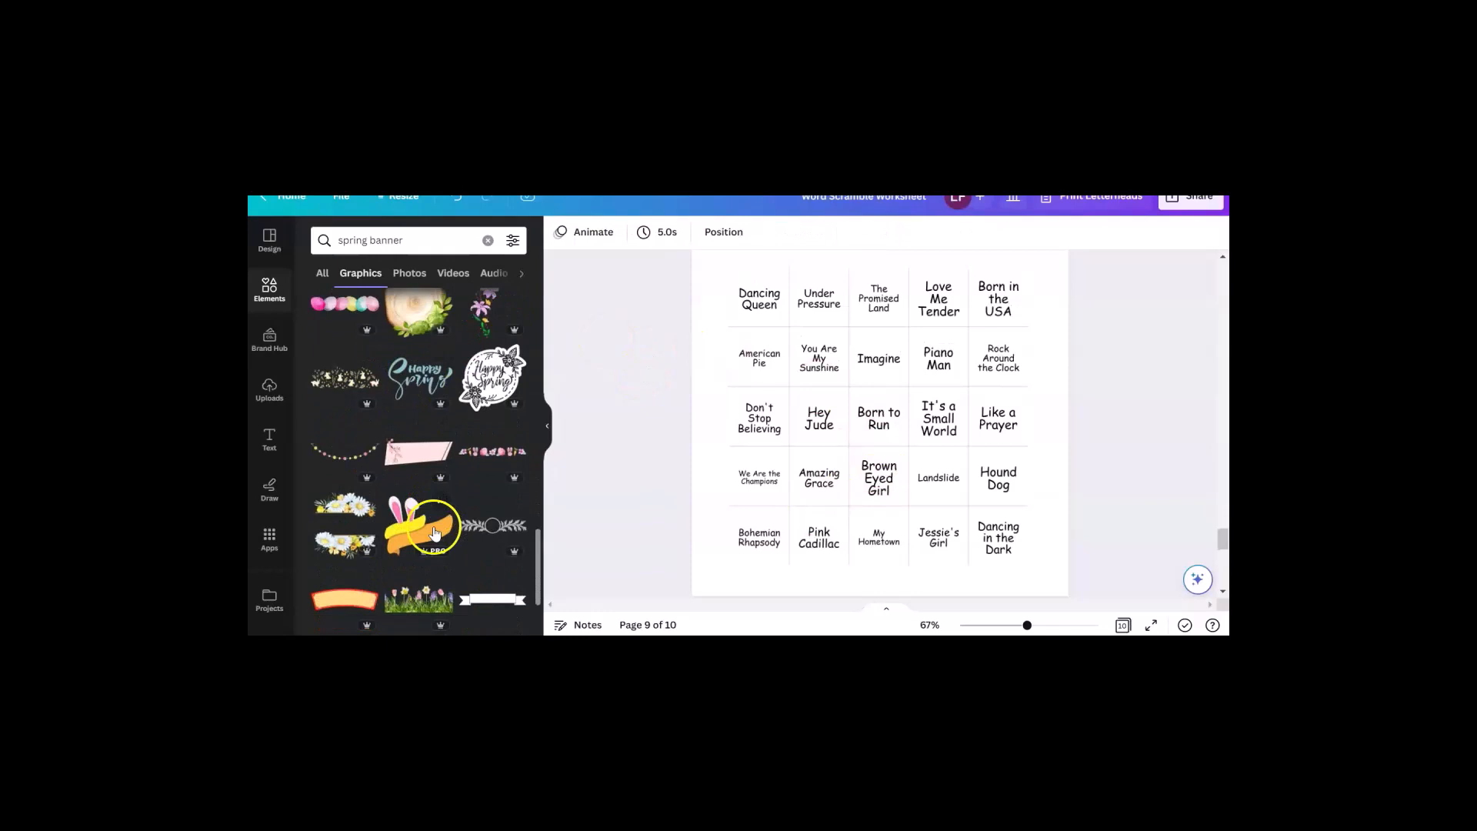
scroll("down", 3)
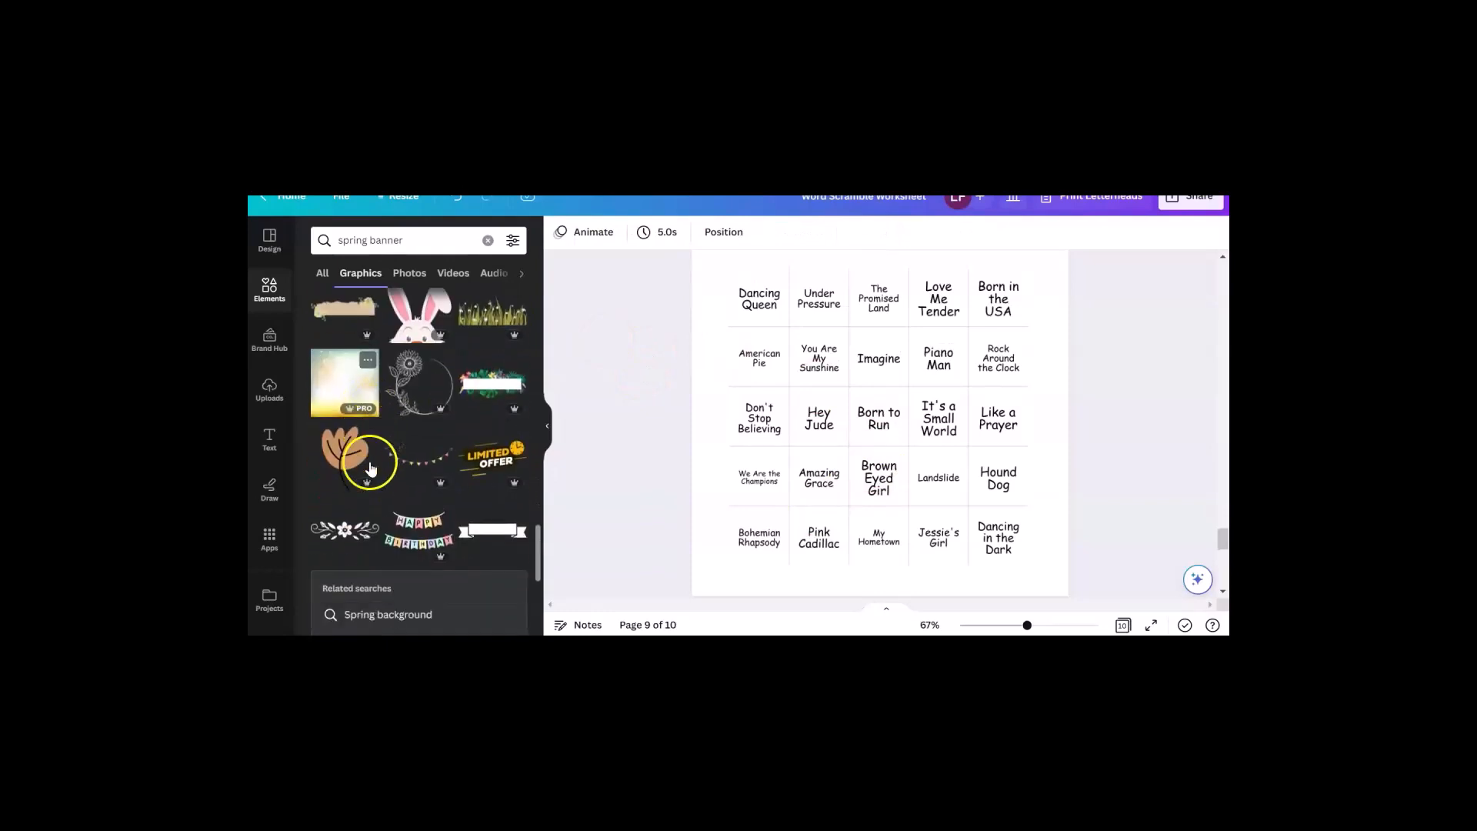
Step: Add a 'spring flowers' orange flower over page 9's grid and fade it to a faint watermark
type("spring flowers")
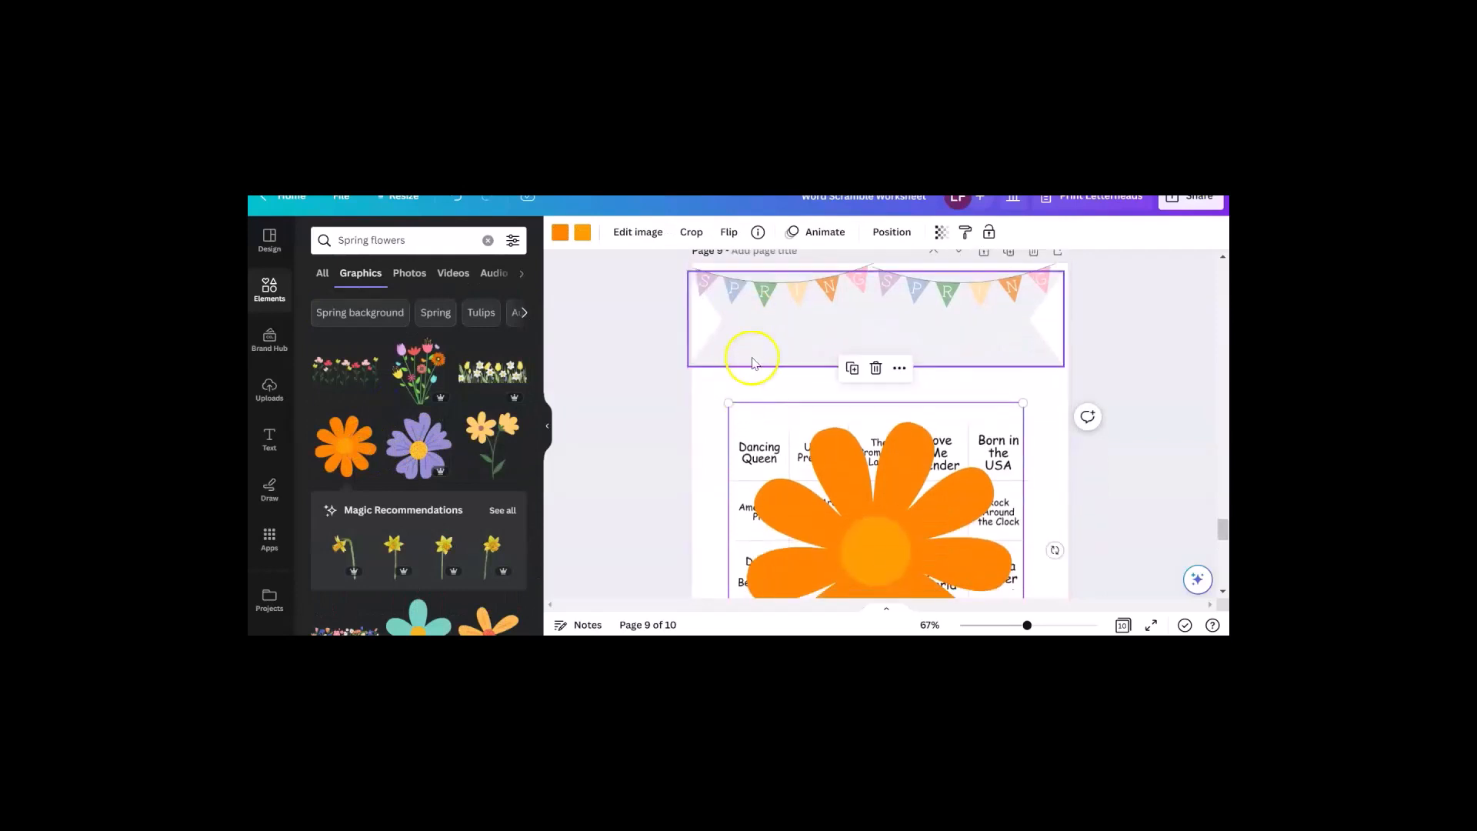
mouse_move(941, 230)
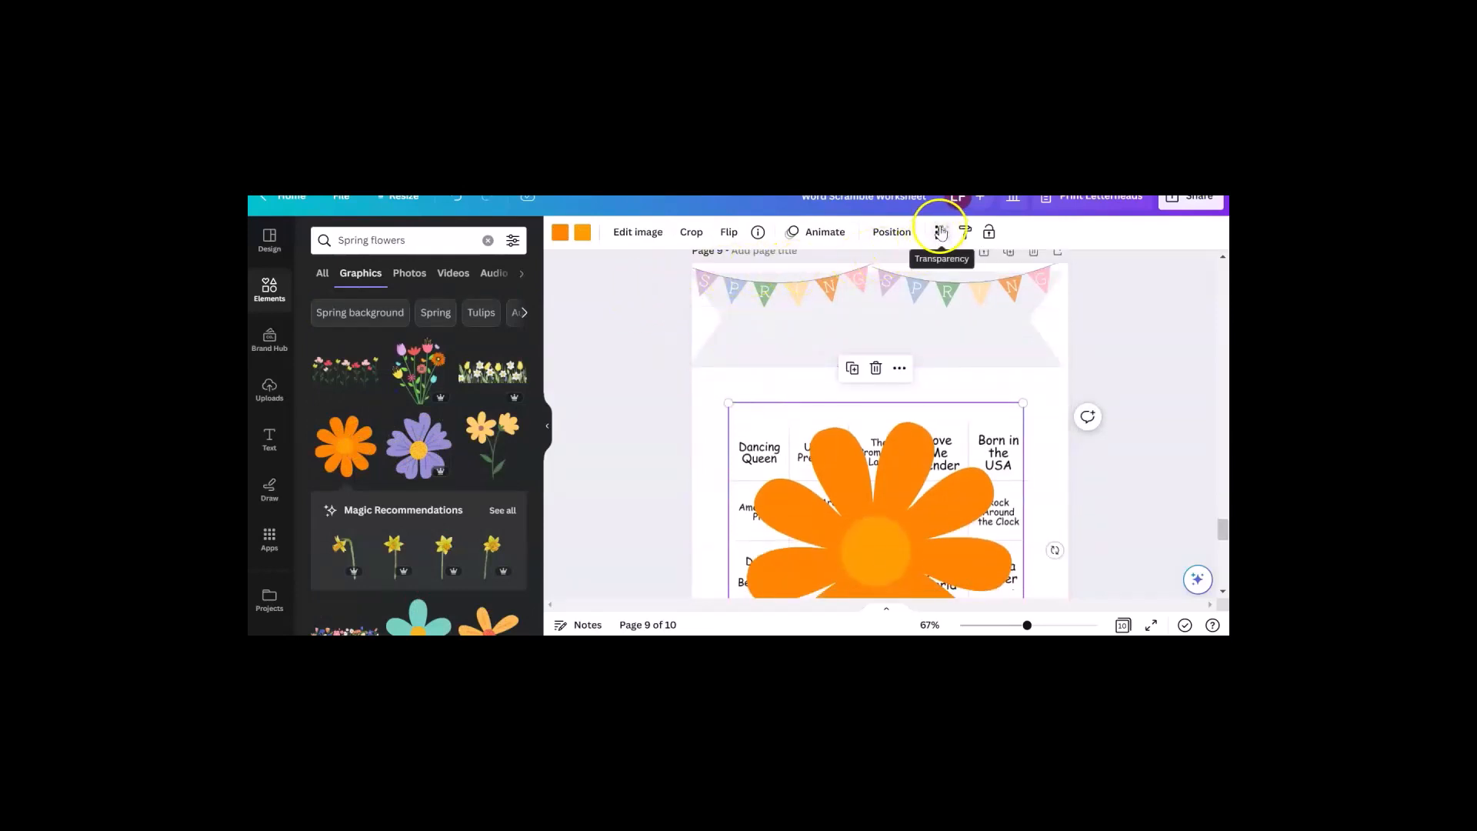
left_click(892, 230)
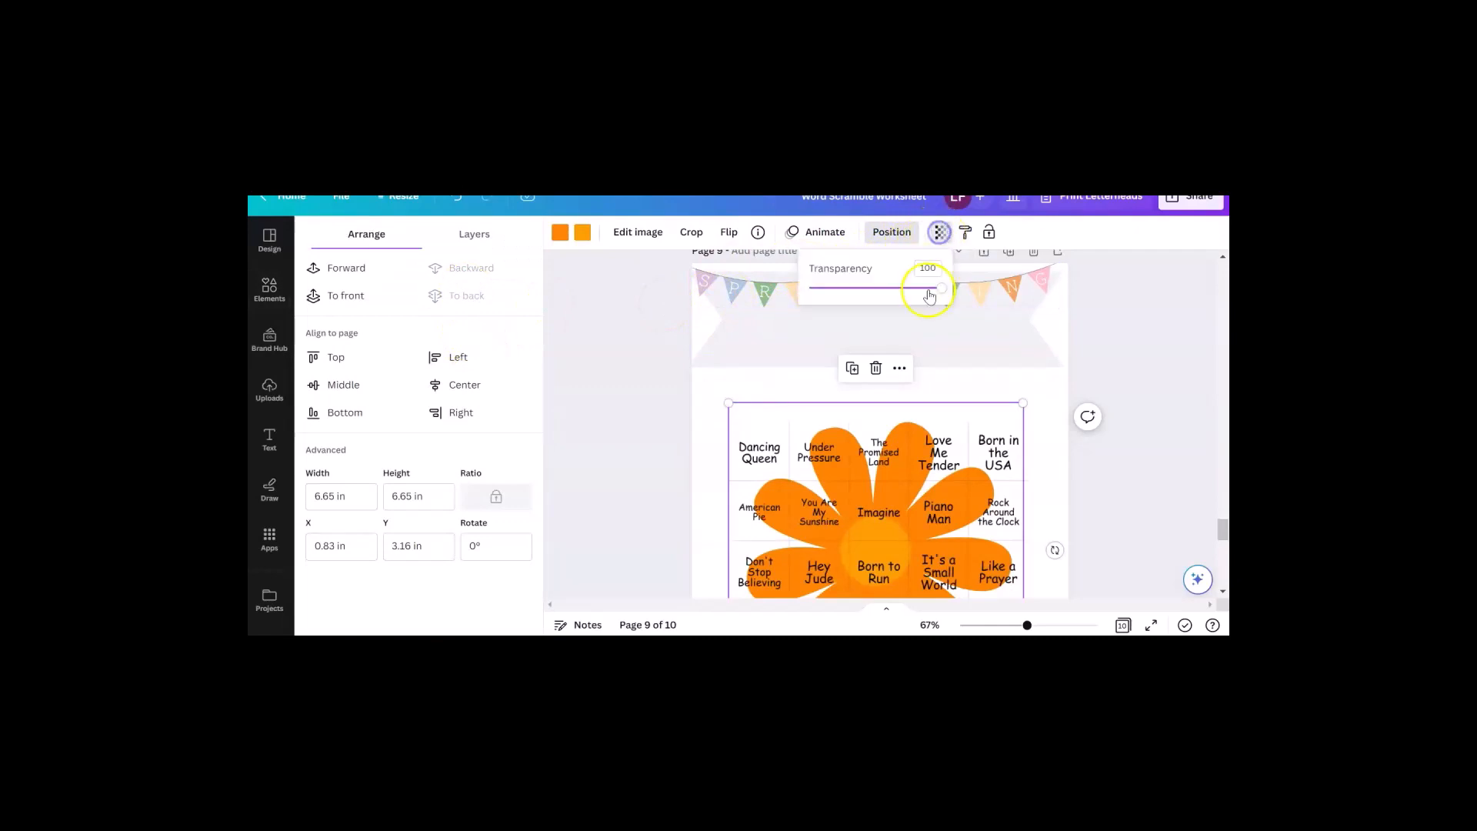
left_click_drag(940, 288, 841, 288)
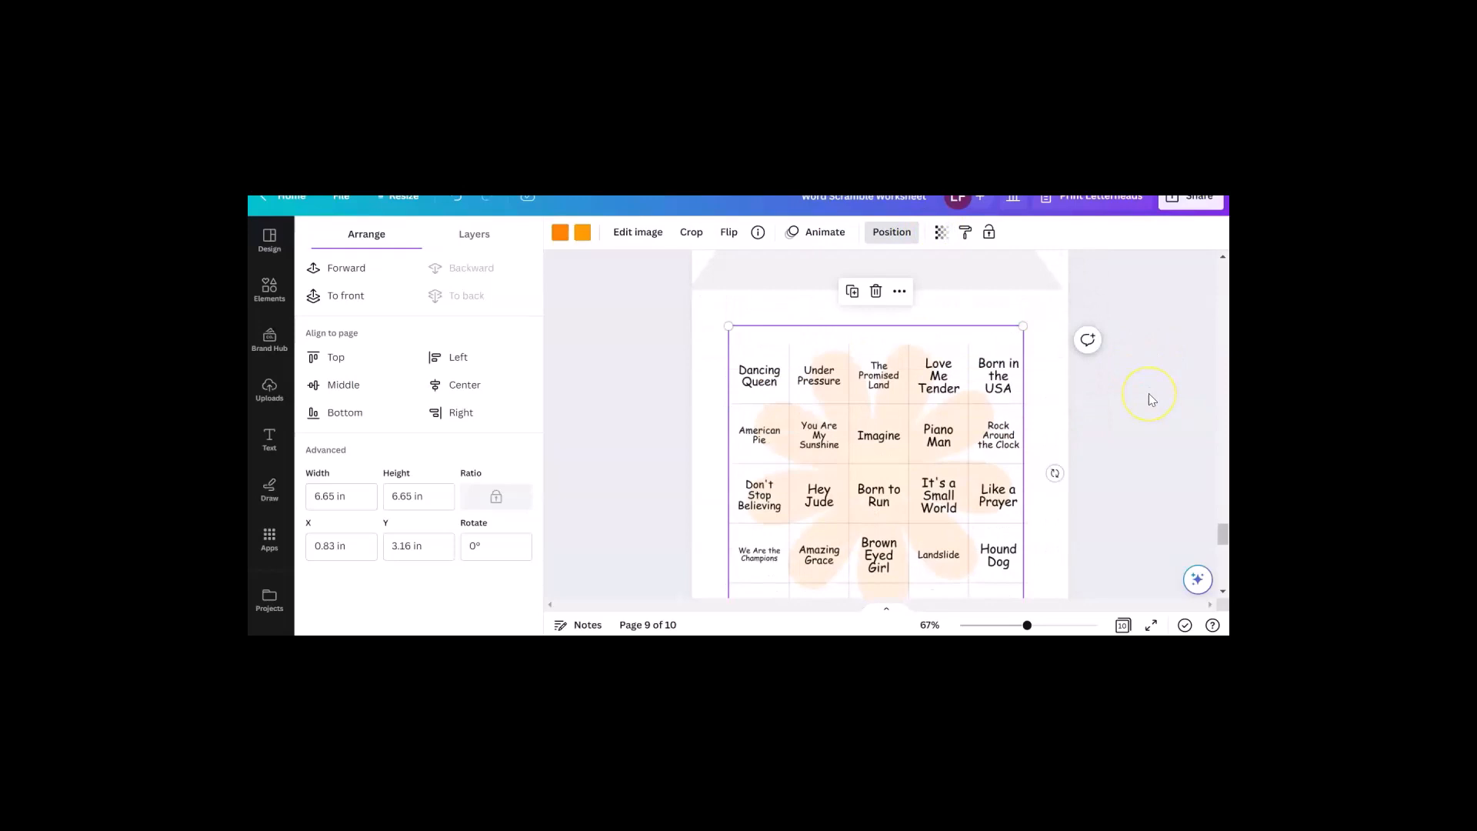
left_click(269, 289)
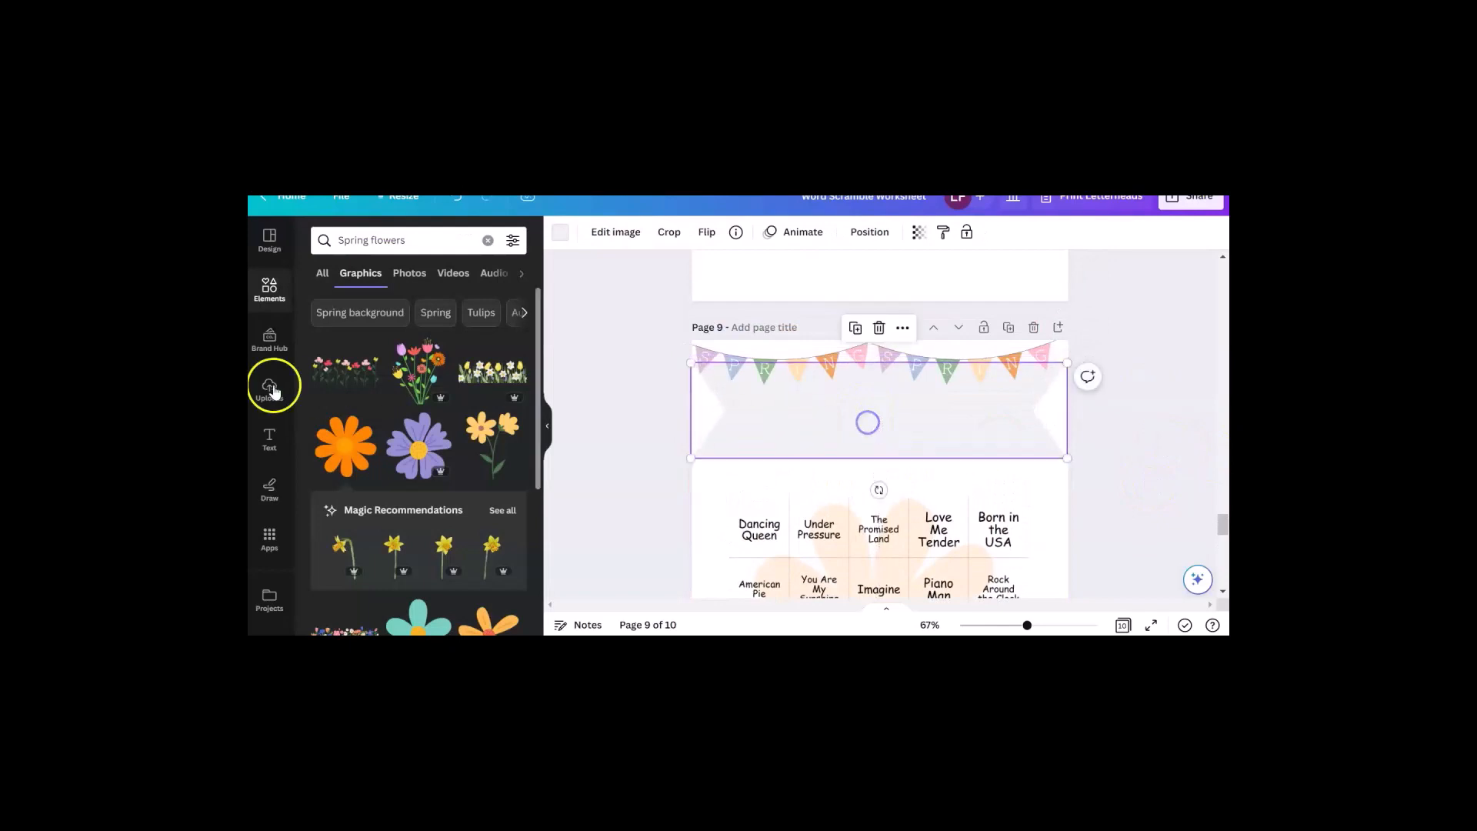
Step: Add a 'SONG BINGO' heading spanning the ribbon under the bunting
left_click(269, 439)
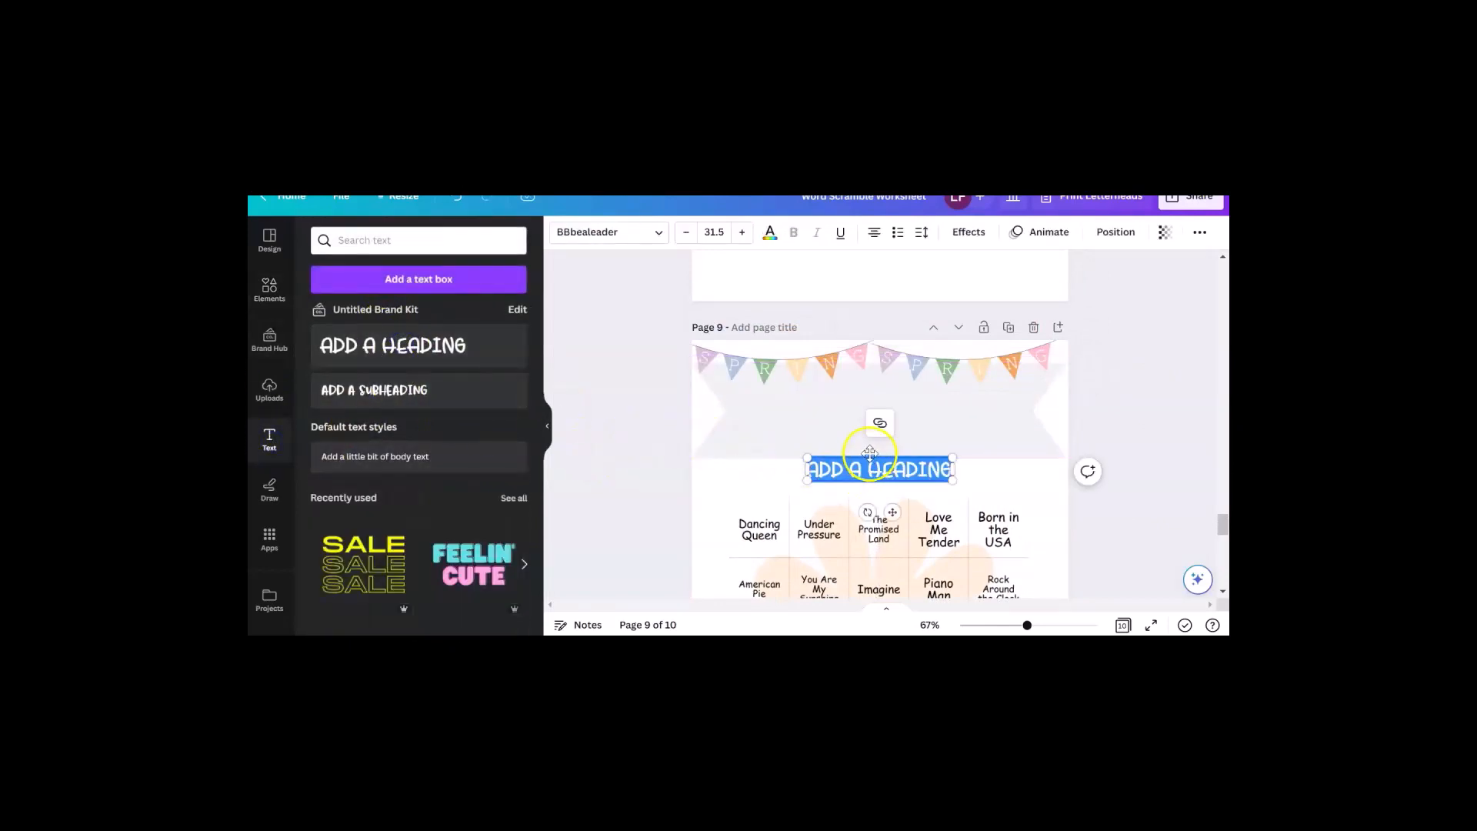
left_click_drag(876, 467, 876, 409)
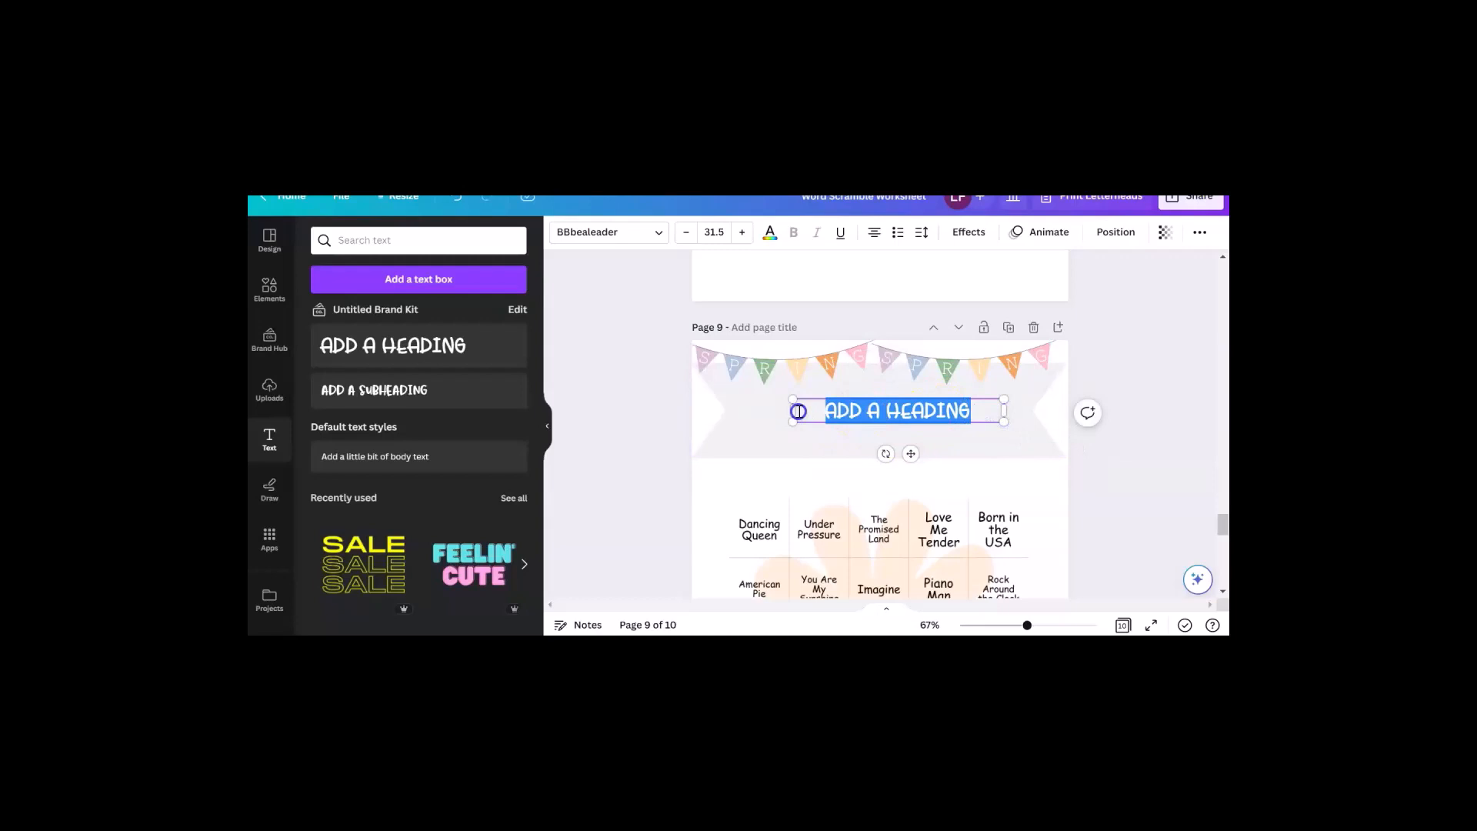
type("SONG BINGO")
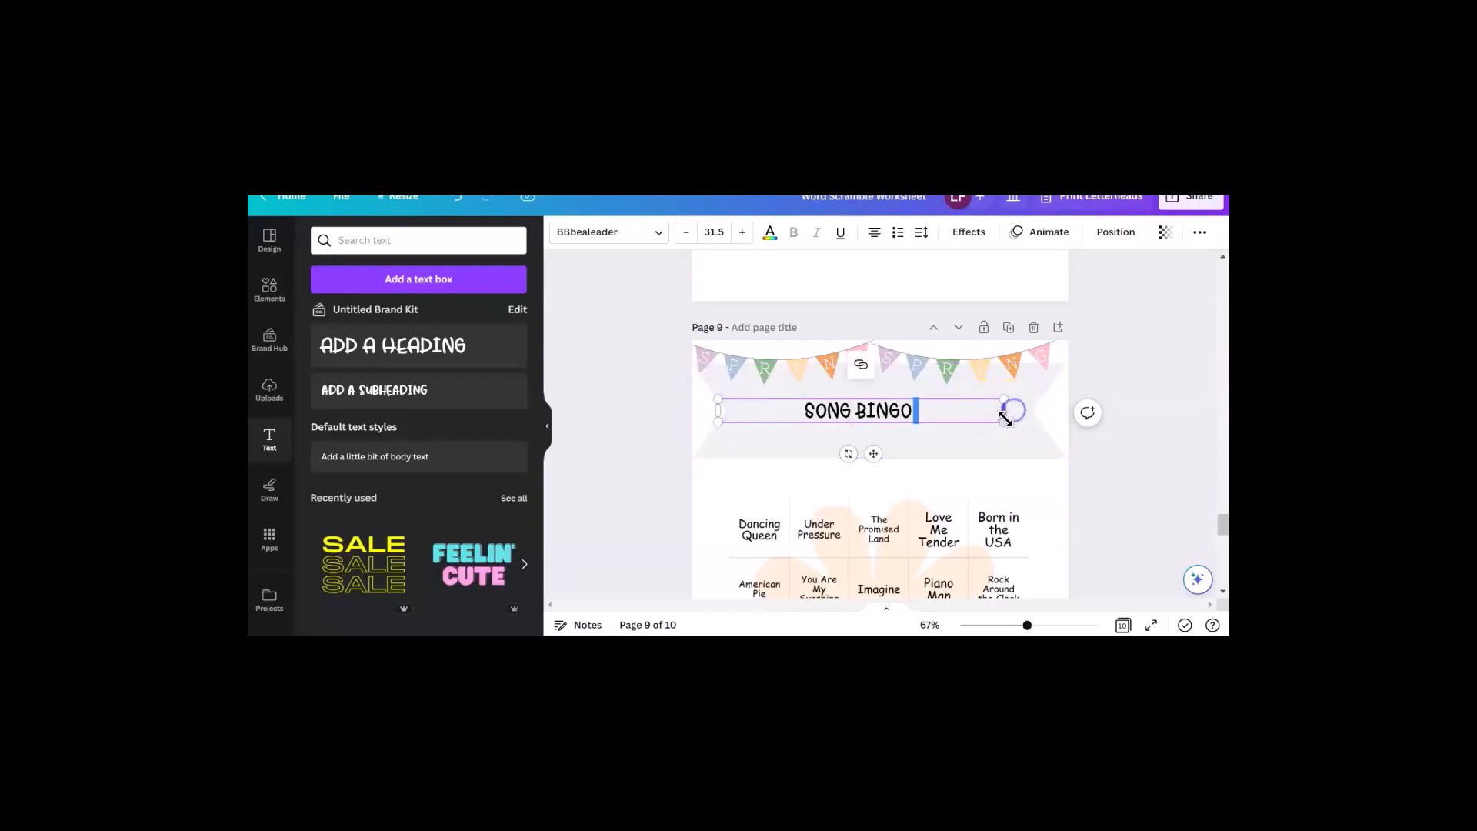
left_click_drag(1008, 419, 1043, 425)
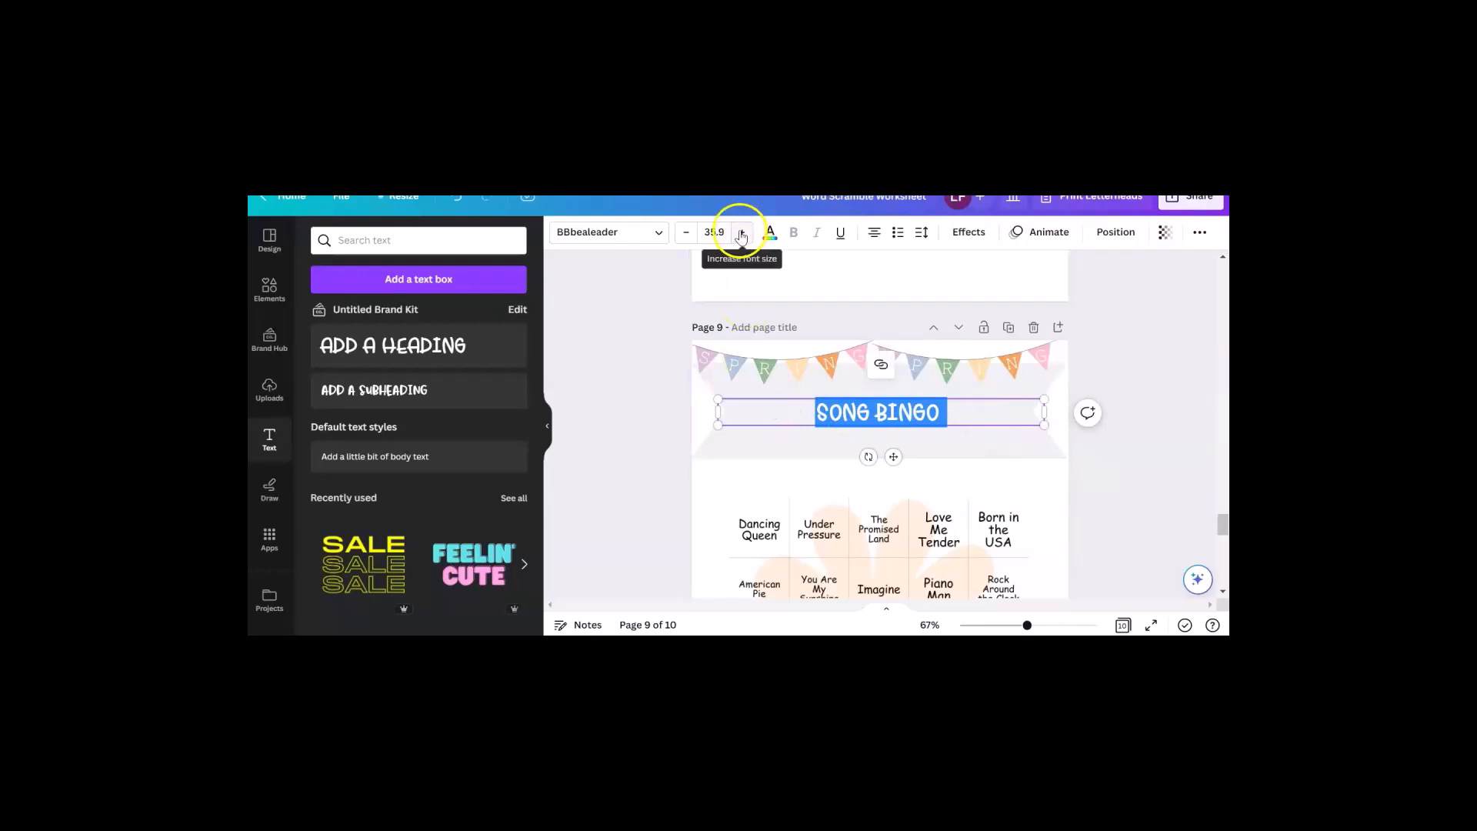
Step: Enlarge the heading and colour the ribbon a soft, slightly transparent orange
left_click(744, 232)
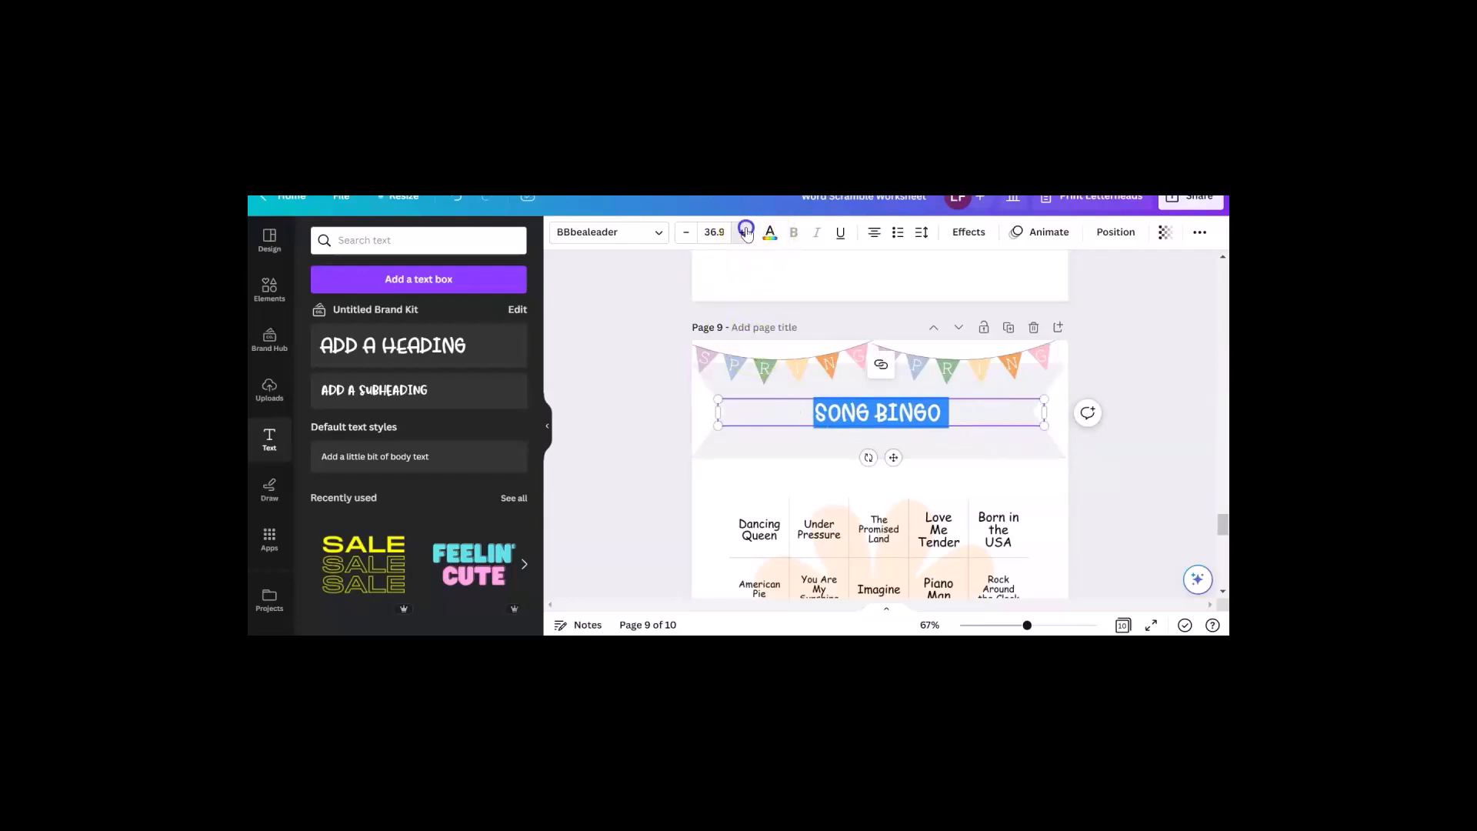
left_click(746, 232)
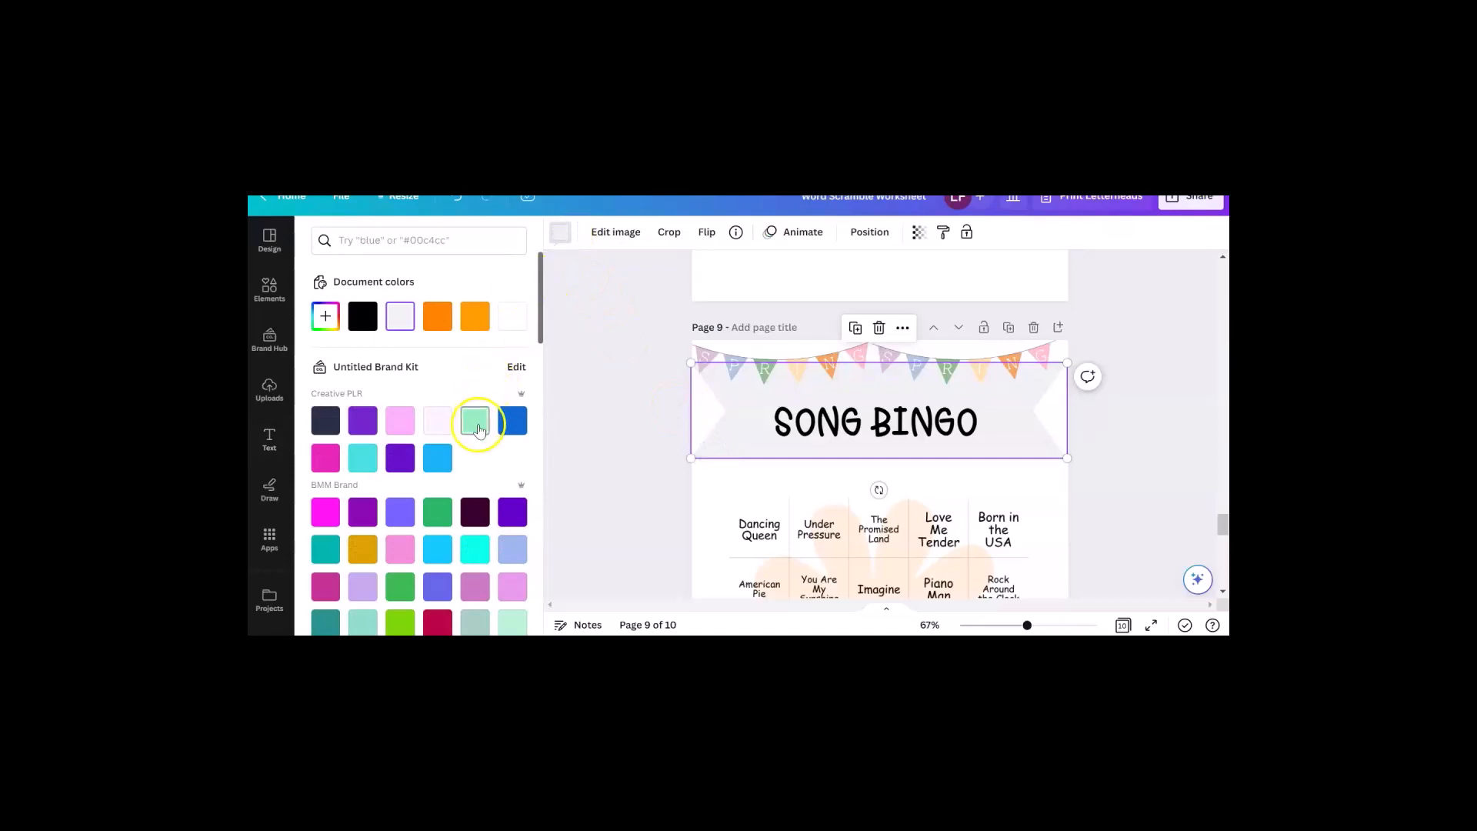
left_click(437, 317)
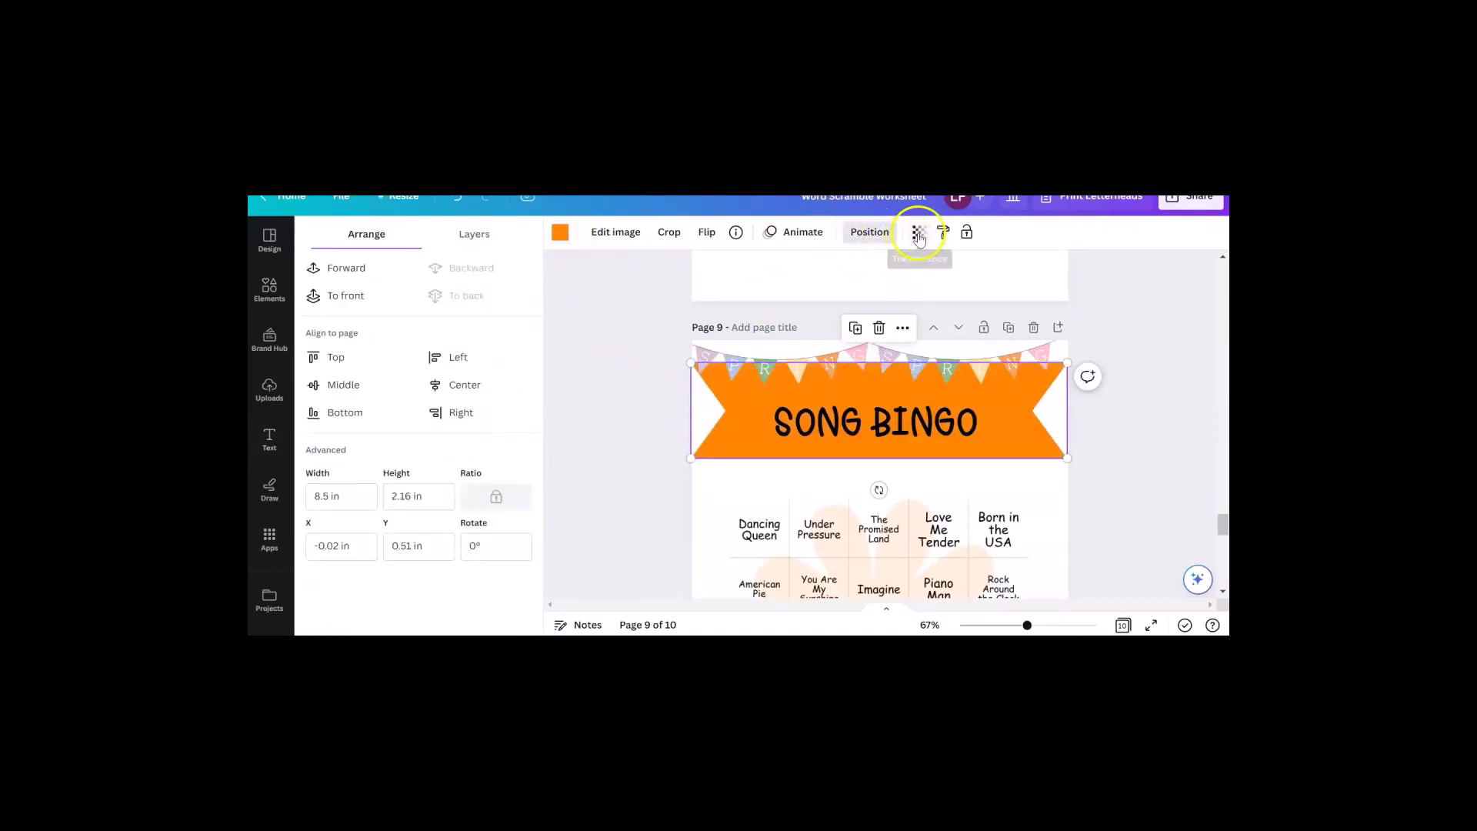
left_click(918, 231)
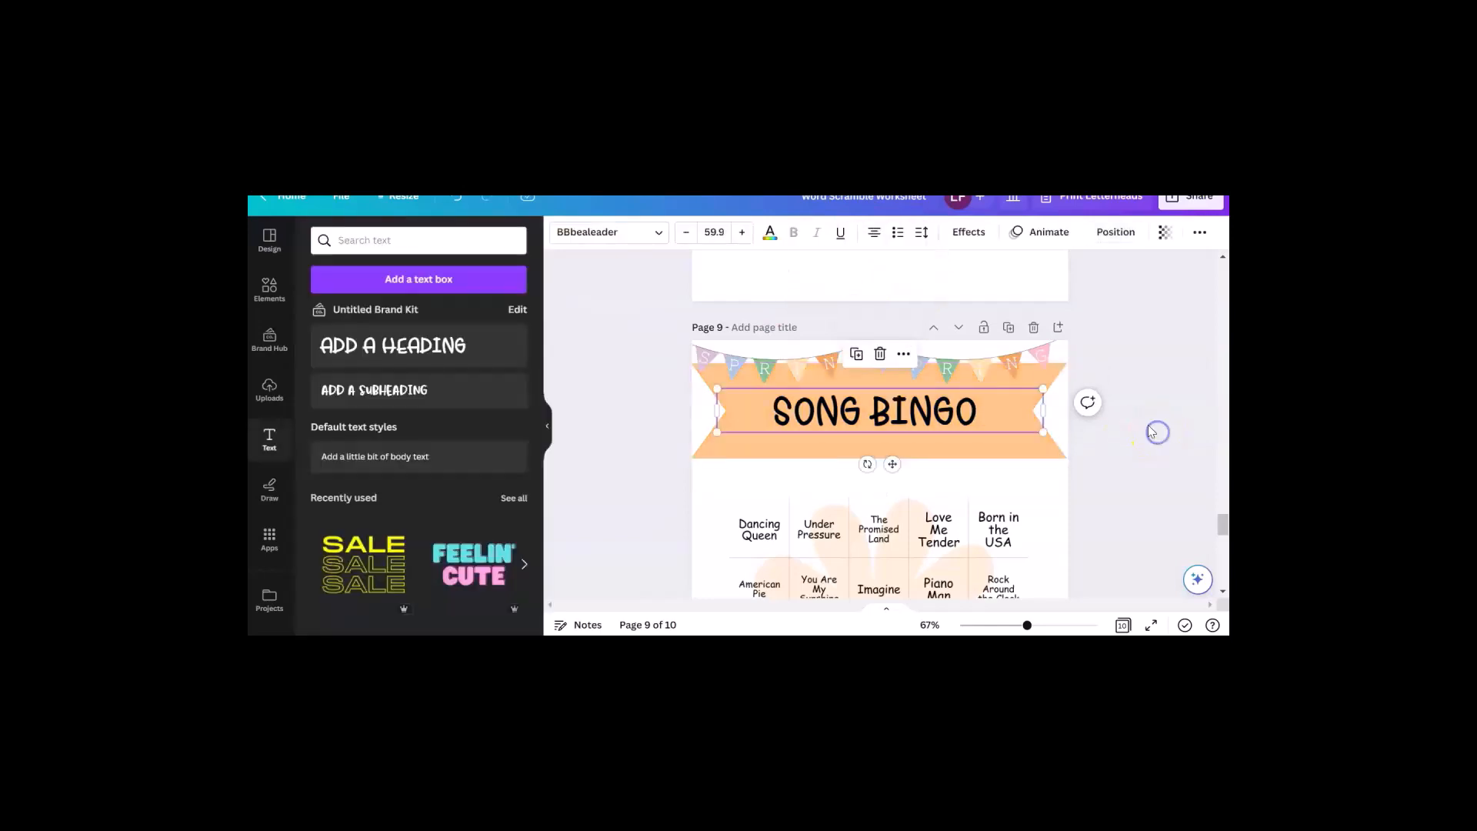
scroll("down", 3)
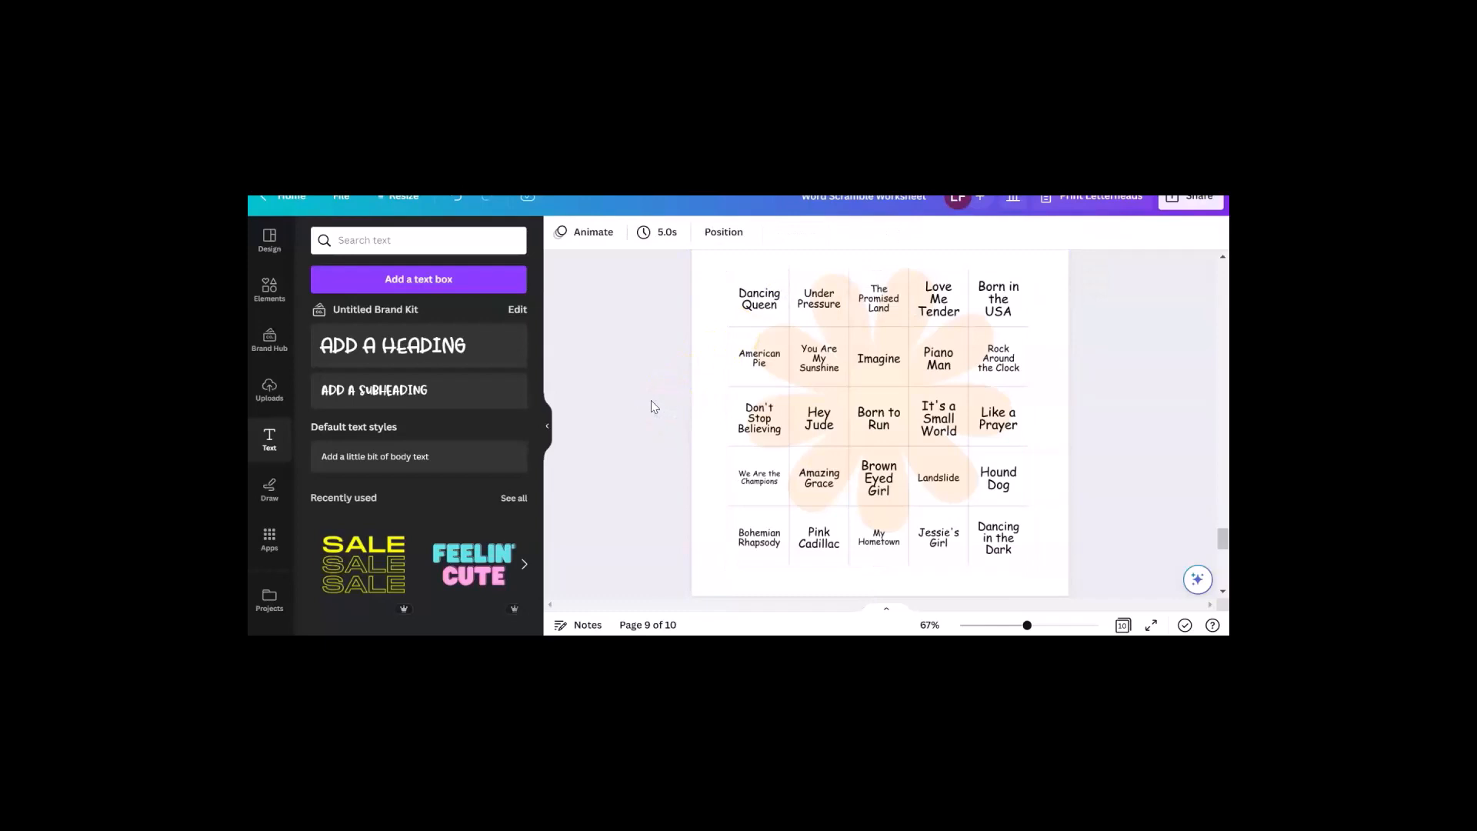
scroll("down", 3)
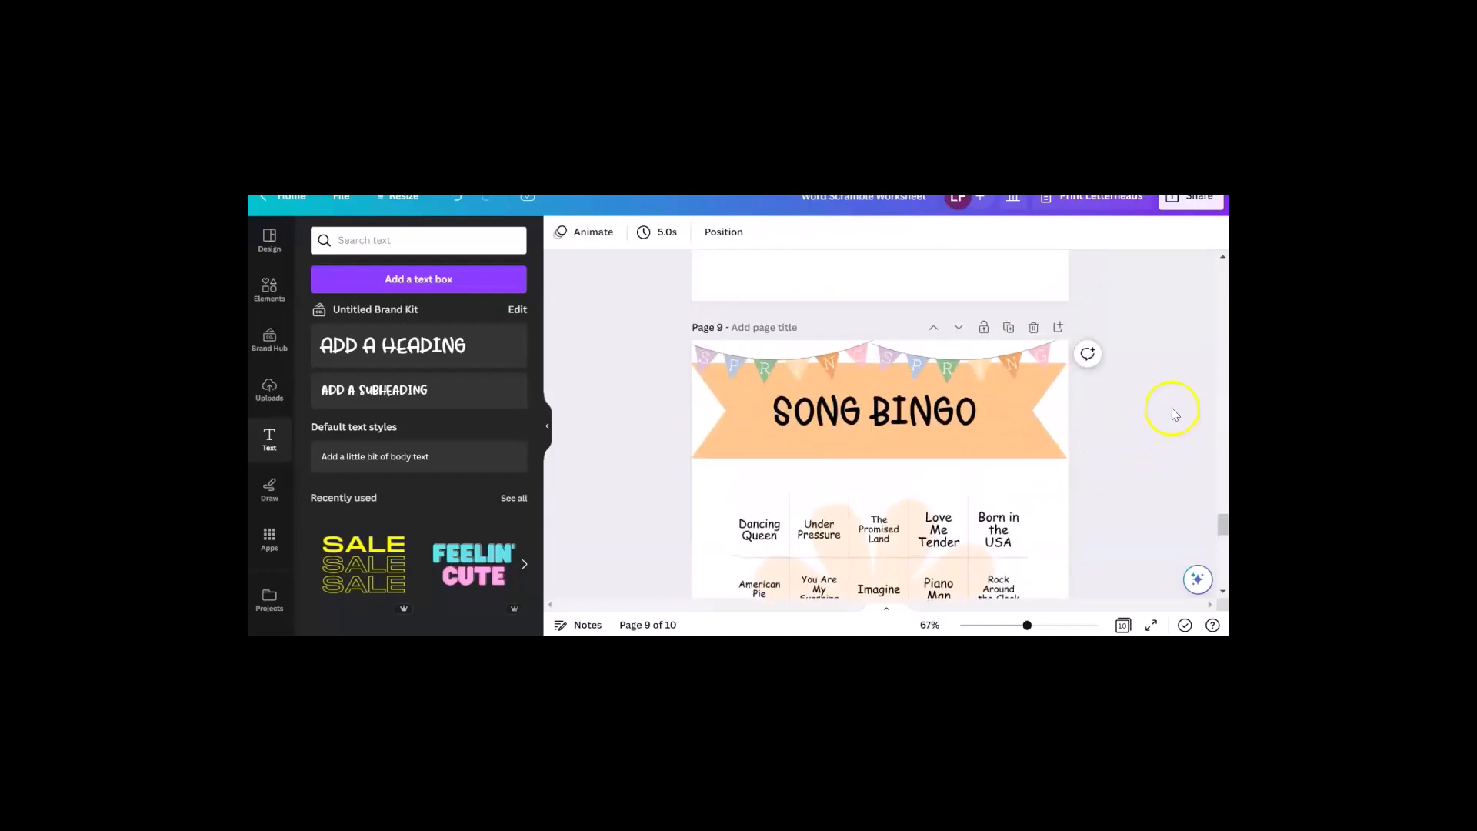
left_click(1028, 449)
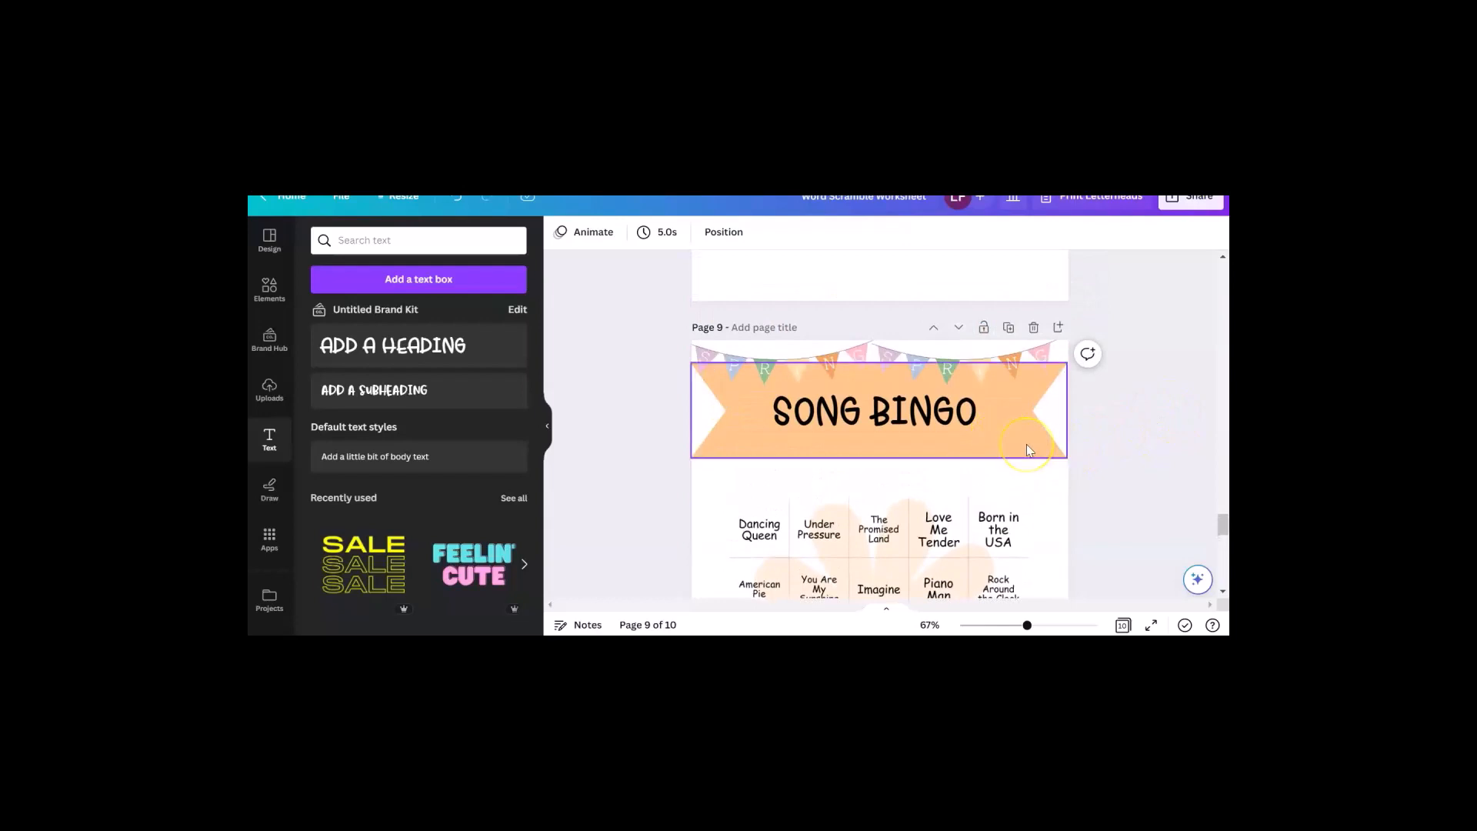
scroll("down", 3)
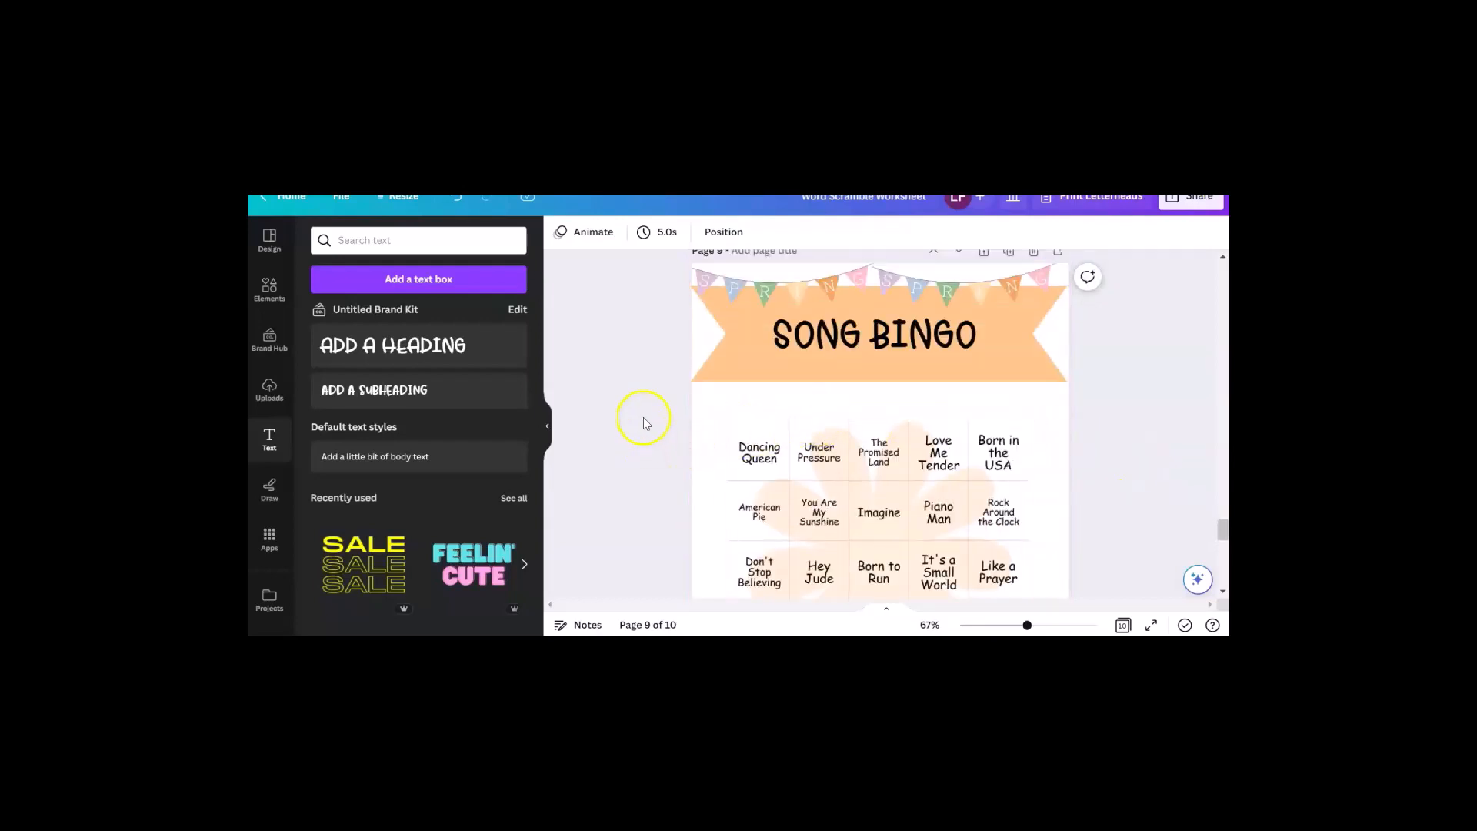
mouse_move(654, 381)
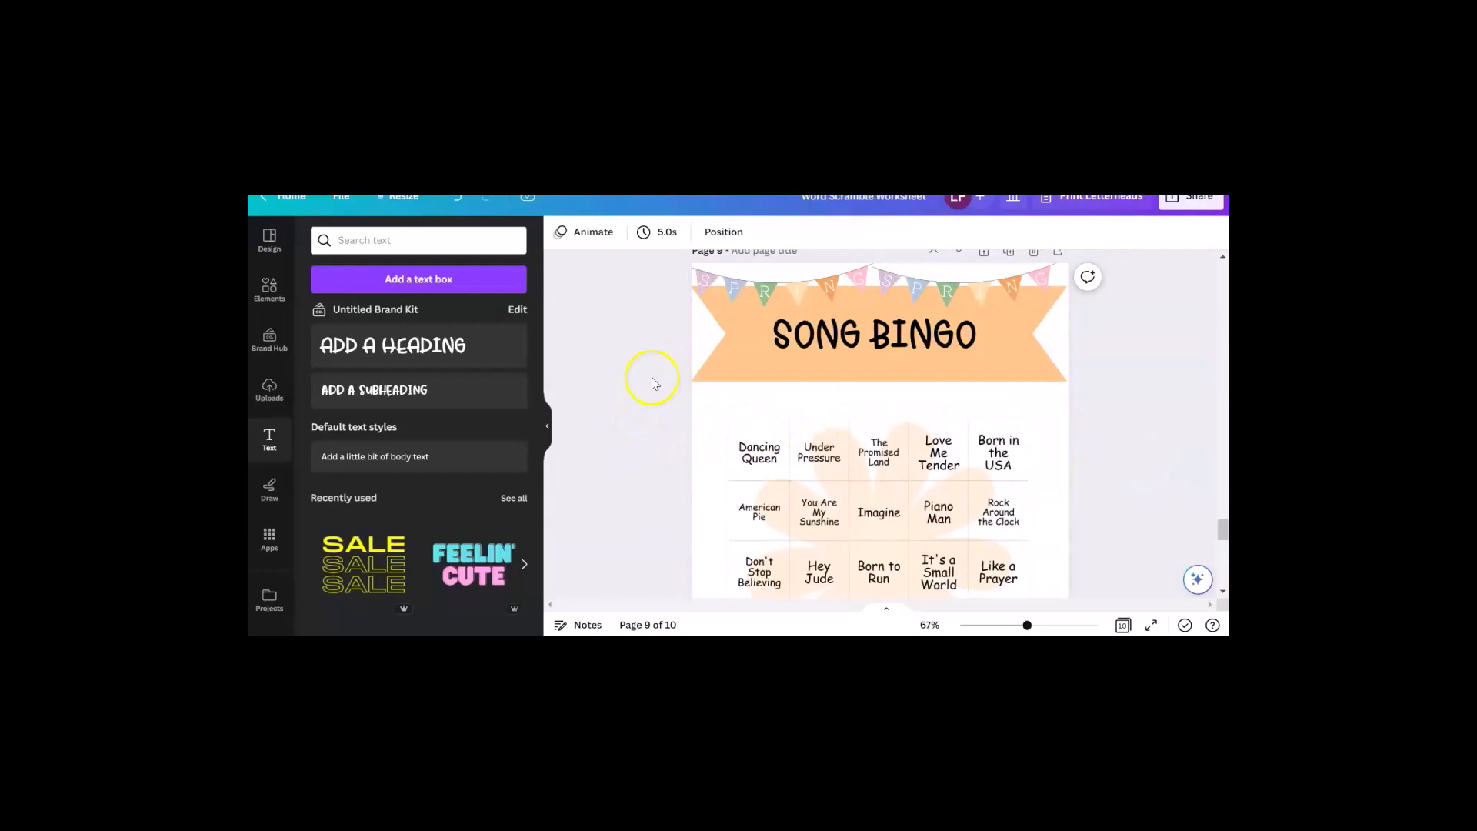
mouse_move(641, 377)
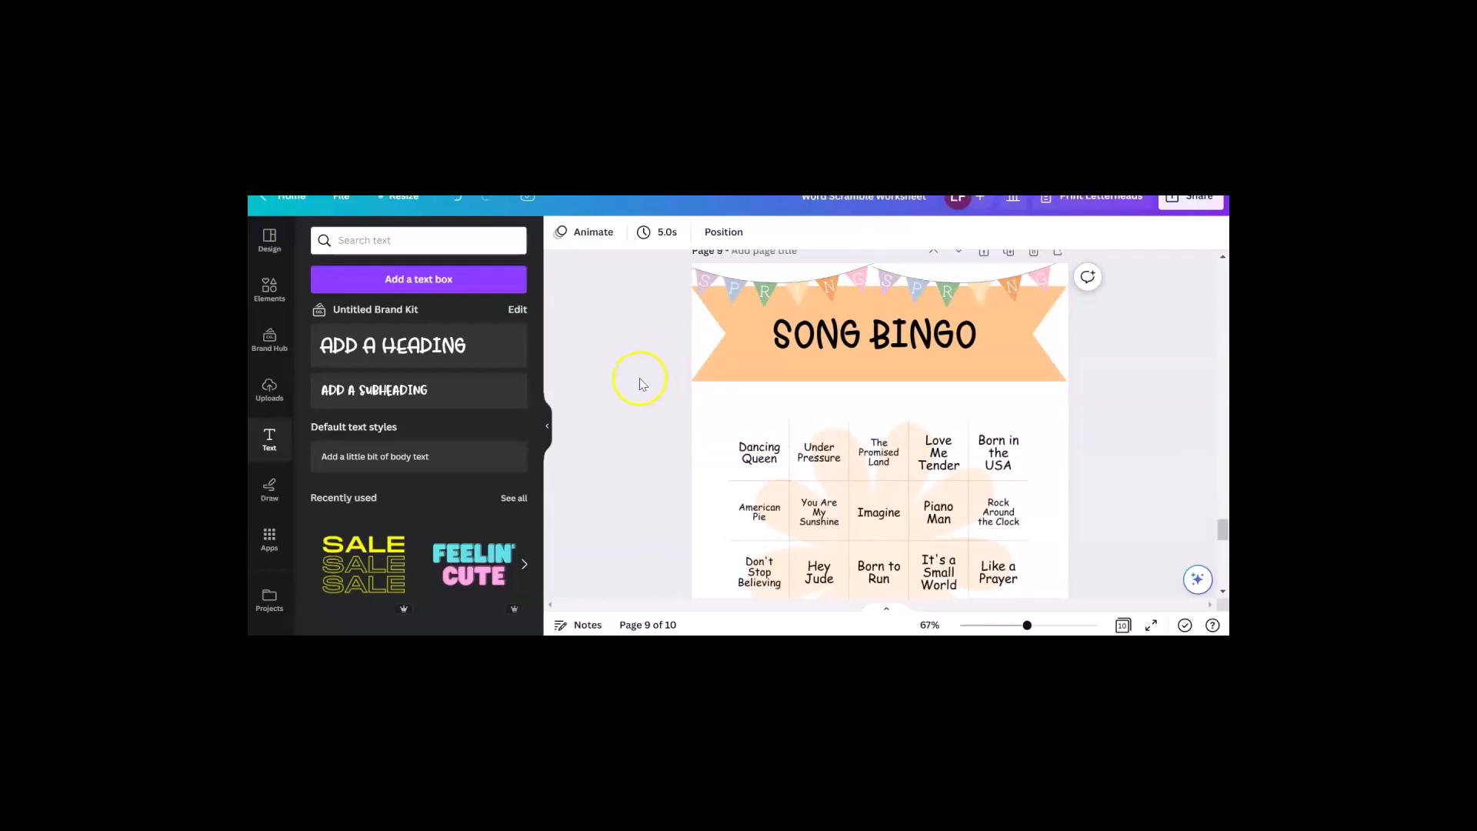